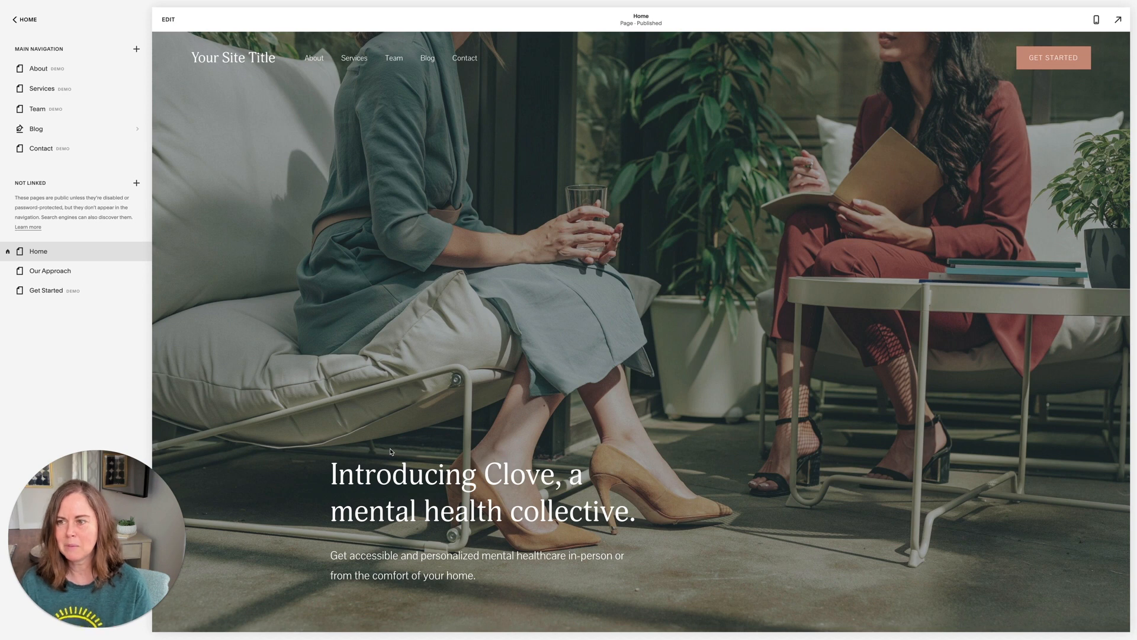
{"action": "mouse_move", "coordinate": [243, 70]}
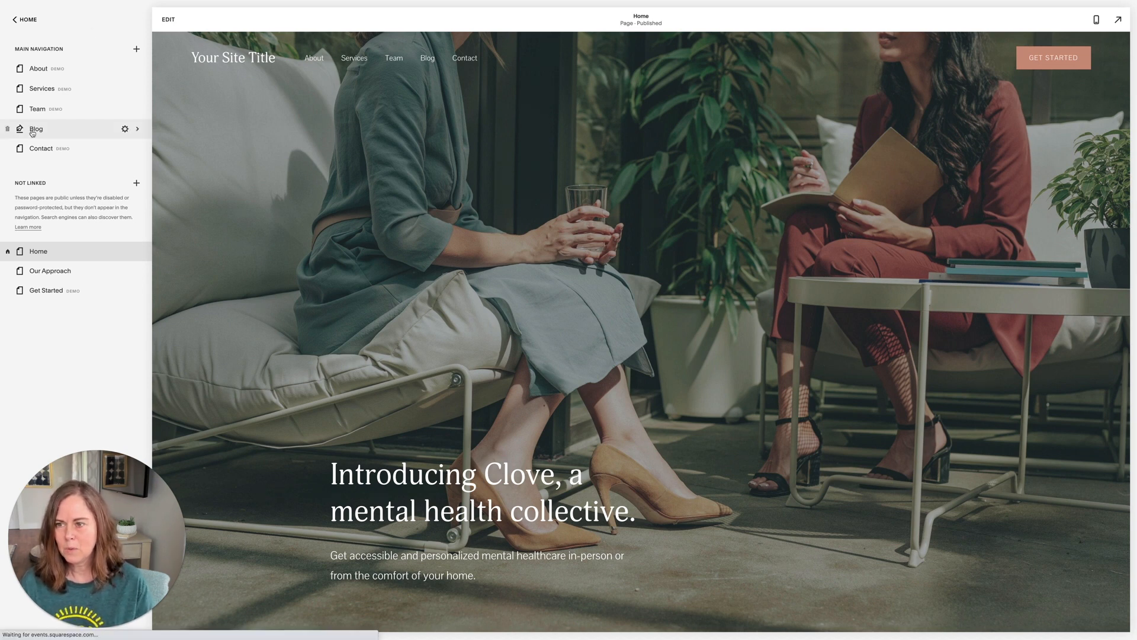
- Open the blog post 'This Morning Routine Will Improve Your Mood' from the Blog page
{"action": "left_click", "coordinate": [36, 128]}
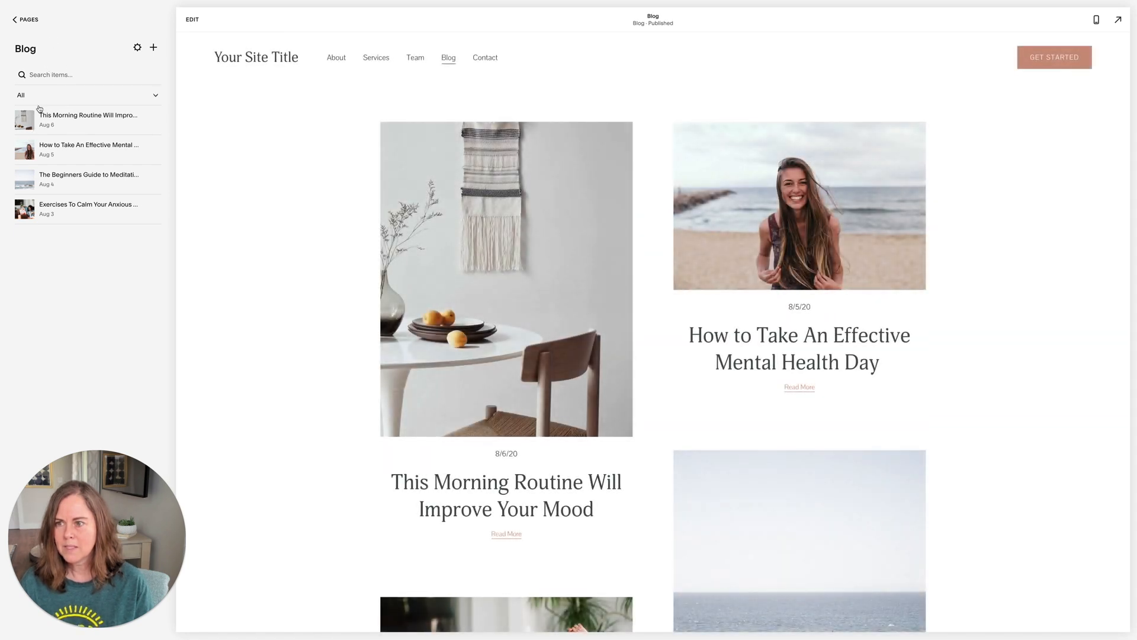
{"action": "mouse_move", "coordinate": [99, 219]}
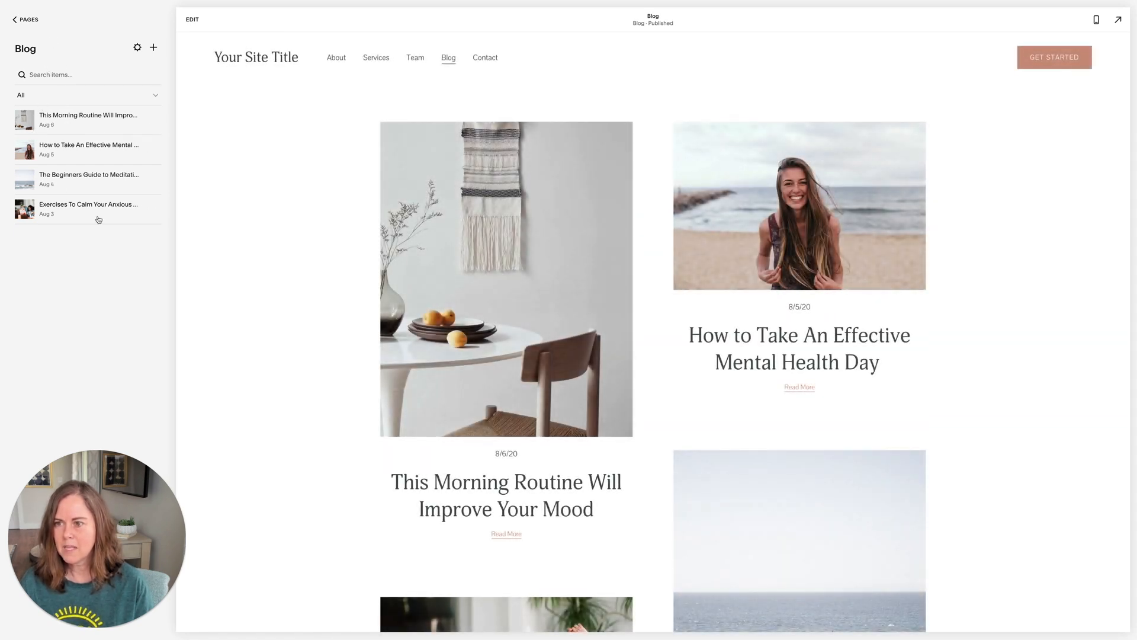
{"action": "left_click", "coordinate": [87, 119]}
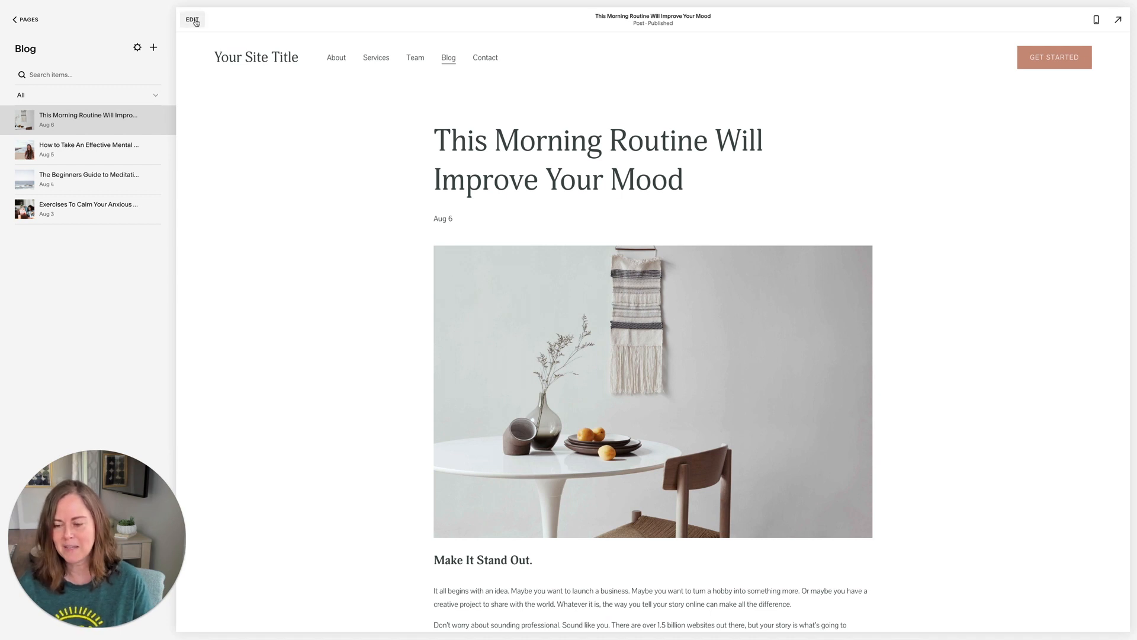
{"action": "left_click", "coordinate": [191, 19]}
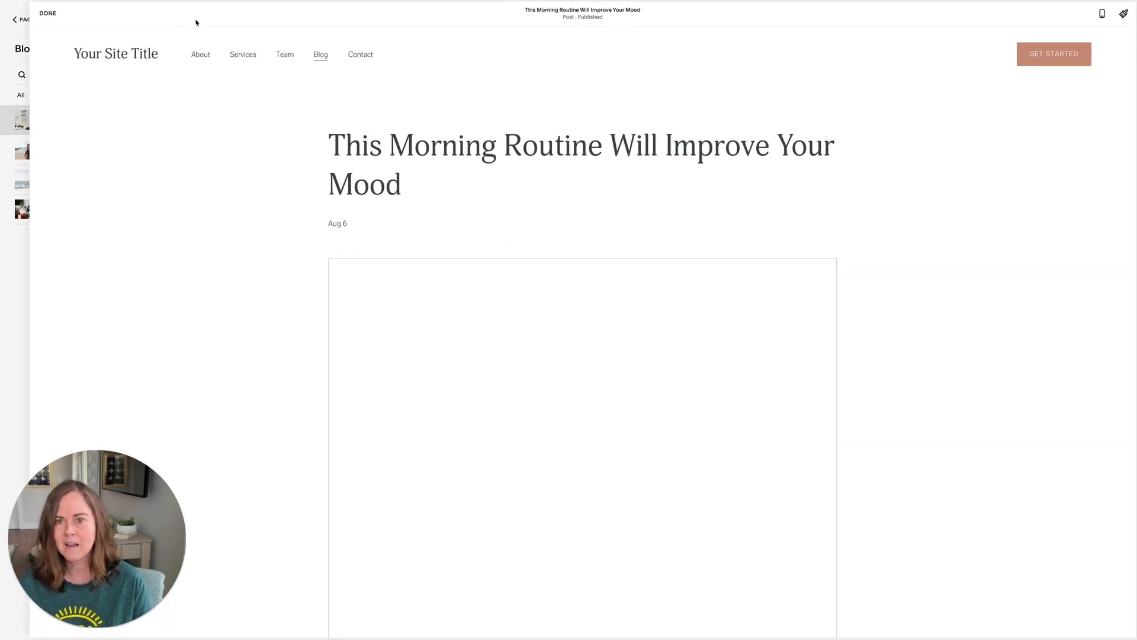
{"action": "left_click", "coordinate": [47, 13]}
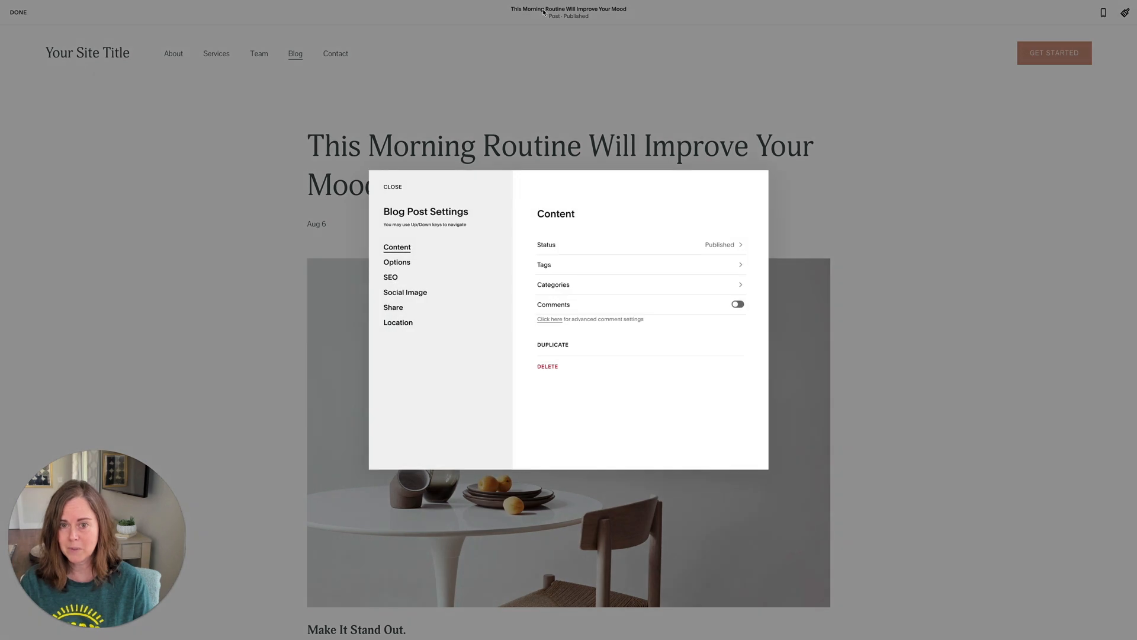
{"action": "left_click", "coordinate": [392, 187]}
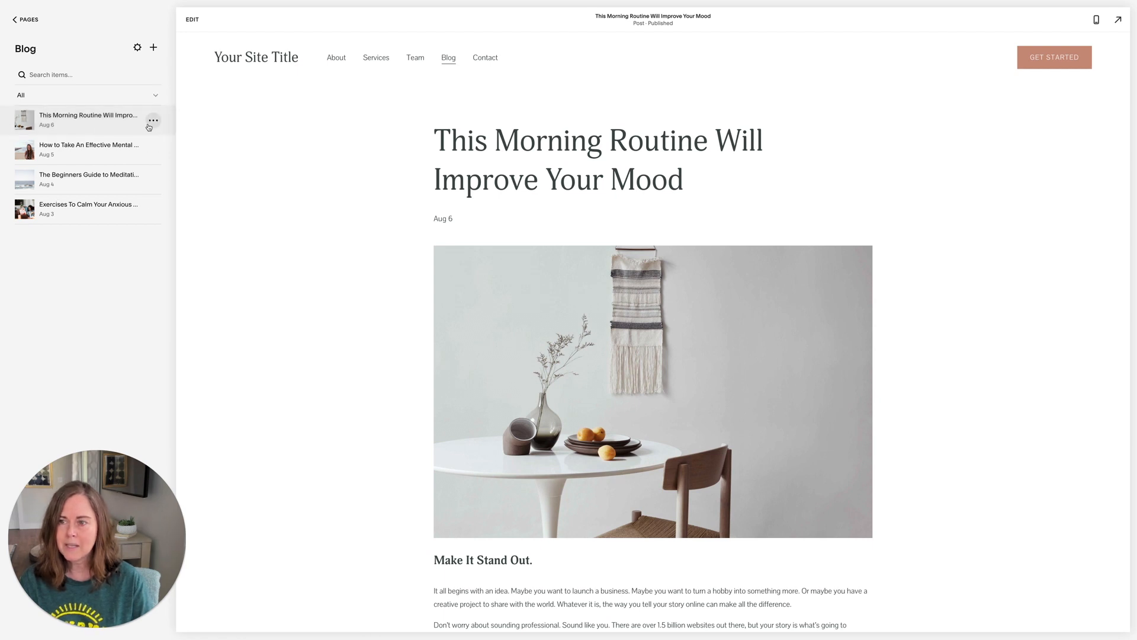
- Open the morning routine post's settings from its ••• menu in the Blog list
{"action": "left_click", "coordinate": [152, 121]}
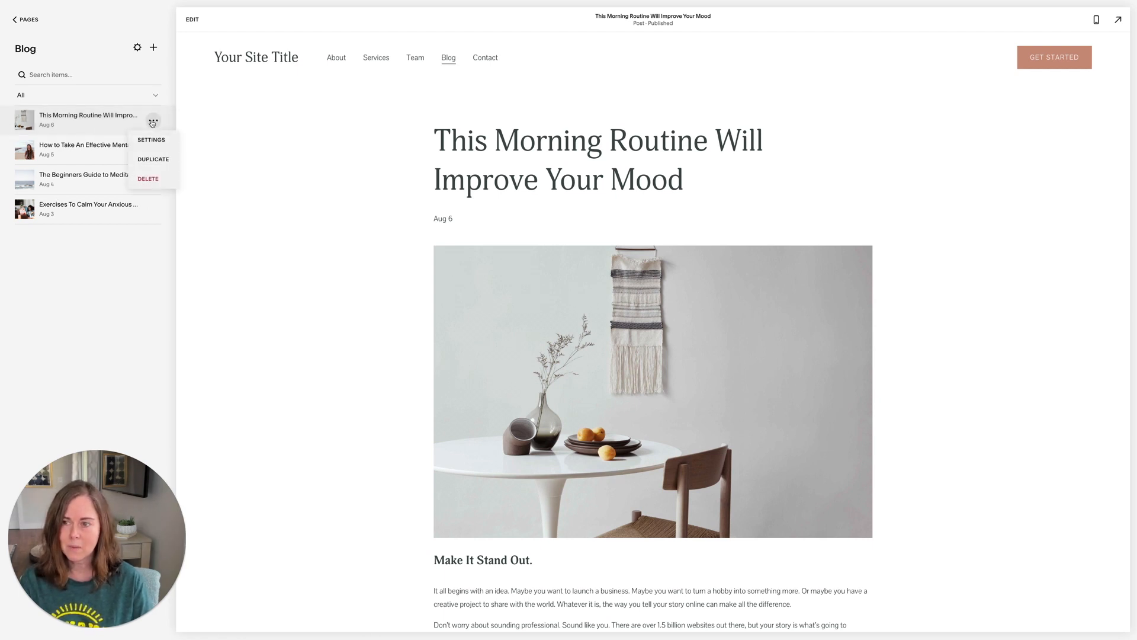
{"action": "left_click", "coordinate": [151, 139]}
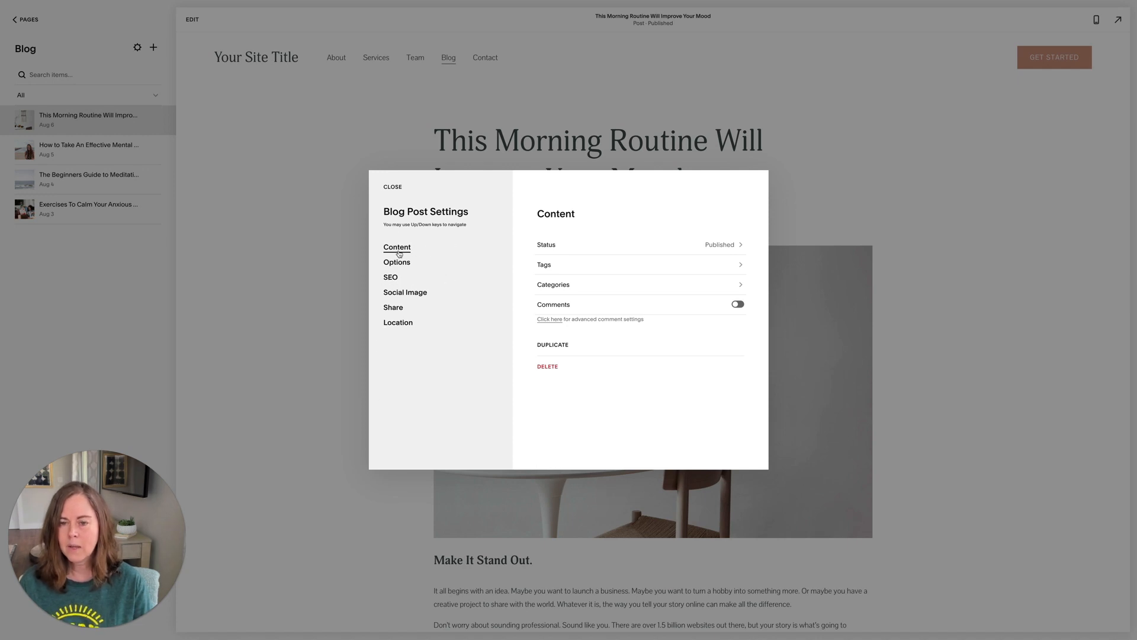
{"action": "mouse_move", "coordinate": [549, 249]}
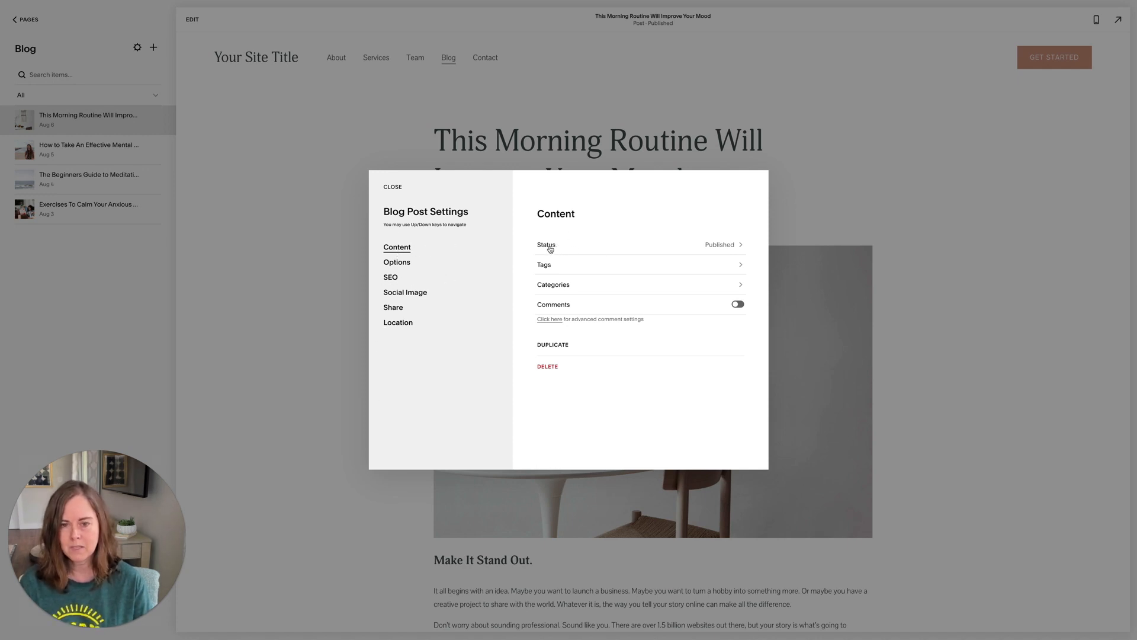
- Change the post status from Published to Draft, then to Needs Review
{"action": "left_click", "coordinate": [639, 244]}
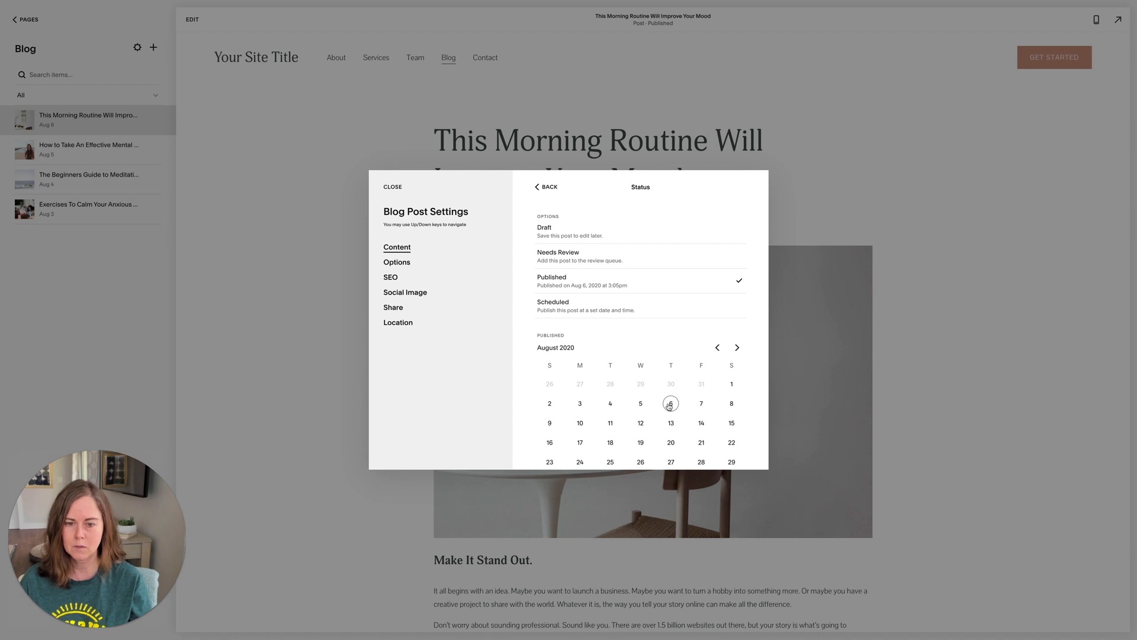
{"action": "mouse_move", "coordinate": [598, 267]}
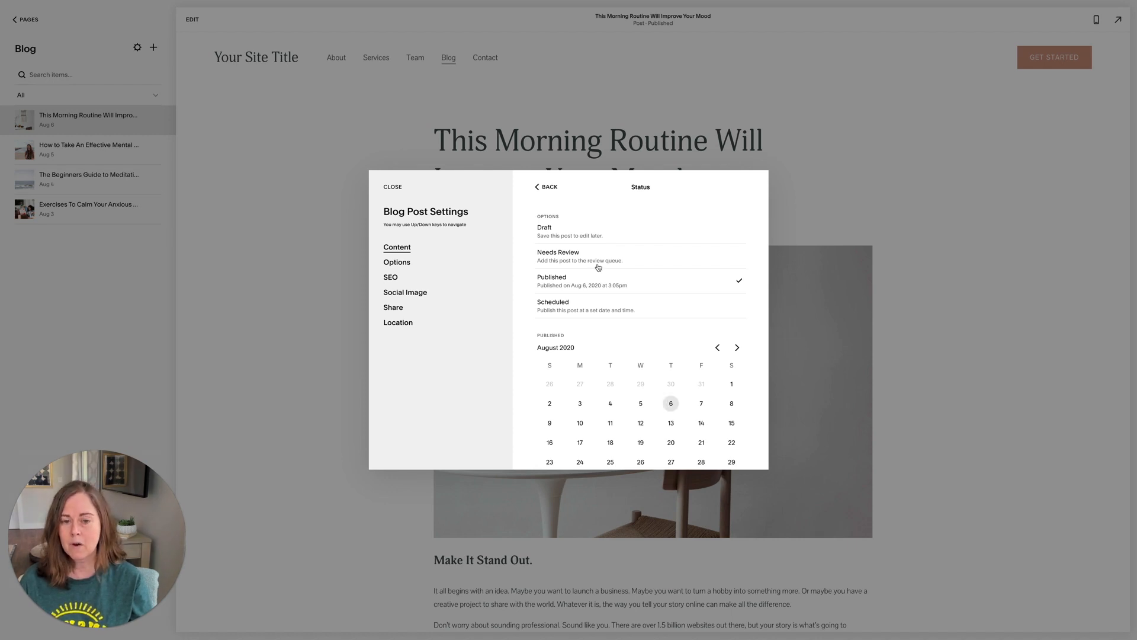
{"action": "left_click", "coordinate": [545, 231]}
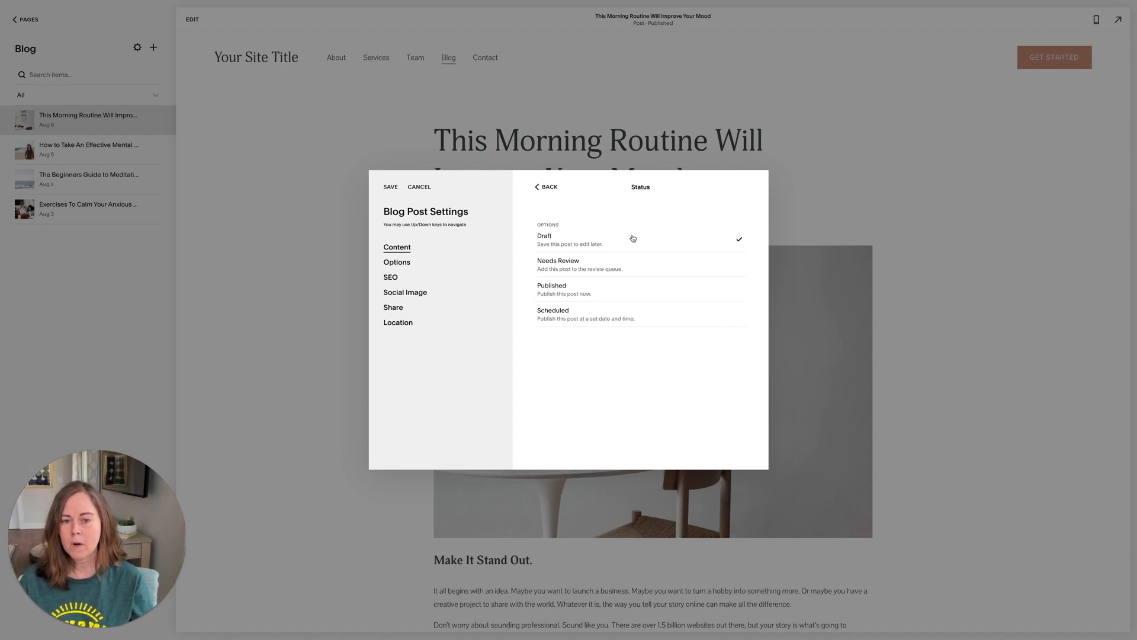
{"action": "mouse_move", "coordinate": [580, 239]}
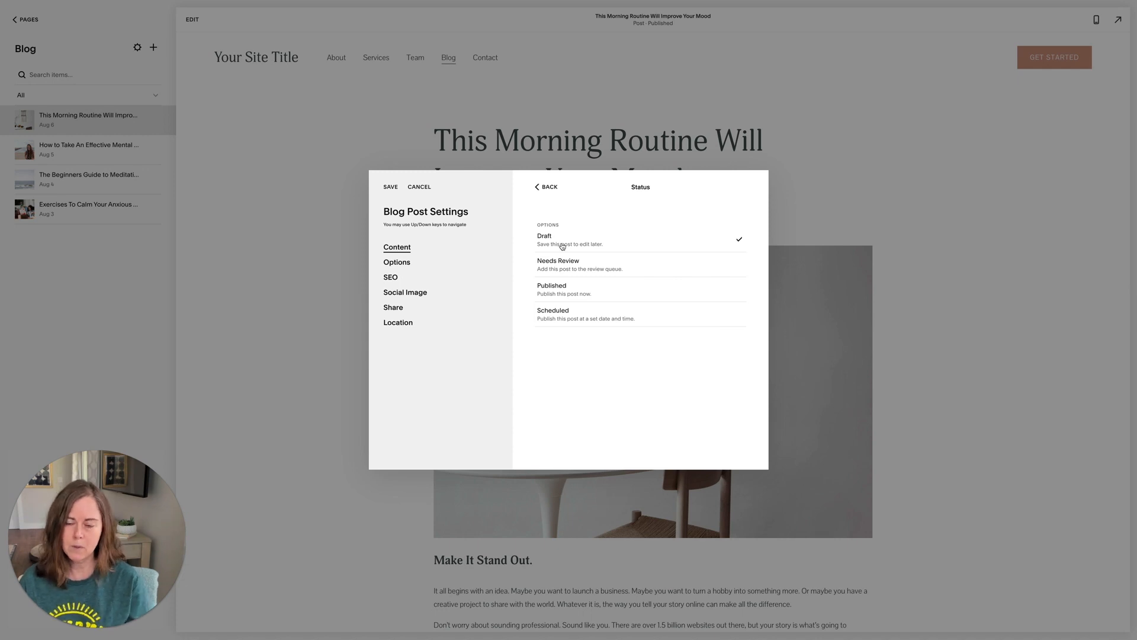
{"action": "mouse_move", "coordinate": [562, 246]}
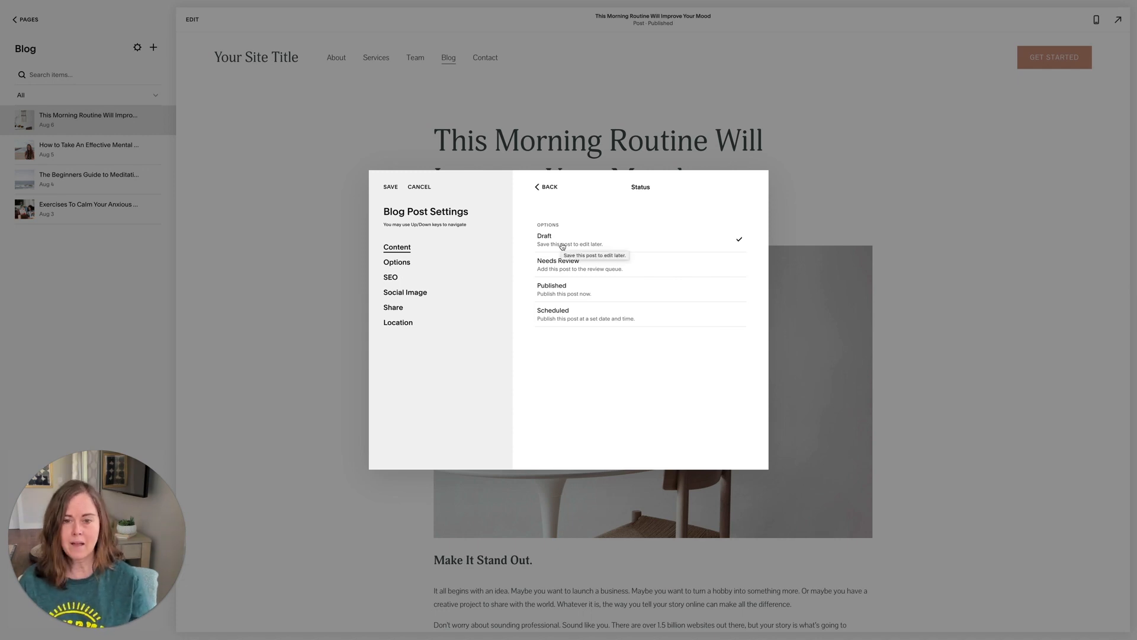
{"action": "left_click", "coordinate": [559, 260]}
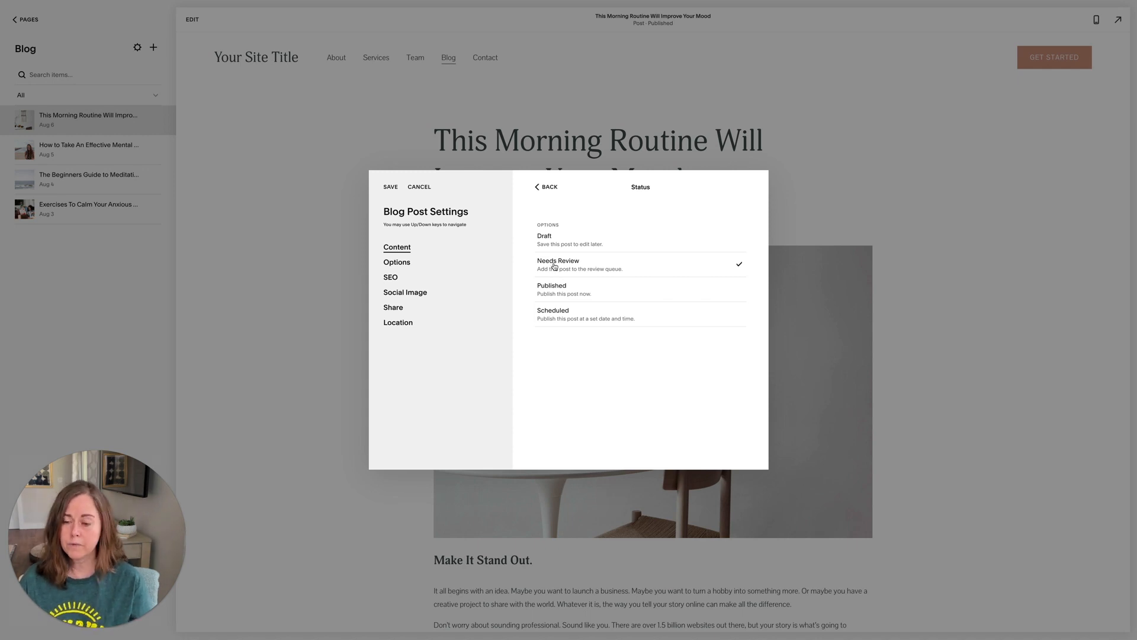
{"action": "mouse_move", "coordinate": [558, 260]}
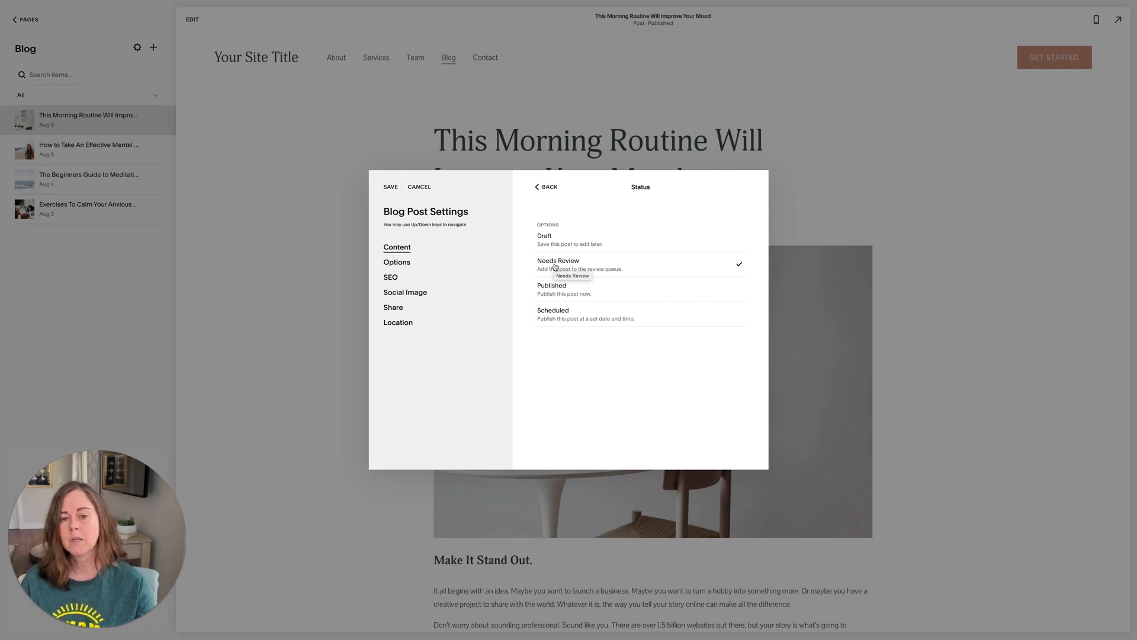
{"action": "mouse_move", "coordinate": [560, 303]}
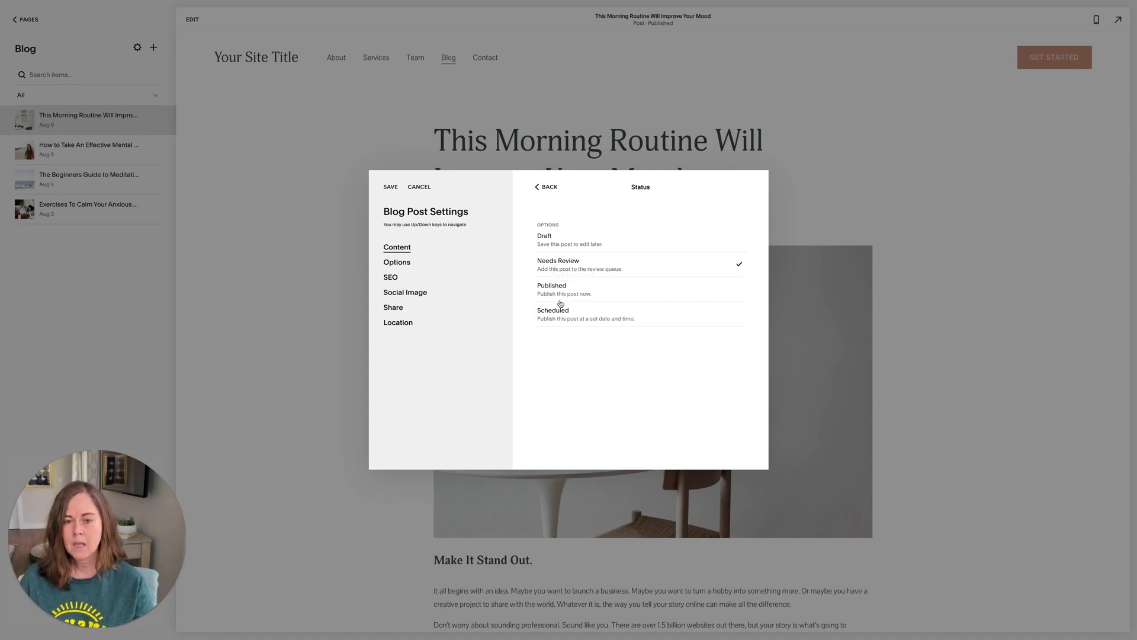
- Schedule the post for March 19, 2021 at 5:11 AM, then go back to Content
{"action": "left_click", "coordinate": [553, 314]}
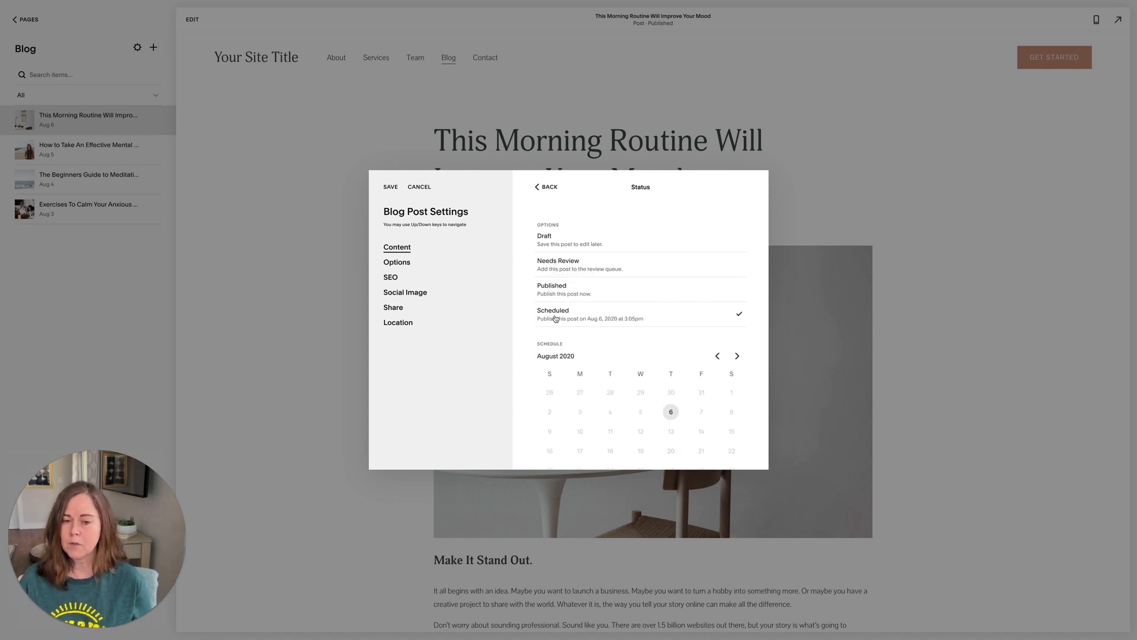
{"action": "mouse_move", "coordinate": [555, 319]}
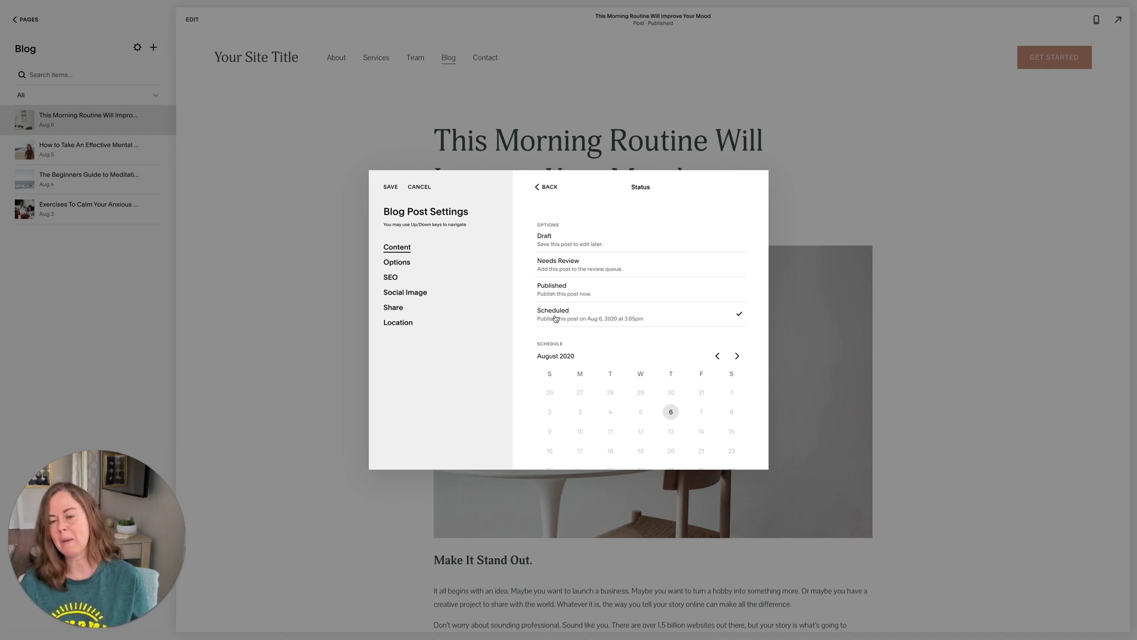
{"action": "mouse_move", "coordinate": [572, 315]}
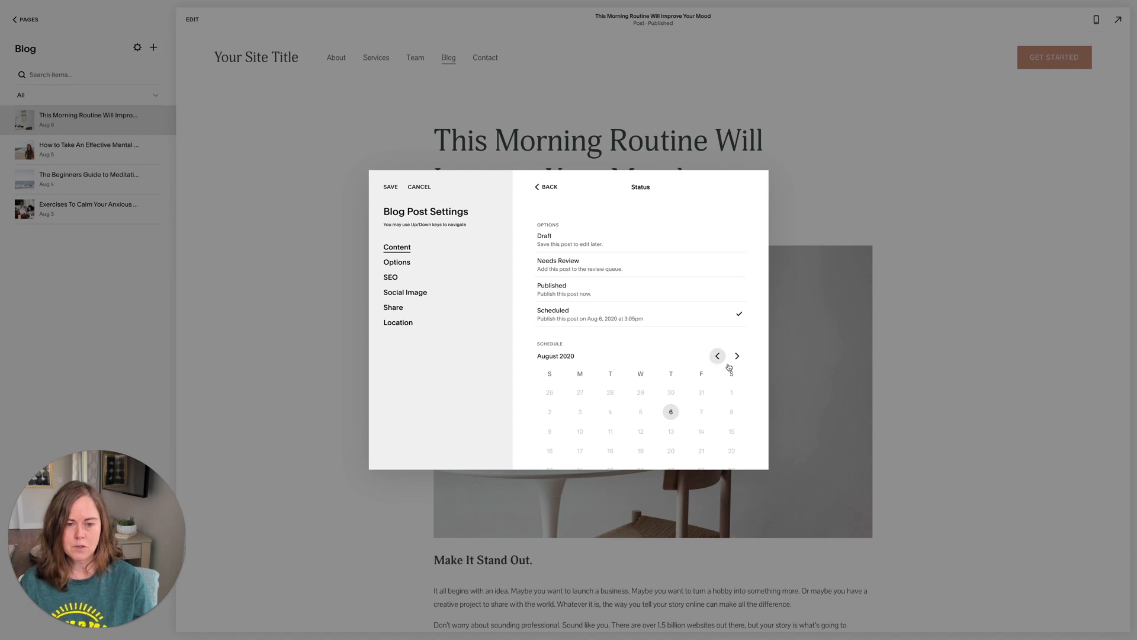
{"action": "left_click", "coordinate": [737, 356]}
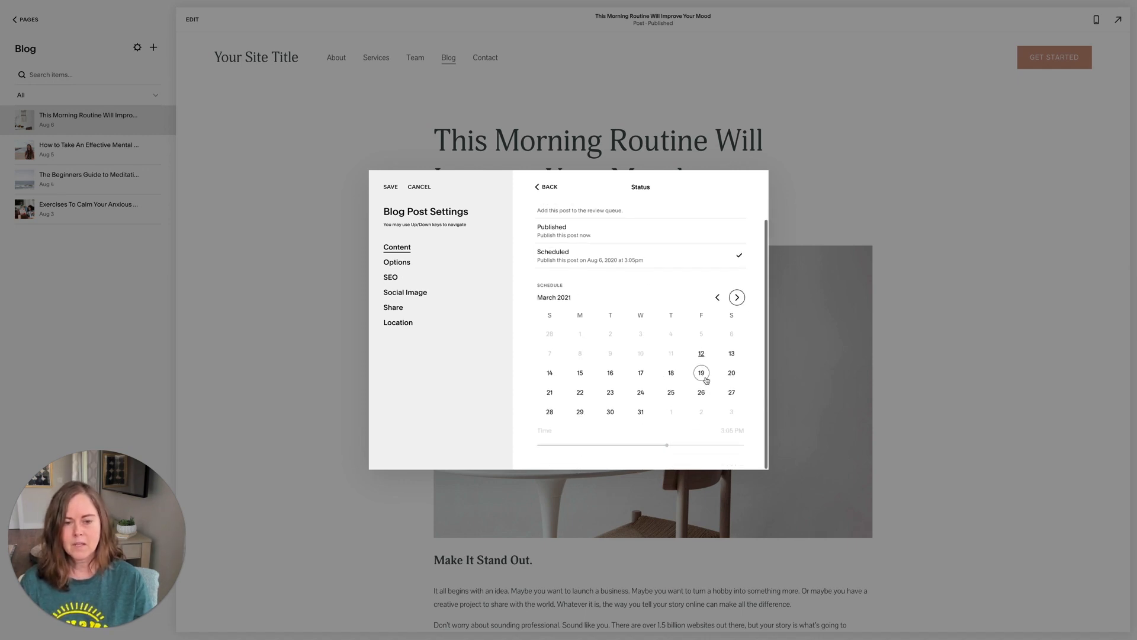
{"action": "left_click", "coordinate": [701, 372]}
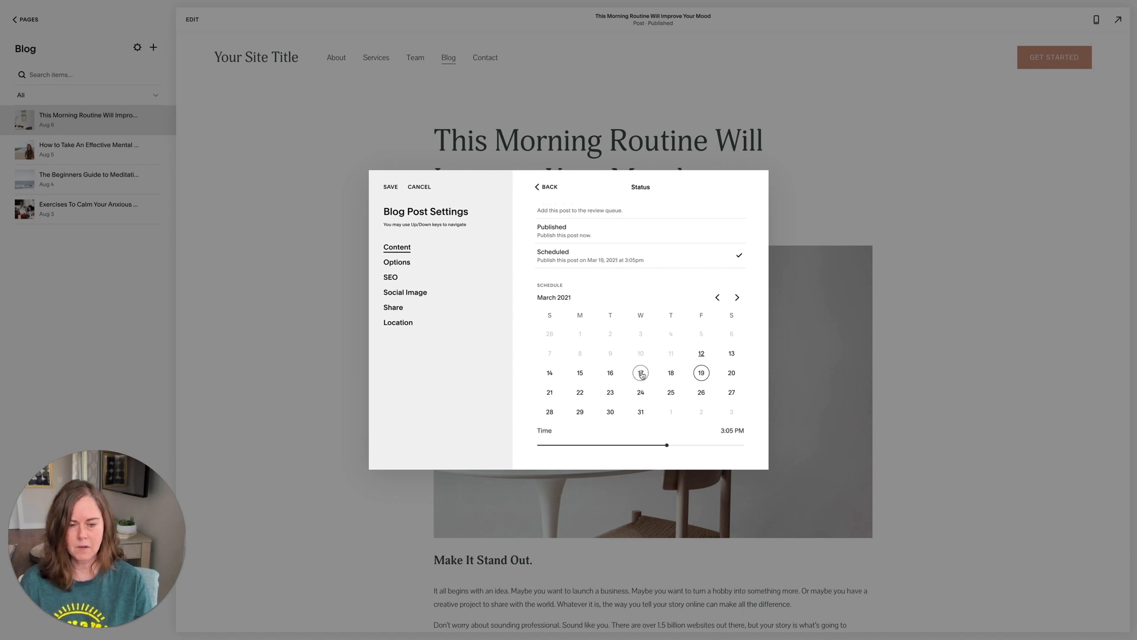
{"action": "mouse_move", "coordinate": [700, 372]}
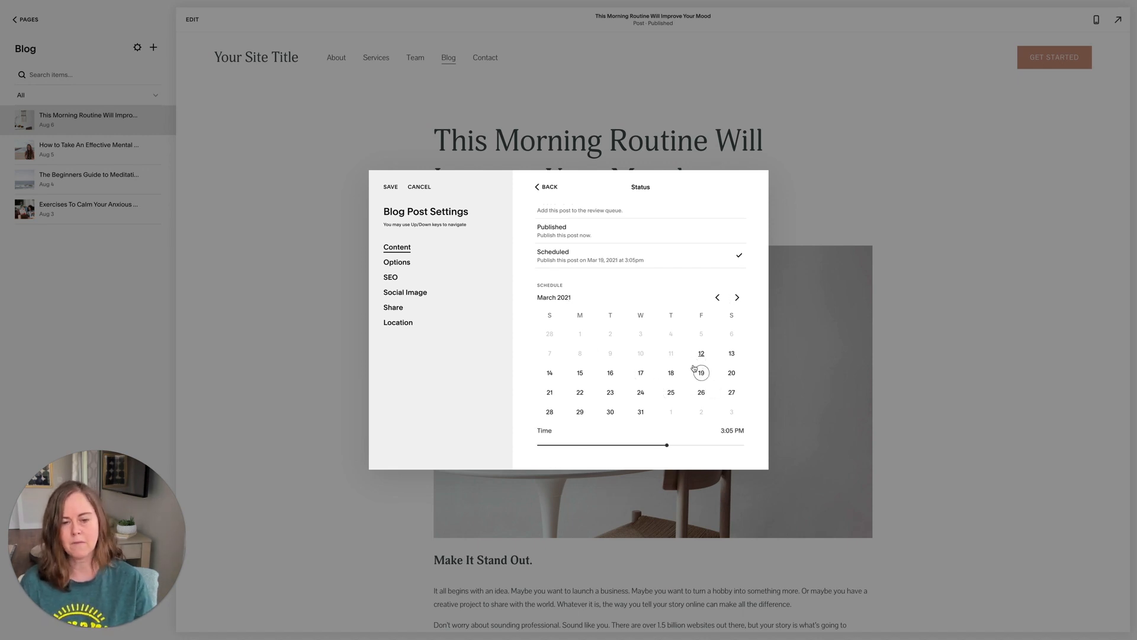
{"action": "left_click_drag", "start_coordinate": [666, 445], "coordinate": [555, 445]}
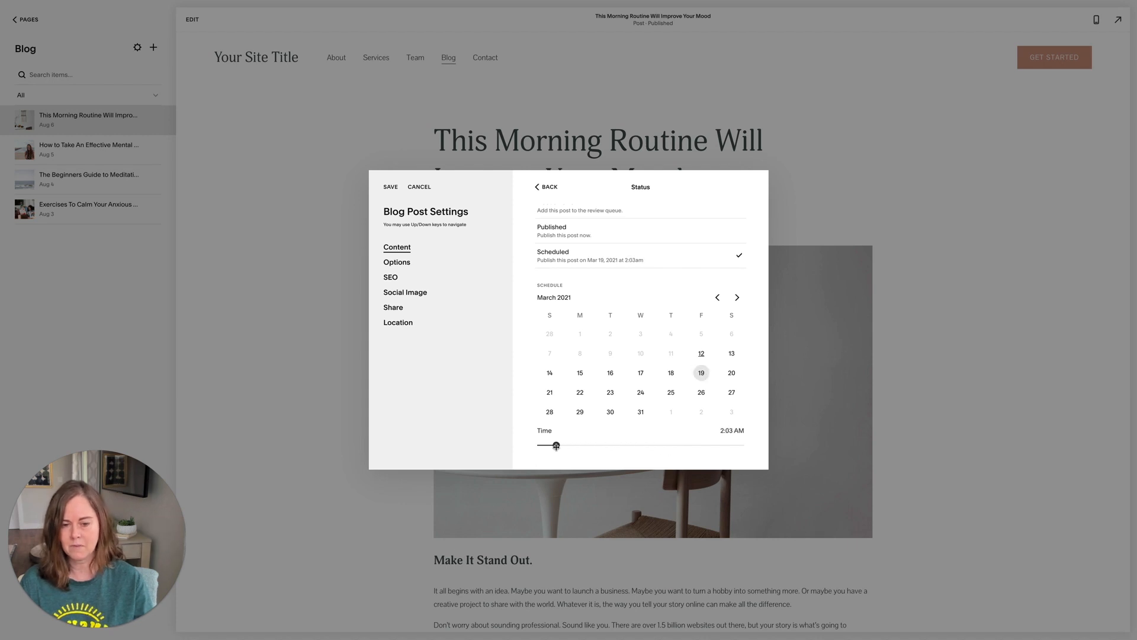
{"action": "left_click_drag", "start_coordinate": [556, 444], "coordinate": [566, 445]}
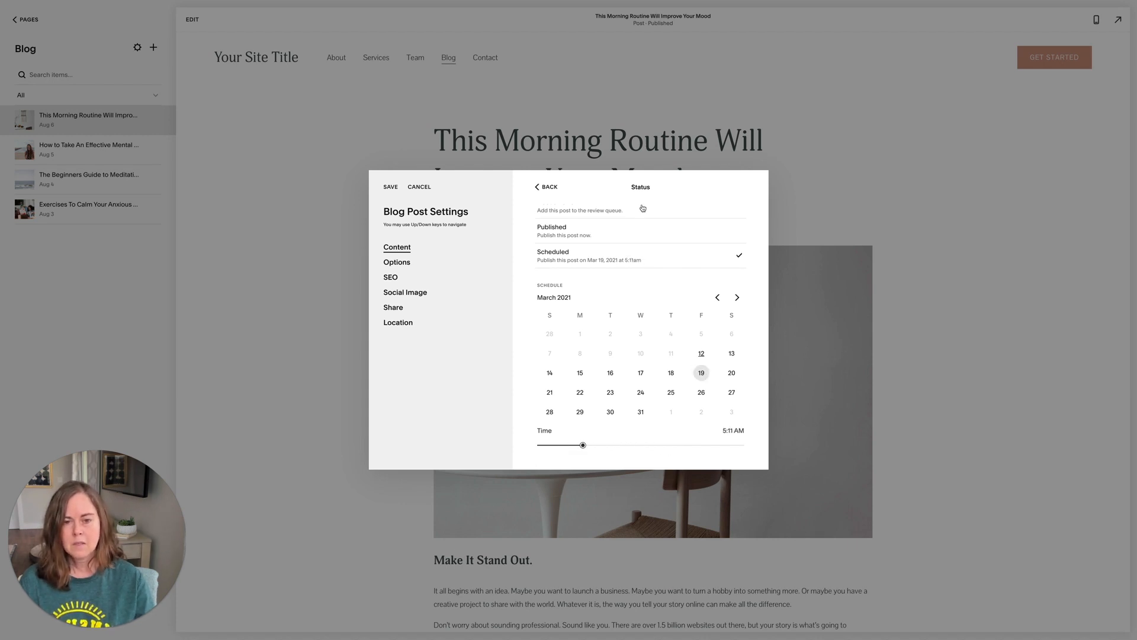
{"action": "left_click", "coordinate": [563, 288]}
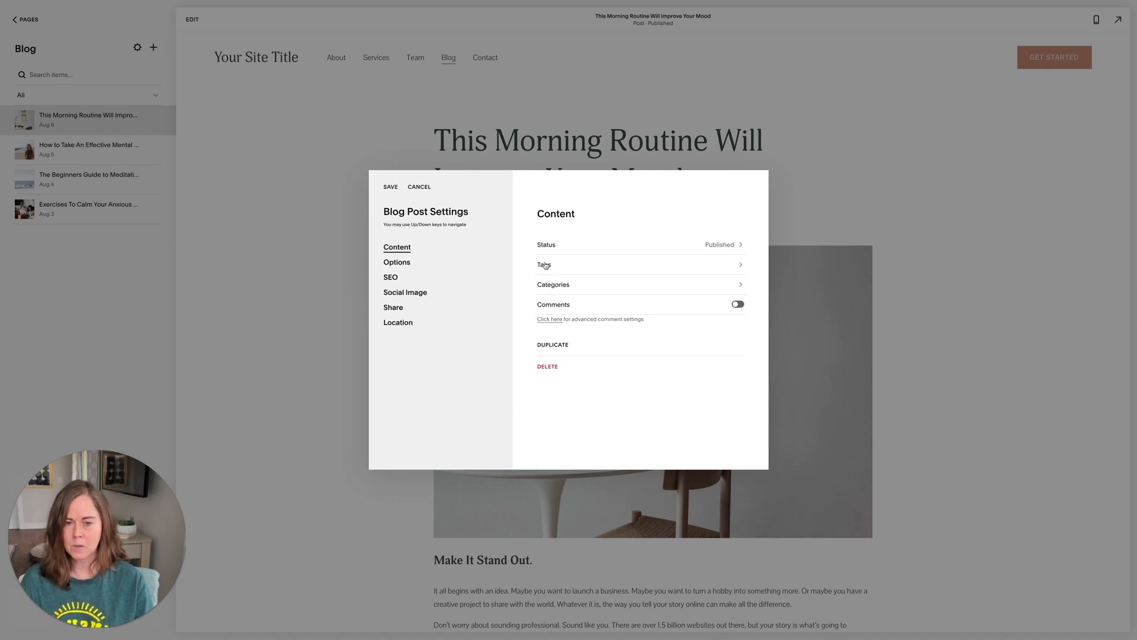
{"action": "mouse_move", "coordinate": [545, 270]}
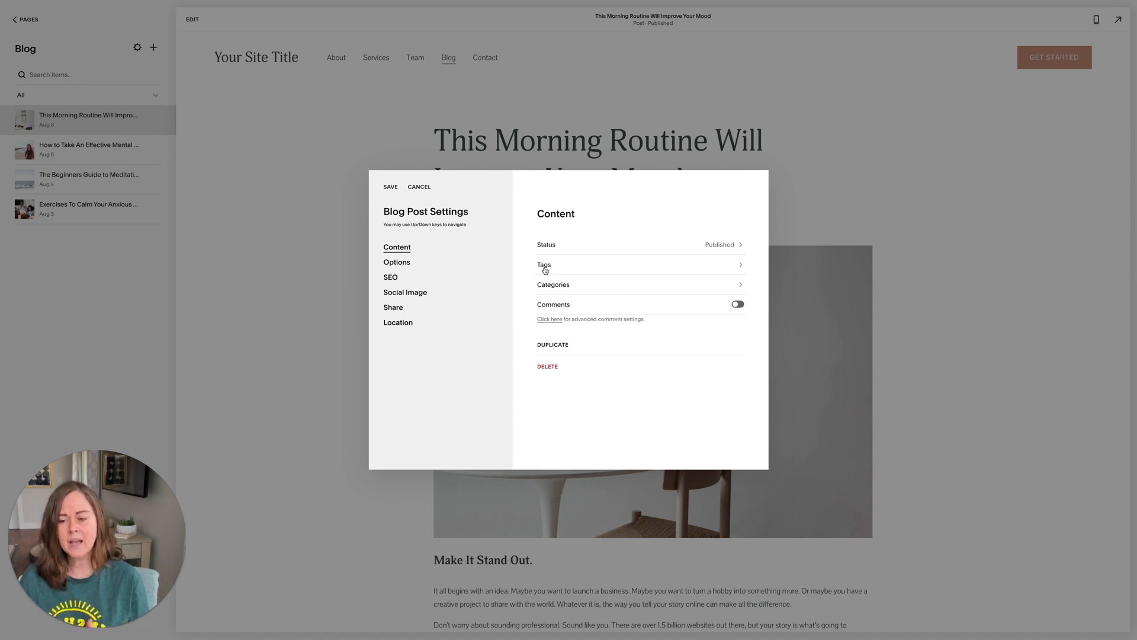
{"action": "mouse_move", "coordinate": [545, 272]}
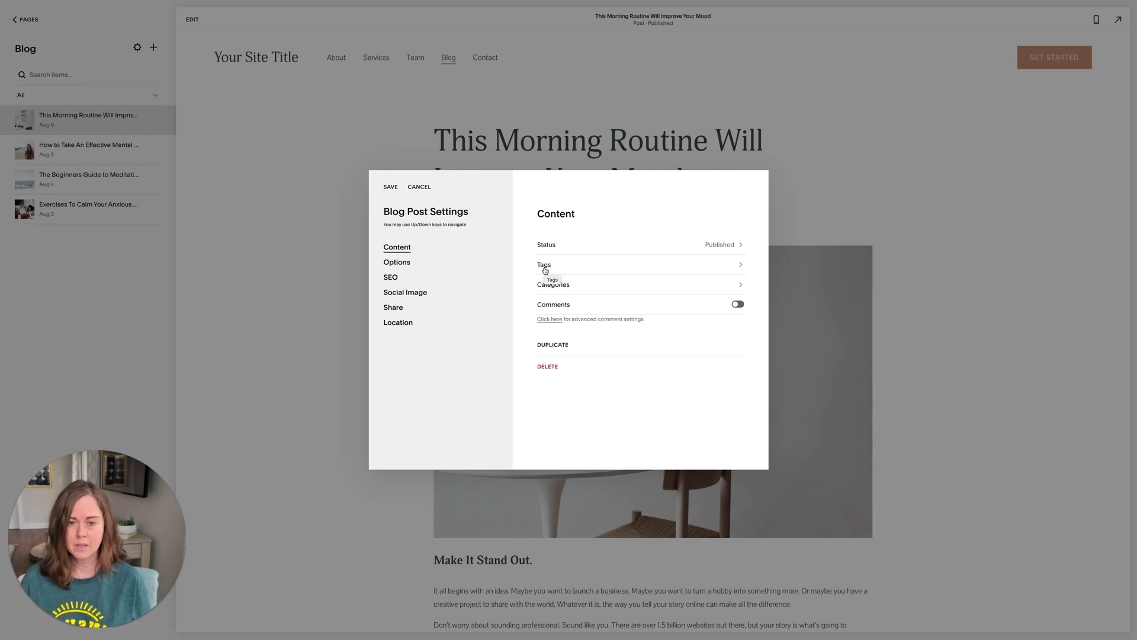
- Browse the post's tags and categories, then cancel and discard the unsaved changes
{"action": "left_click", "coordinate": [639, 264]}
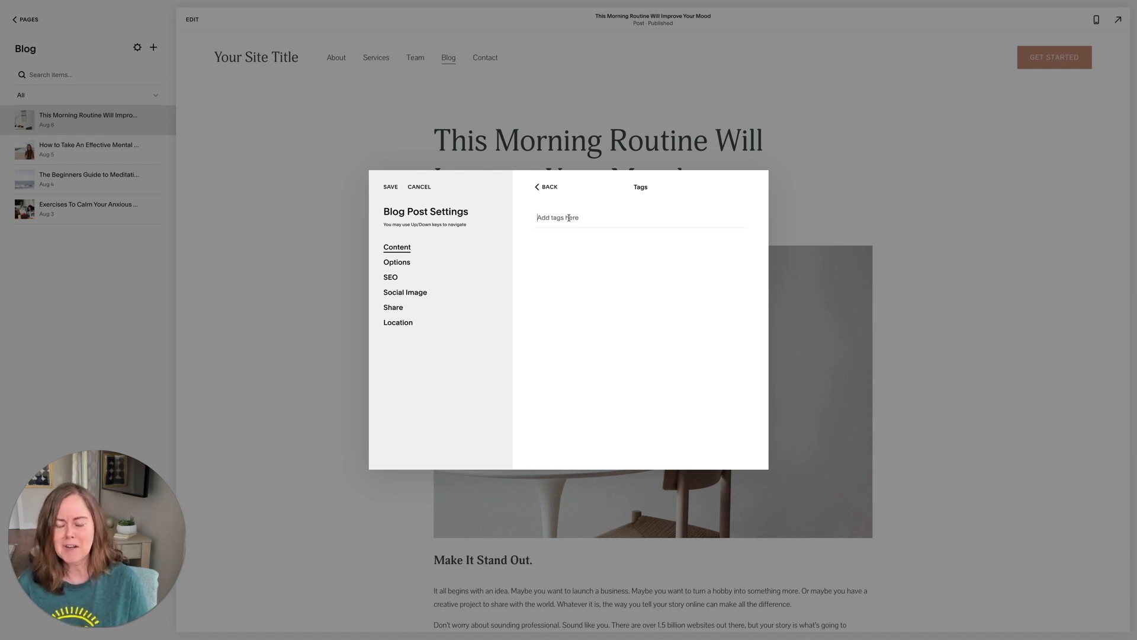
{"action": "left_click", "coordinate": [547, 187]}
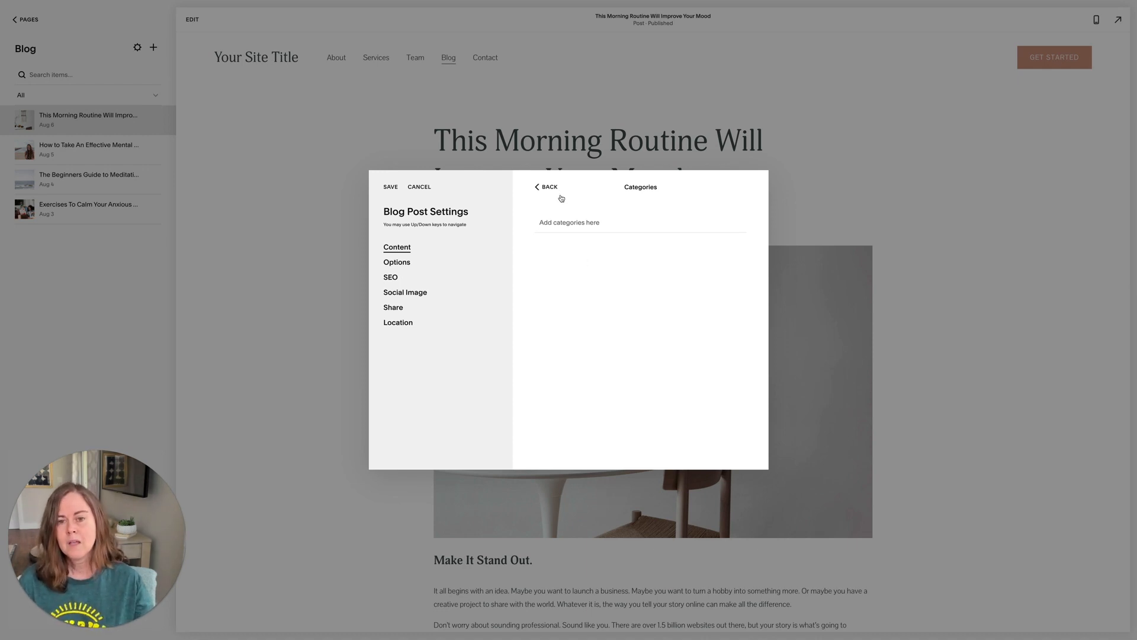
{"action": "left_click", "coordinate": [547, 187]}
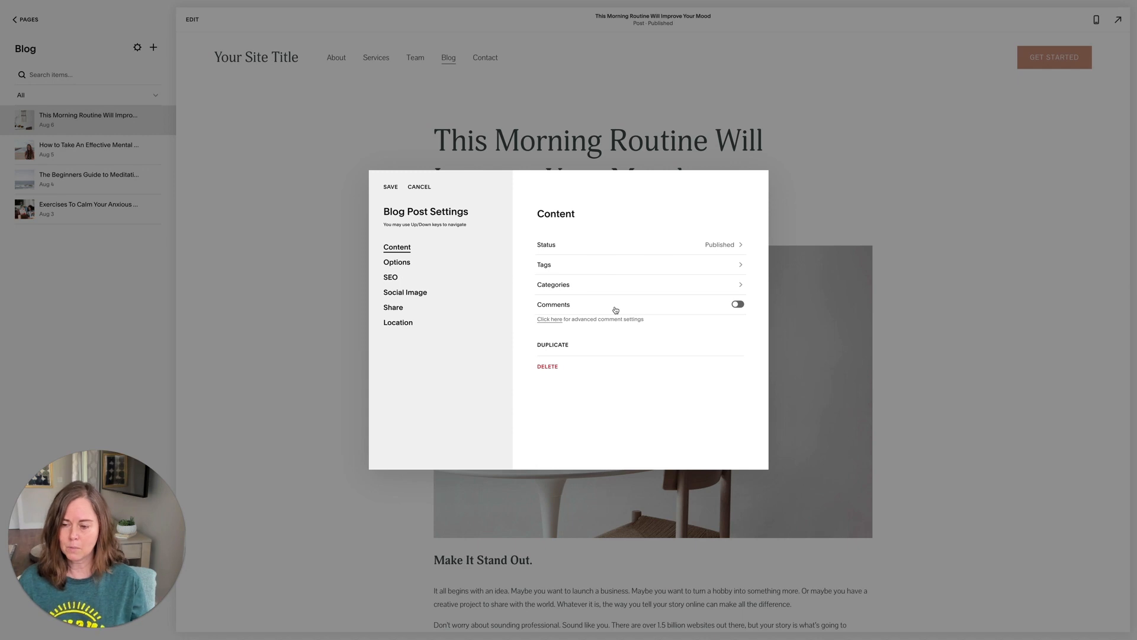
{"action": "mouse_move", "coordinate": [494, 305]}
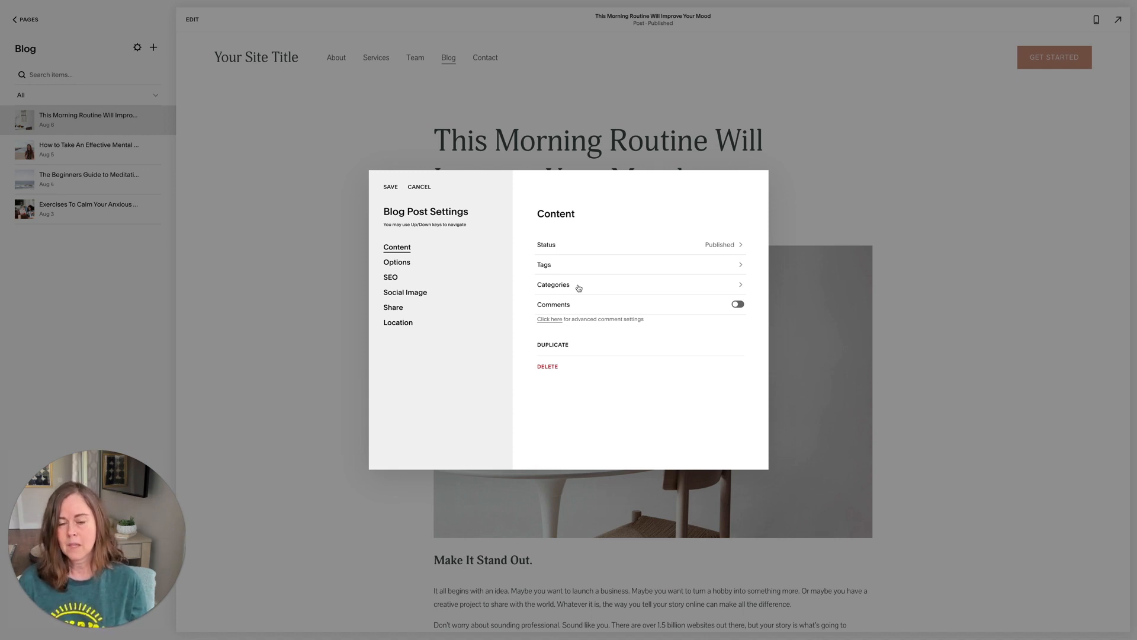
{"action": "mouse_move", "coordinate": [555, 288]}
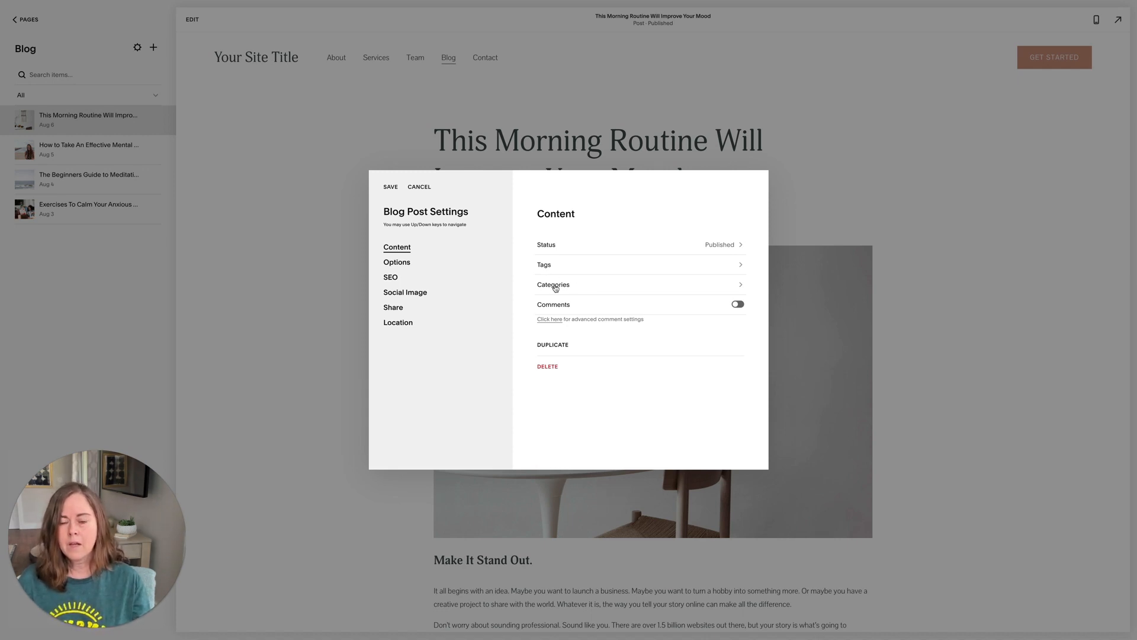
{"action": "mouse_move", "coordinate": [554, 285]}
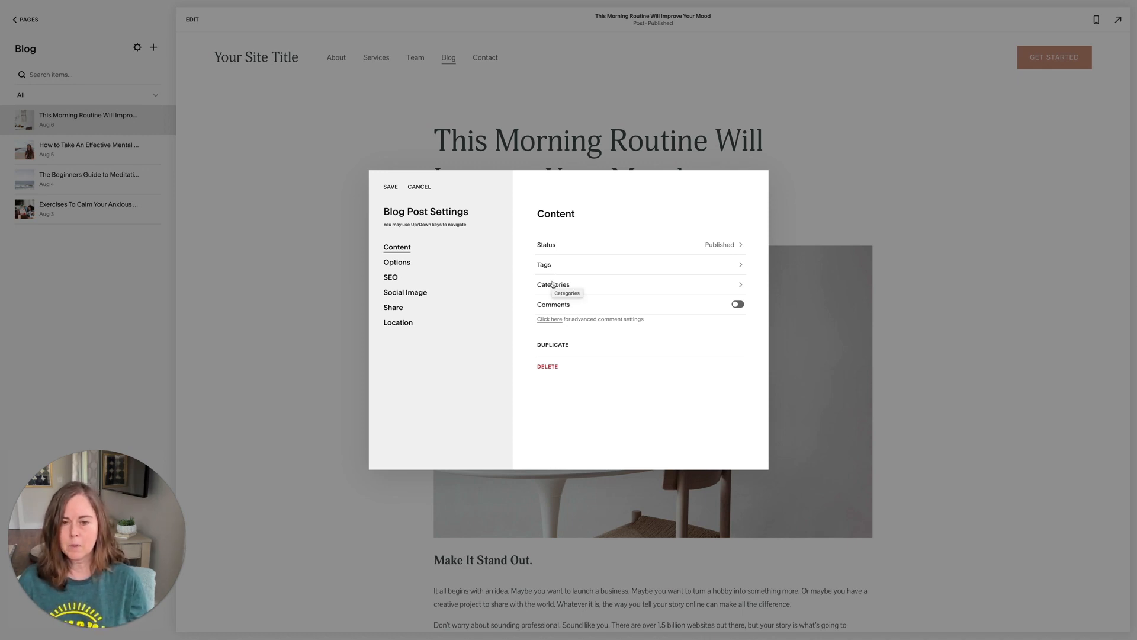
{"action": "left_click", "coordinate": [418, 187]}
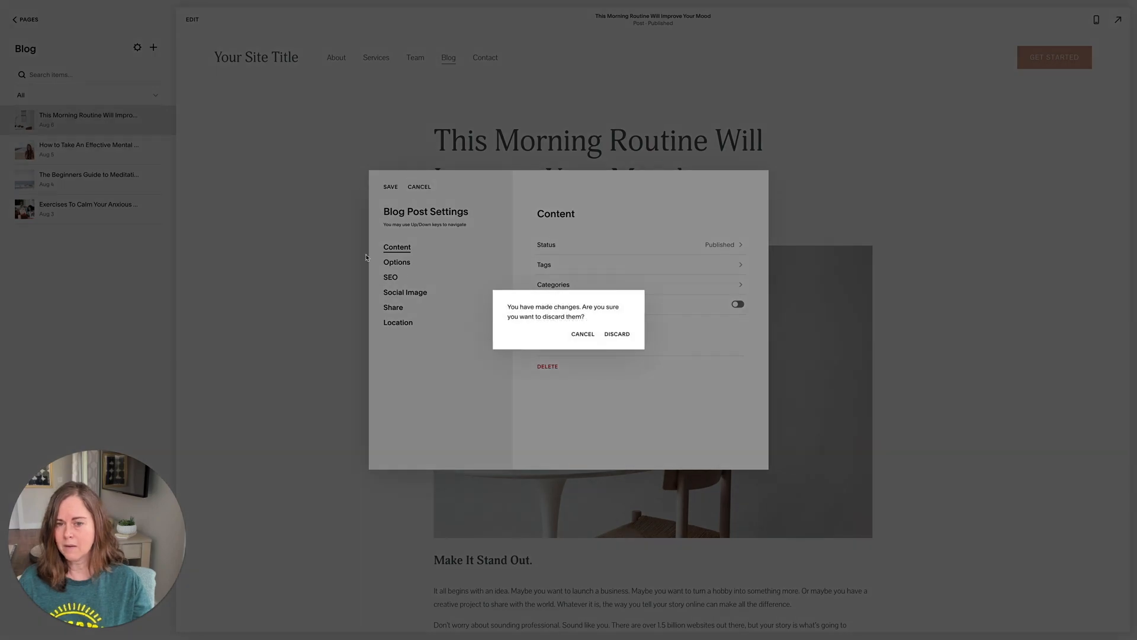
{"action": "left_click", "coordinate": [616, 334]}
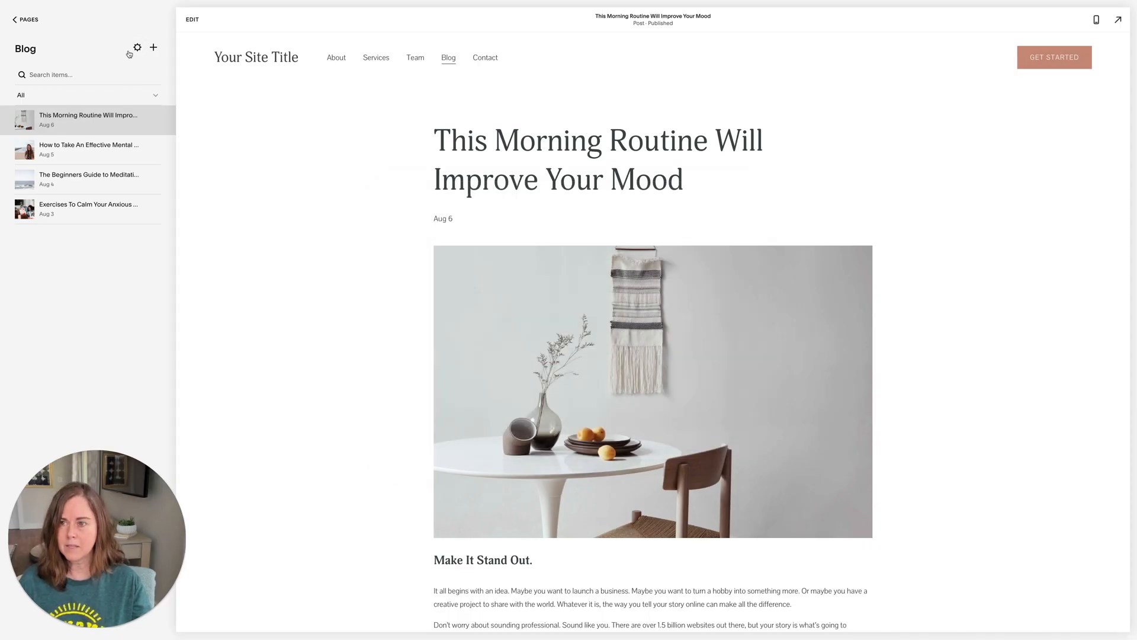
- In the Blog's SEO settings, hide category and tag pages from search results
{"action": "left_click", "coordinate": [137, 47]}
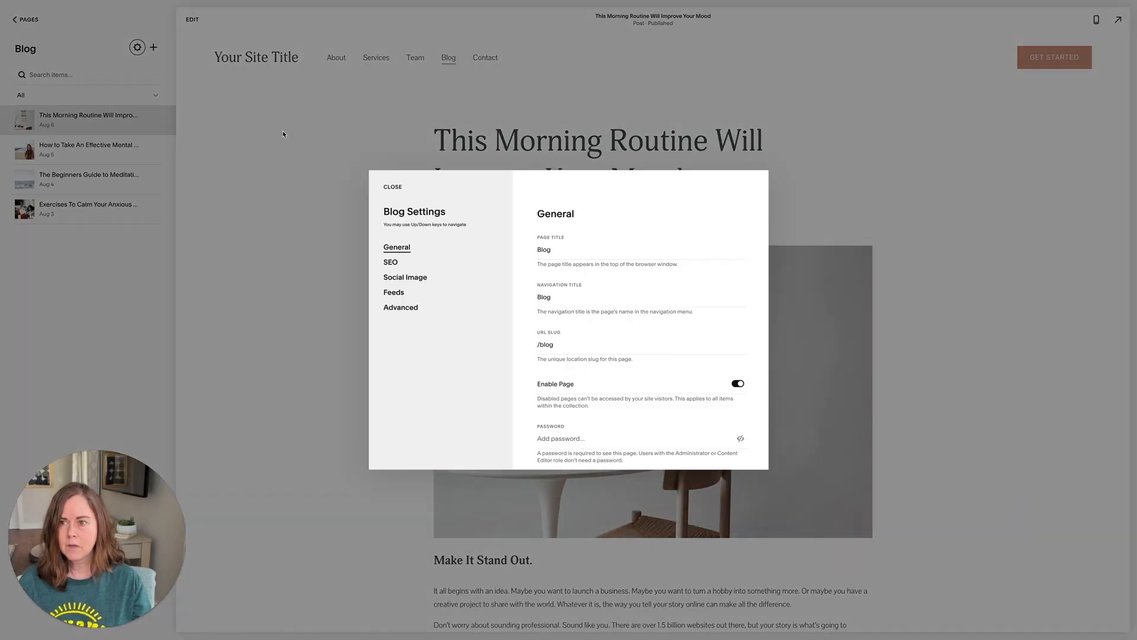
{"action": "left_click", "coordinate": [391, 261]}
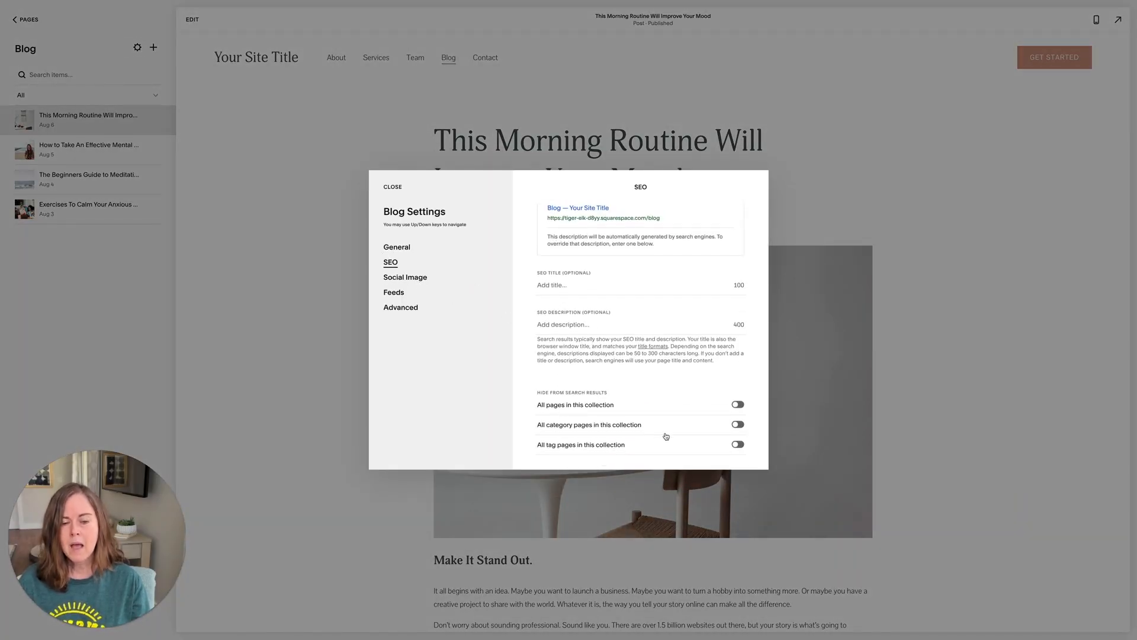
{"action": "mouse_move", "coordinate": [618, 424]}
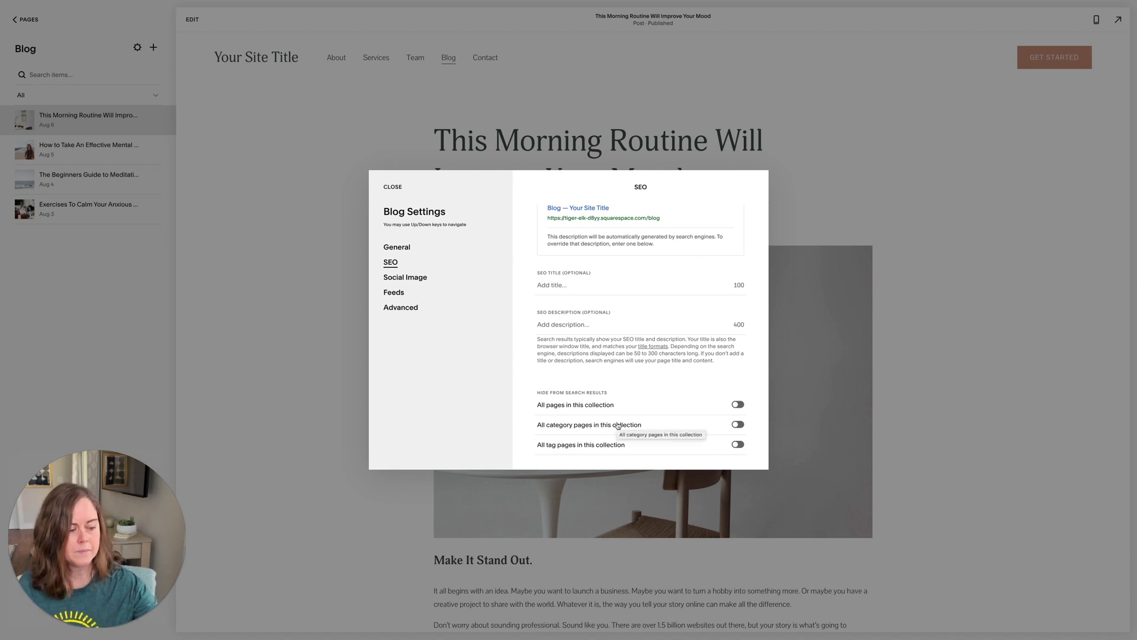
{"action": "mouse_move", "coordinate": [718, 445]}
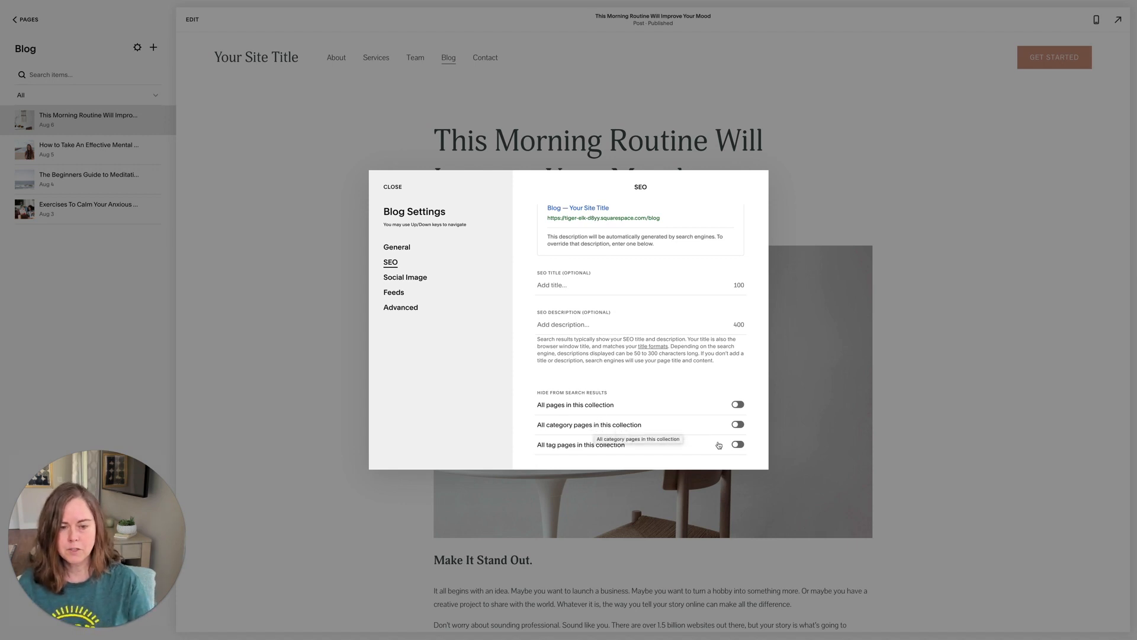
{"action": "left_click", "coordinate": [737, 445]}
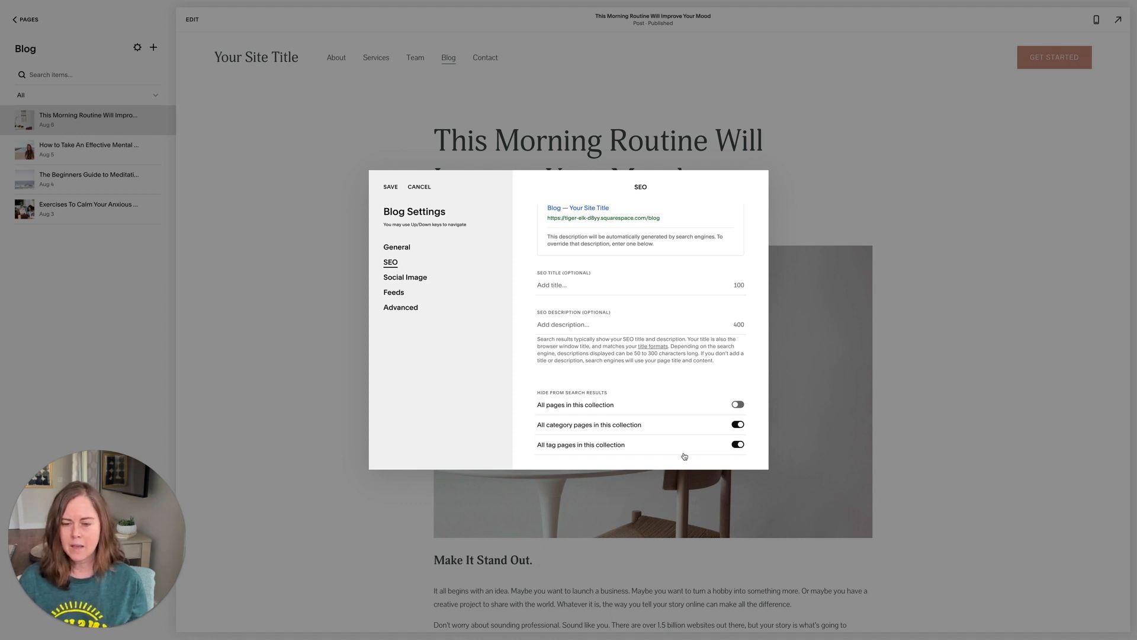
{"action": "mouse_move", "coordinate": [597, 425]}
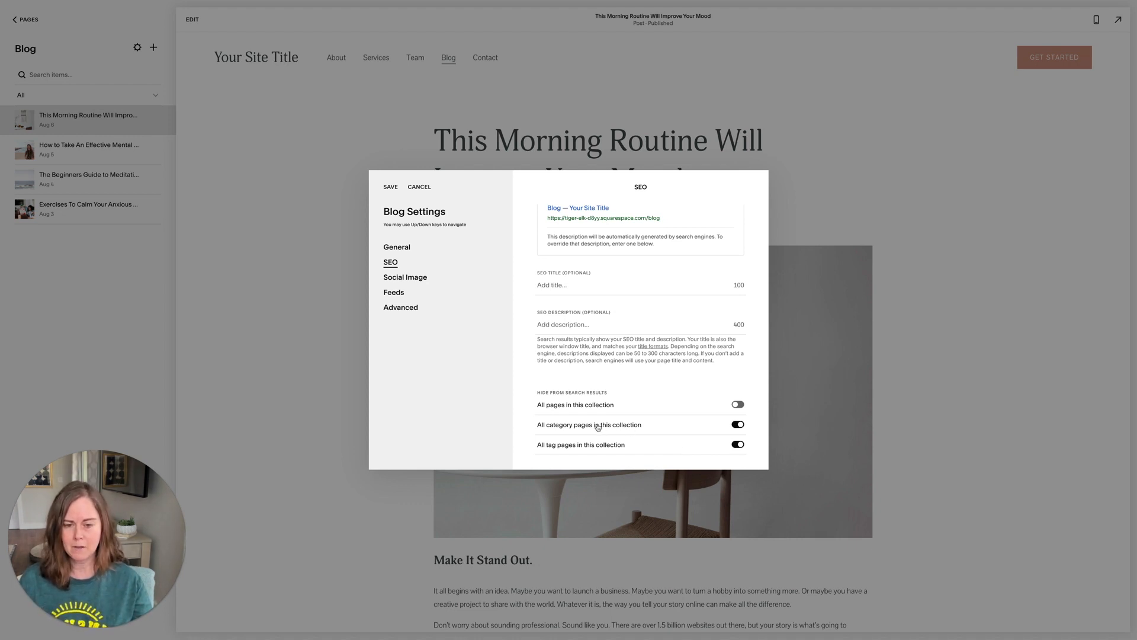
{"action": "mouse_move", "coordinate": [595, 445]}
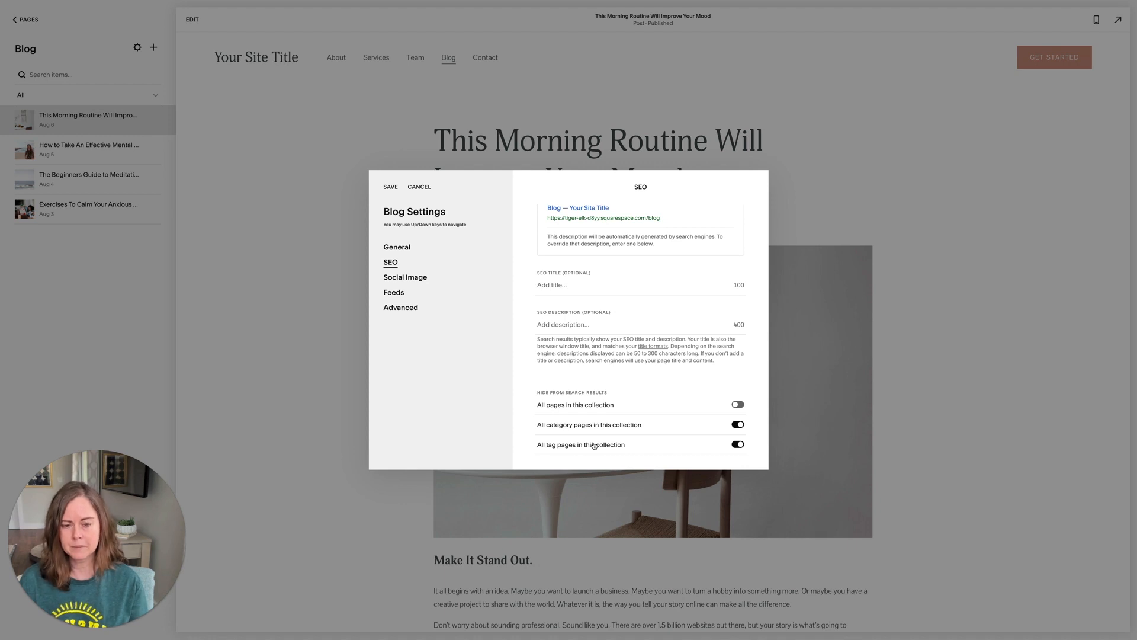
{"action": "mouse_move", "coordinate": [628, 401]}
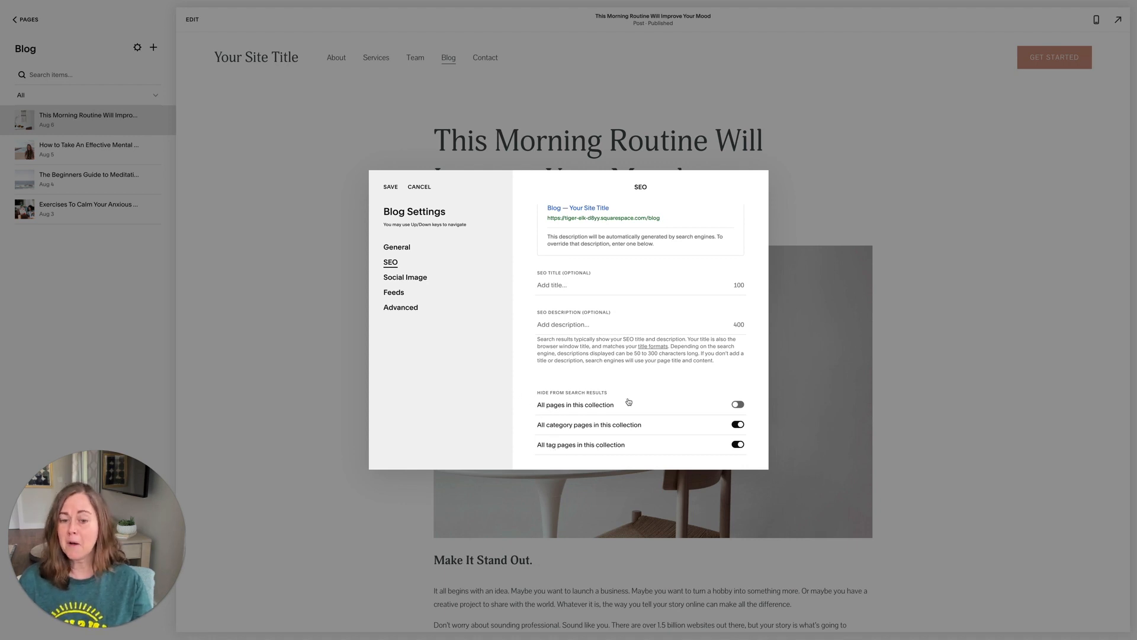
{"action": "mouse_move", "coordinate": [553, 404]}
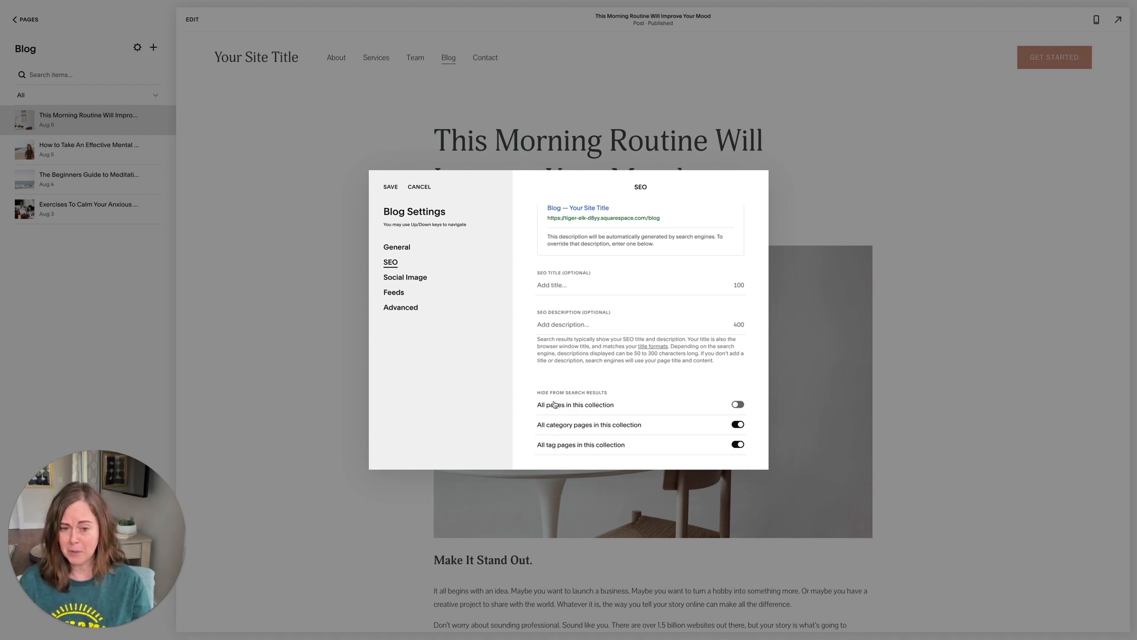
{"action": "mouse_move", "coordinate": [600, 404]}
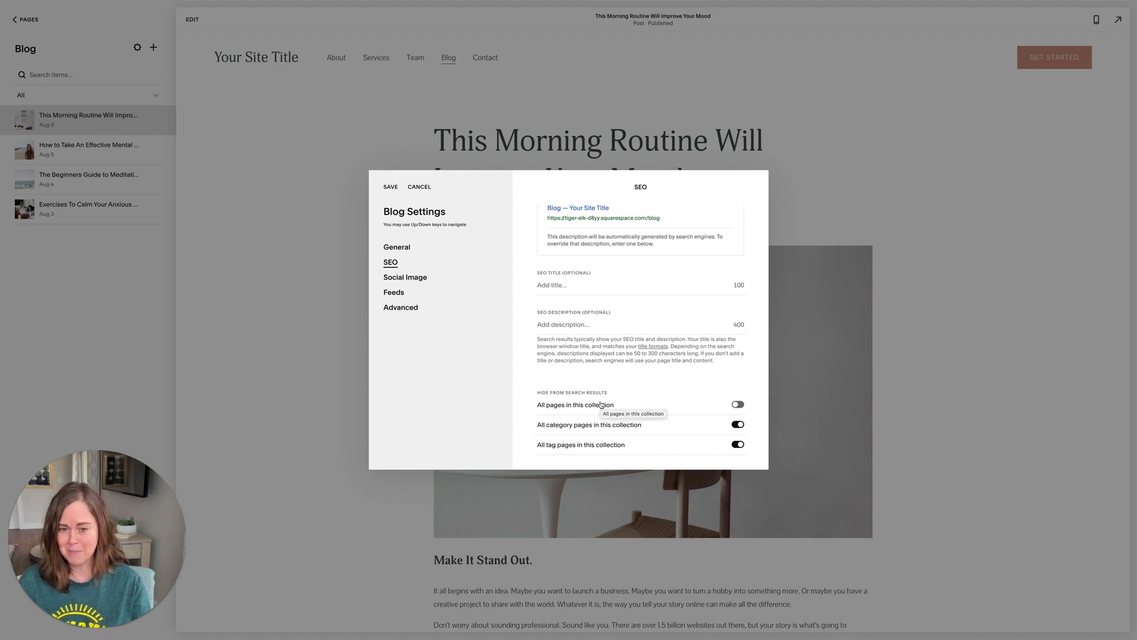
{"action": "mouse_move", "coordinate": [398, 206]}
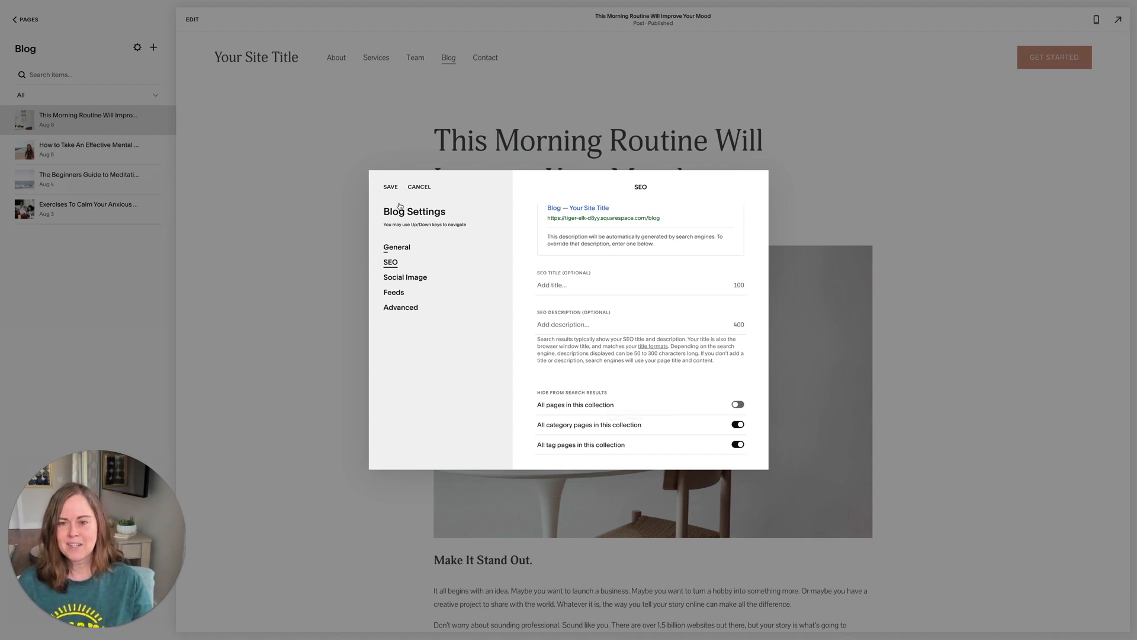
- Save Blog Settings, then turn on comments for the morning routine post and save
{"action": "left_click", "coordinate": [419, 187]}
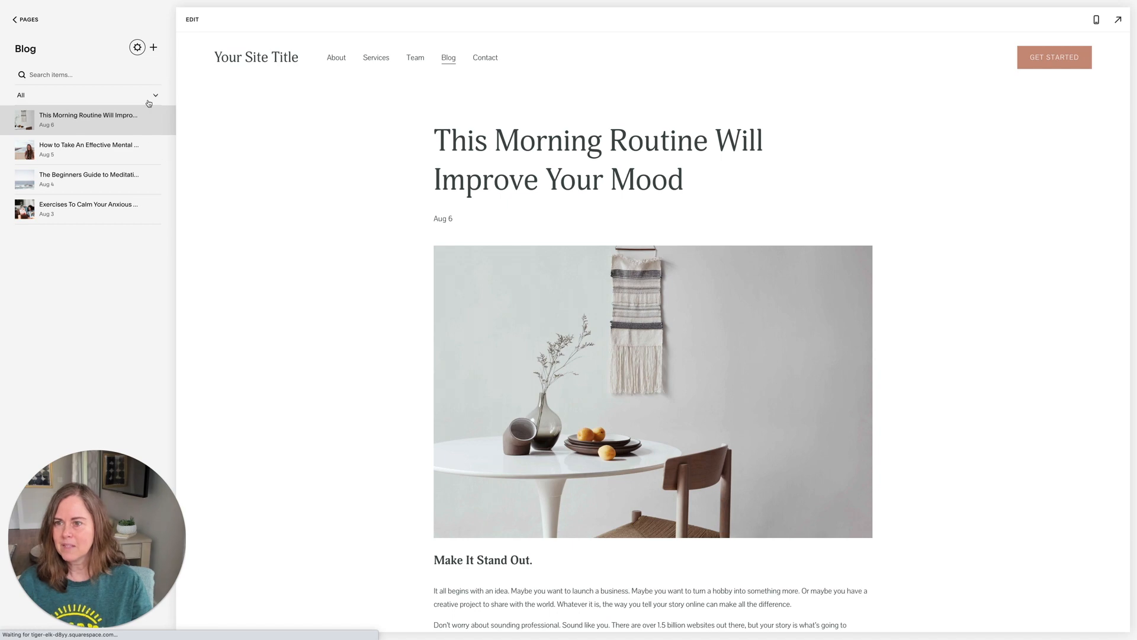
{"action": "left_click", "coordinate": [137, 48]}
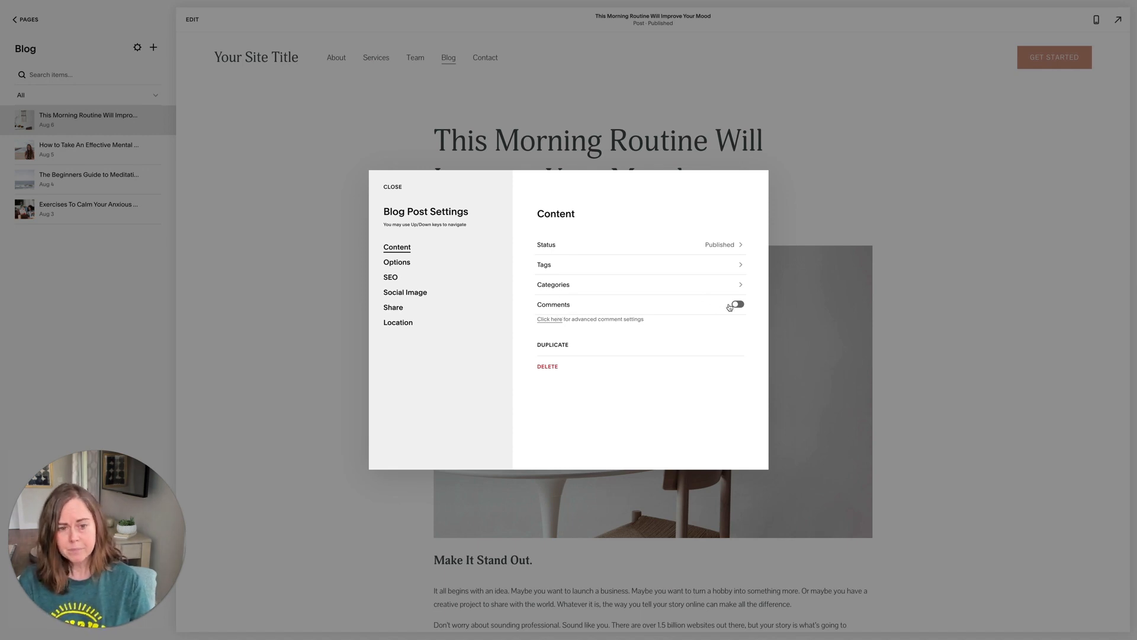
{"action": "left_click", "coordinate": [736, 303]}
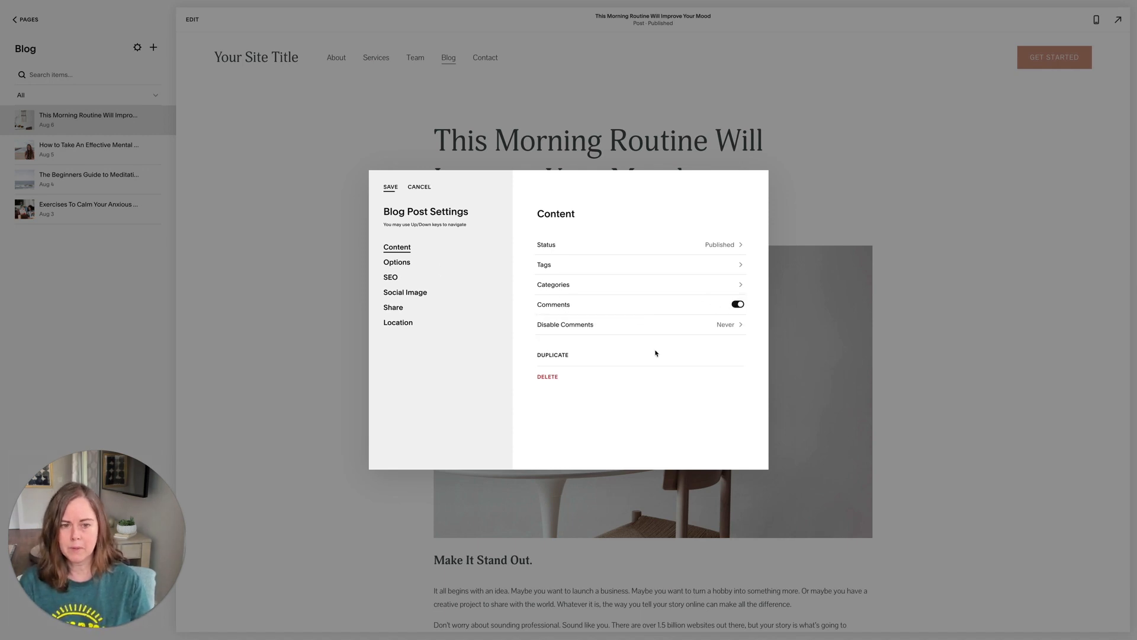
{"action": "left_click", "coordinate": [419, 186]}
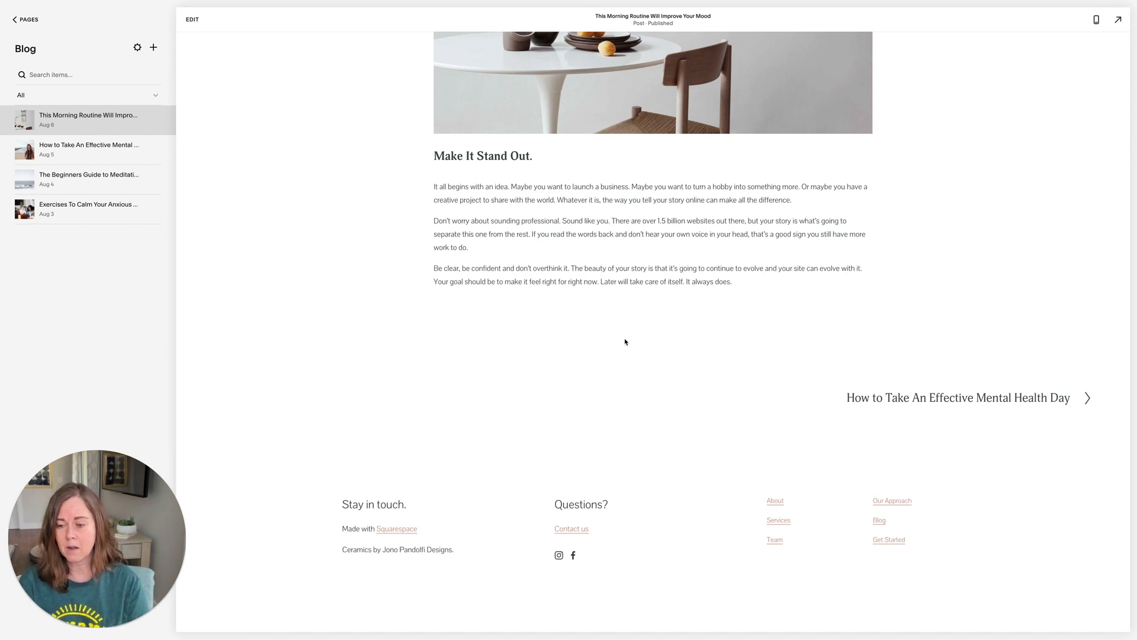
- Review the site-wide comment settings under Settings > Blogging, then return to Blogging
{"action": "left_click", "coordinate": [24, 19]}
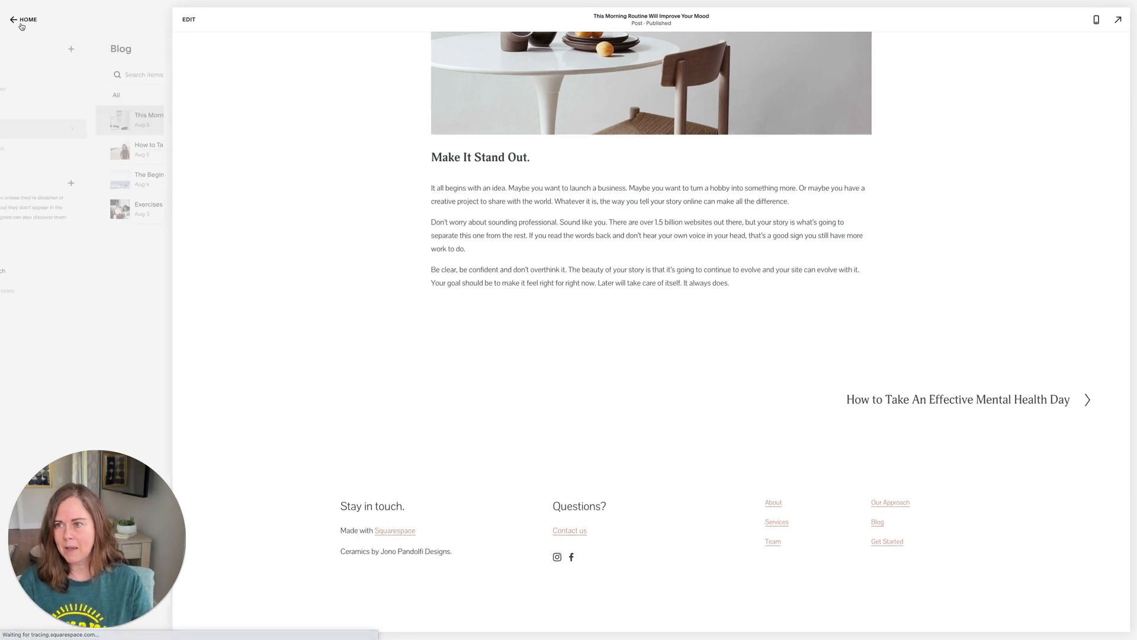
{"action": "left_click", "coordinate": [13, 20]}
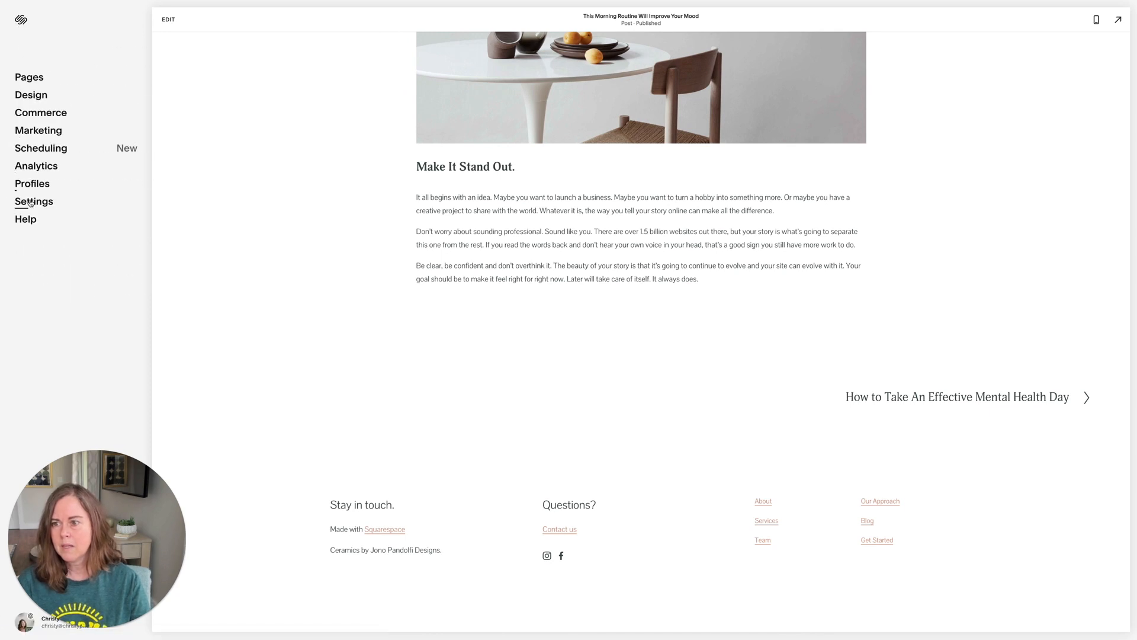
{"action": "left_click", "coordinate": [33, 200]}
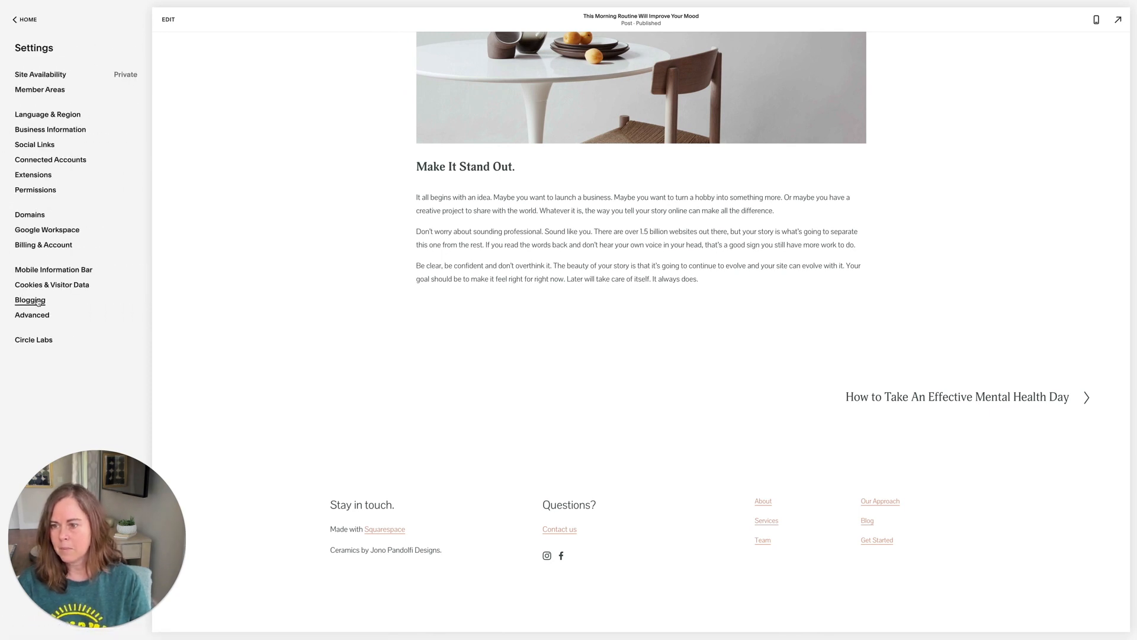
{"action": "left_click", "coordinate": [30, 300]}
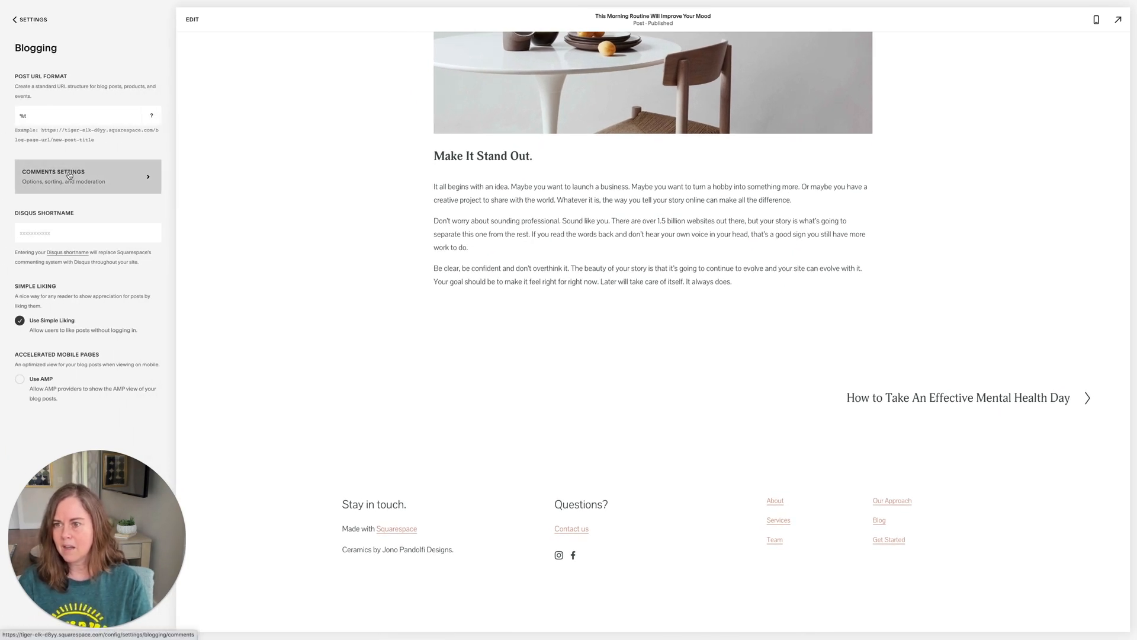
{"action": "left_click", "coordinate": [87, 176]}
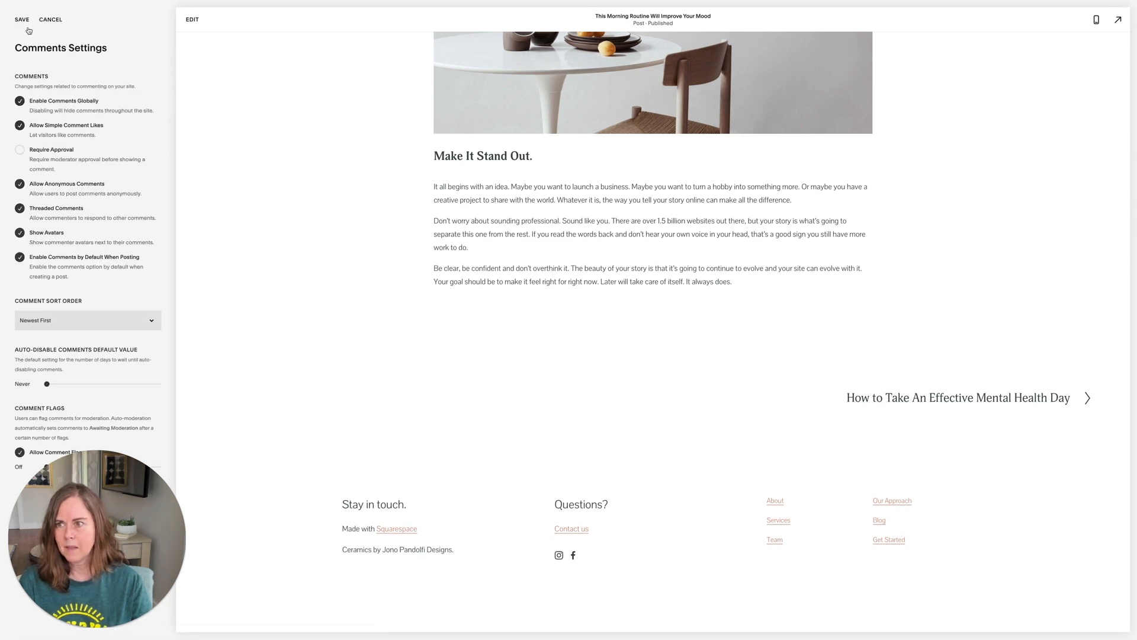
{"action": "left_click", "coordinate": [51, 19]}
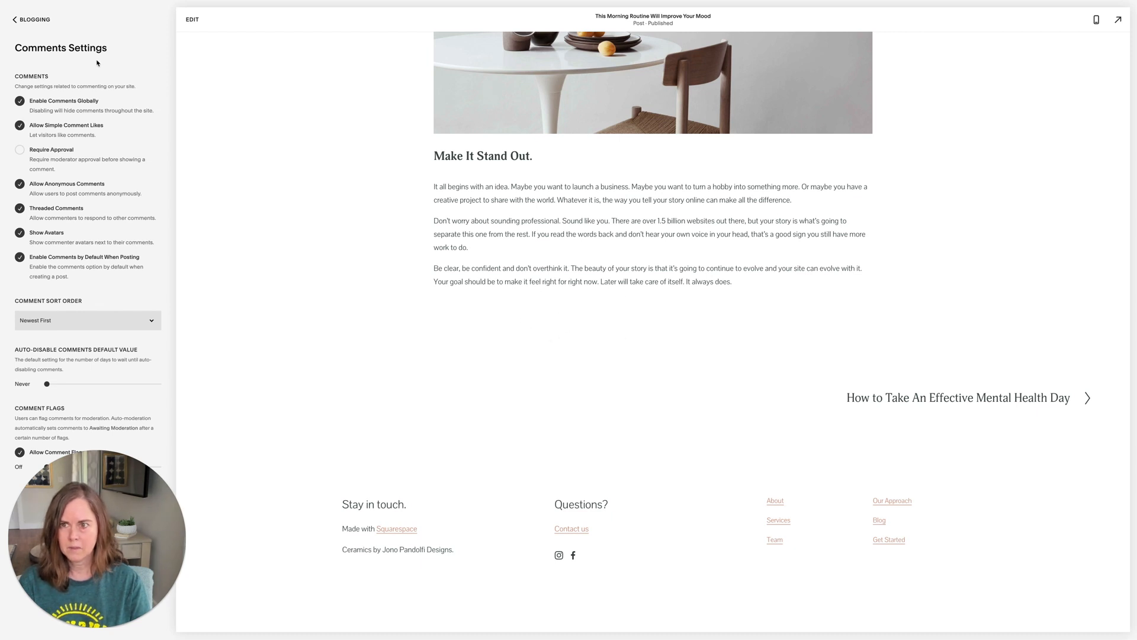
{"action": "left_click", "coordinate": [29, 19]}
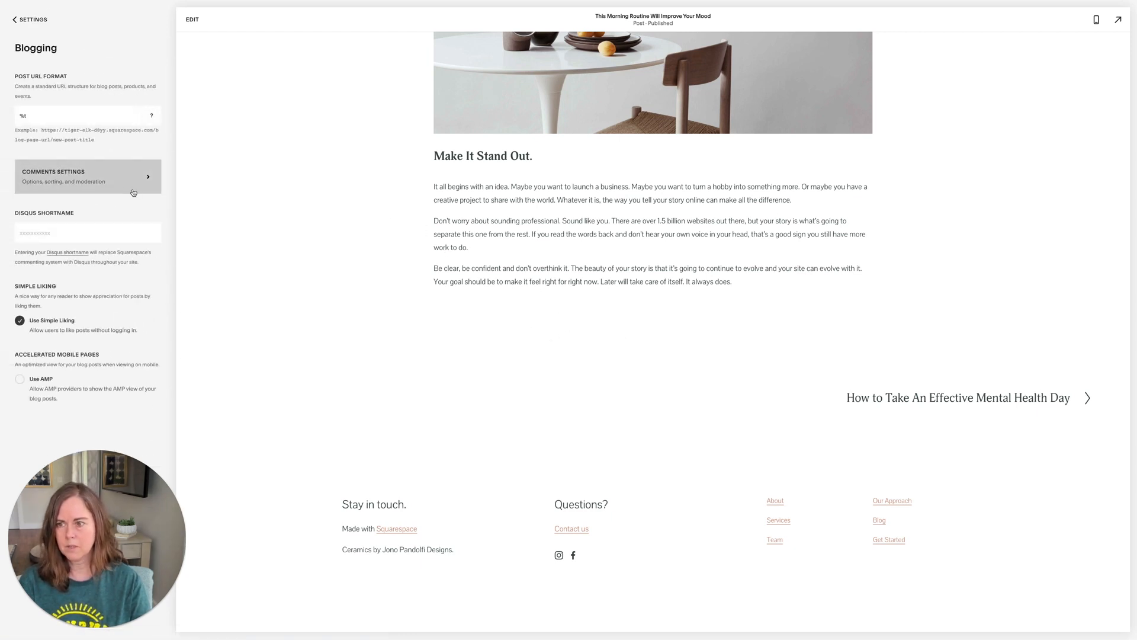
{"action": "left_click", "coordinate": [87, 177]}
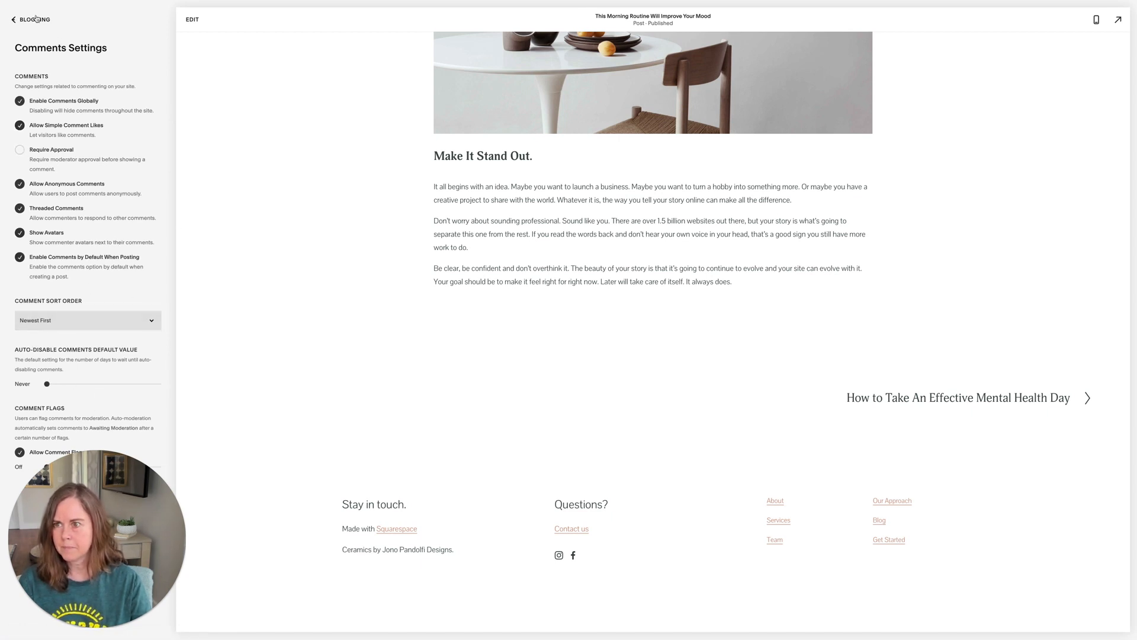
{"action": "left_click", "coordinate": [13, 19]}
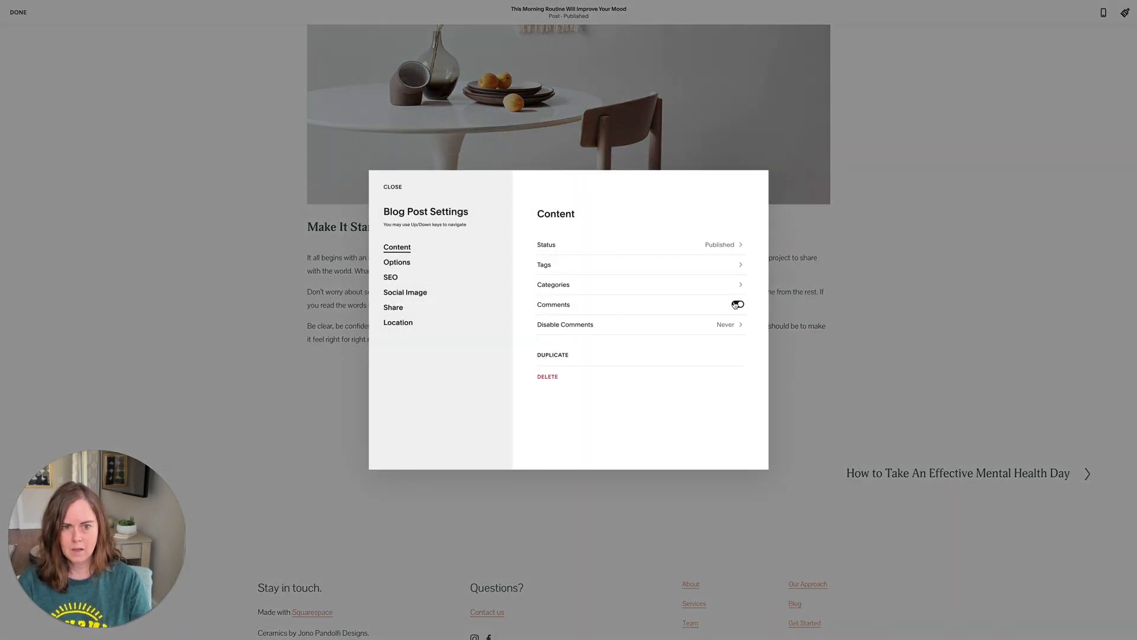
- Save the post, view its comments section, then switch comments off in its settings
{"action": "left_click", "coordinate": [736, 304]}
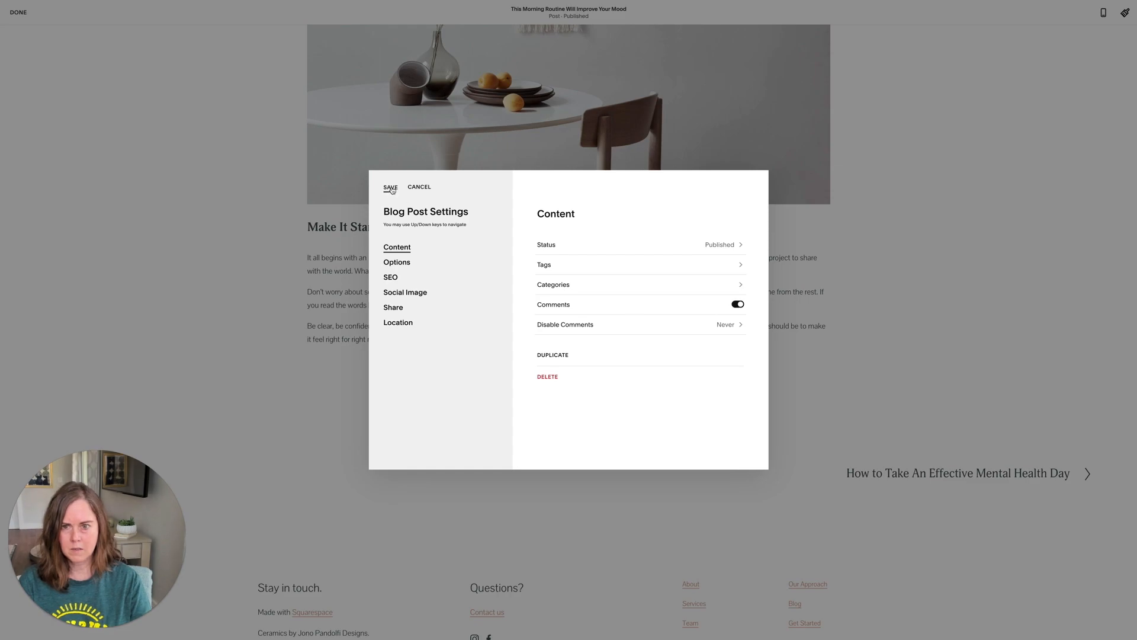
{"action": "left_click", "coordinate": [390, 187]}
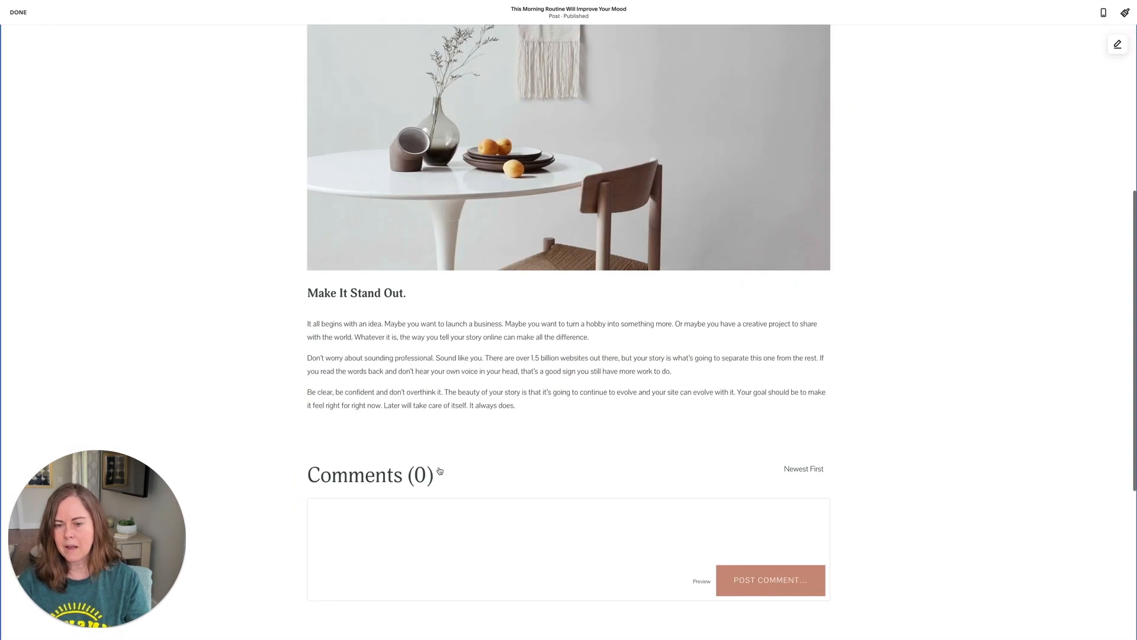
{"action": "scroll", "scroll_direction": "down", "scroll_amount": 3}
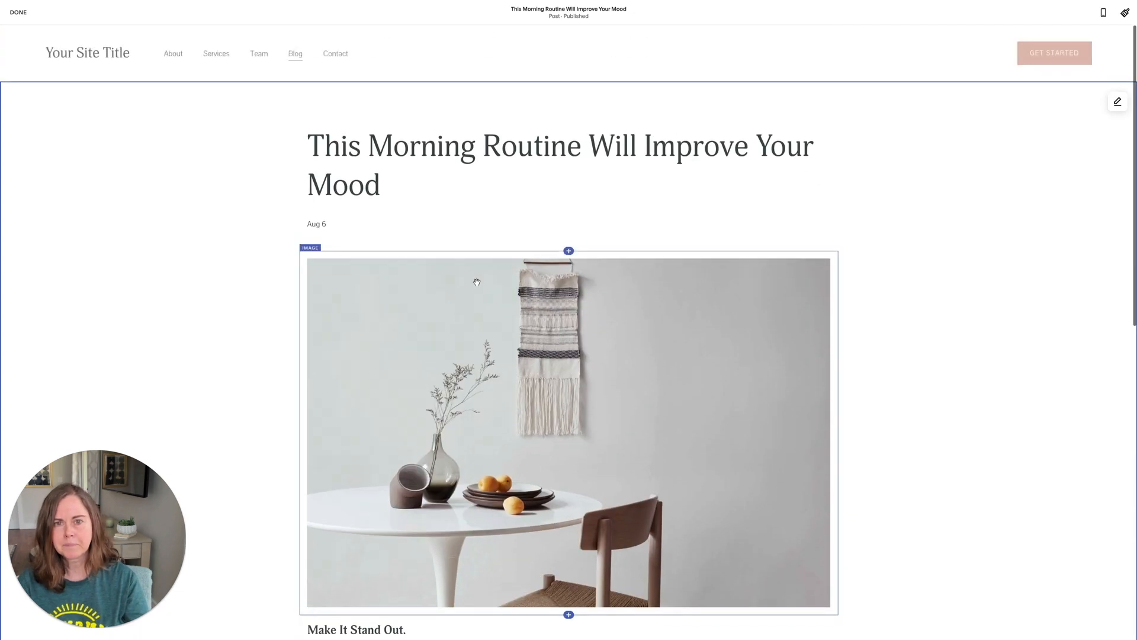
{"action": "left_click", "coordinate": [1117, 102]}
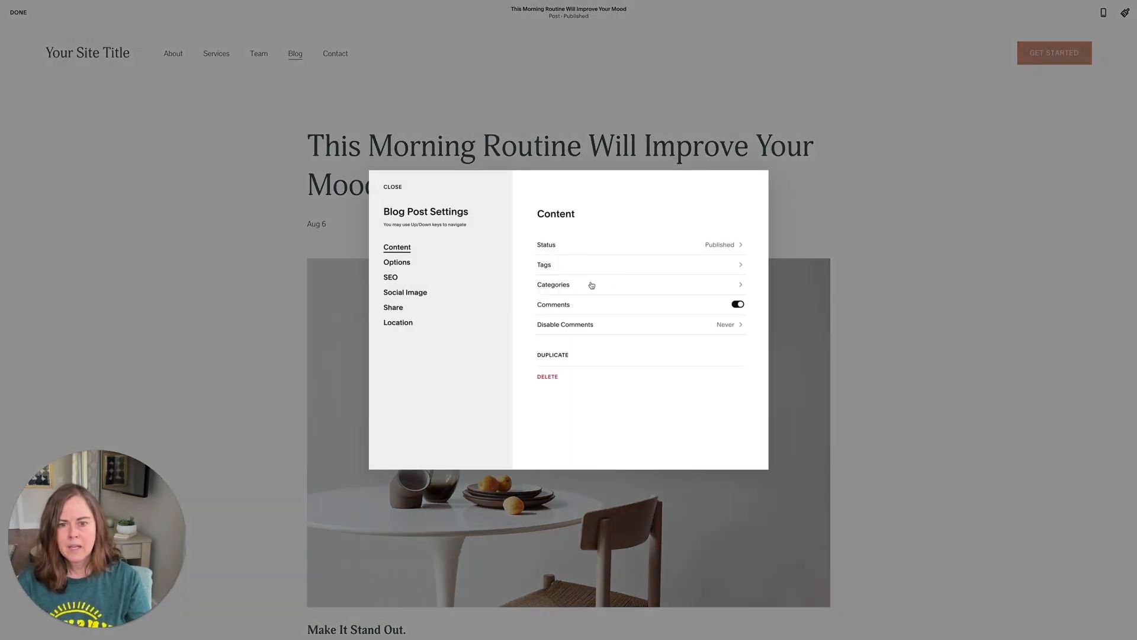
{"action": "left_click", "coordinate": [737, 303]}
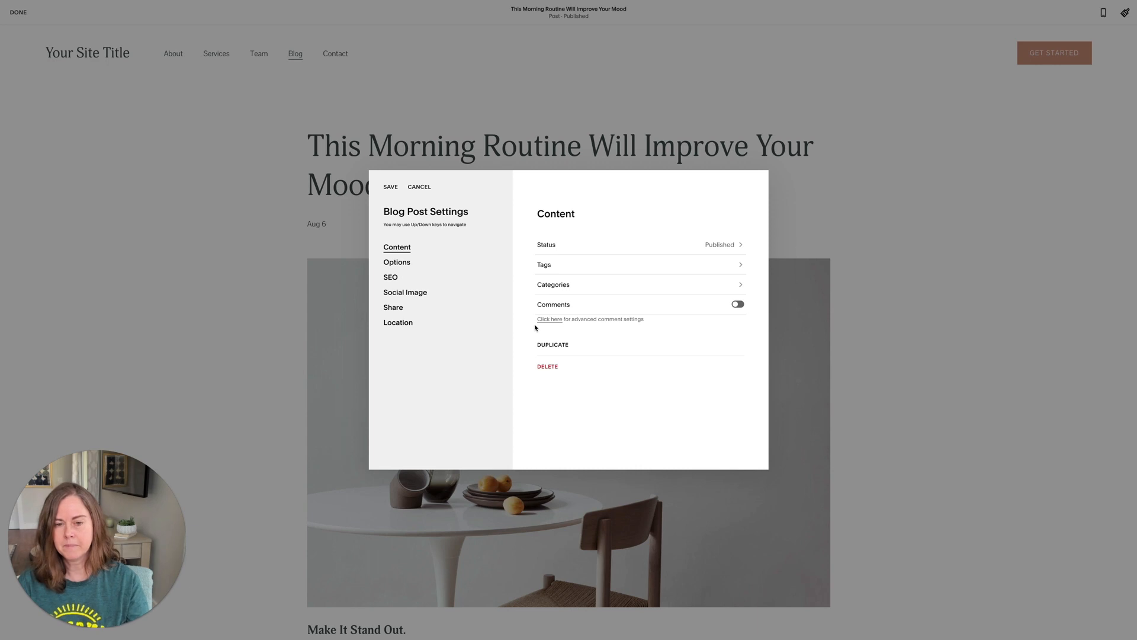
{"action": "mouse_move", "coordinate": [581, 361]}
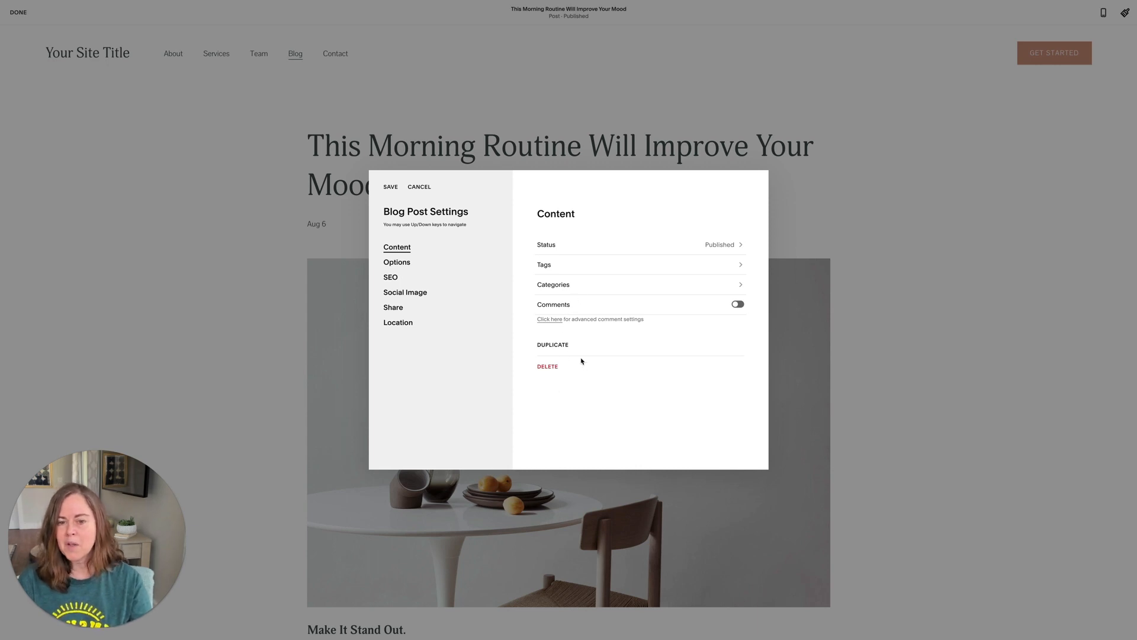
{"action": "left_click", "coordinate": [552, 344]}
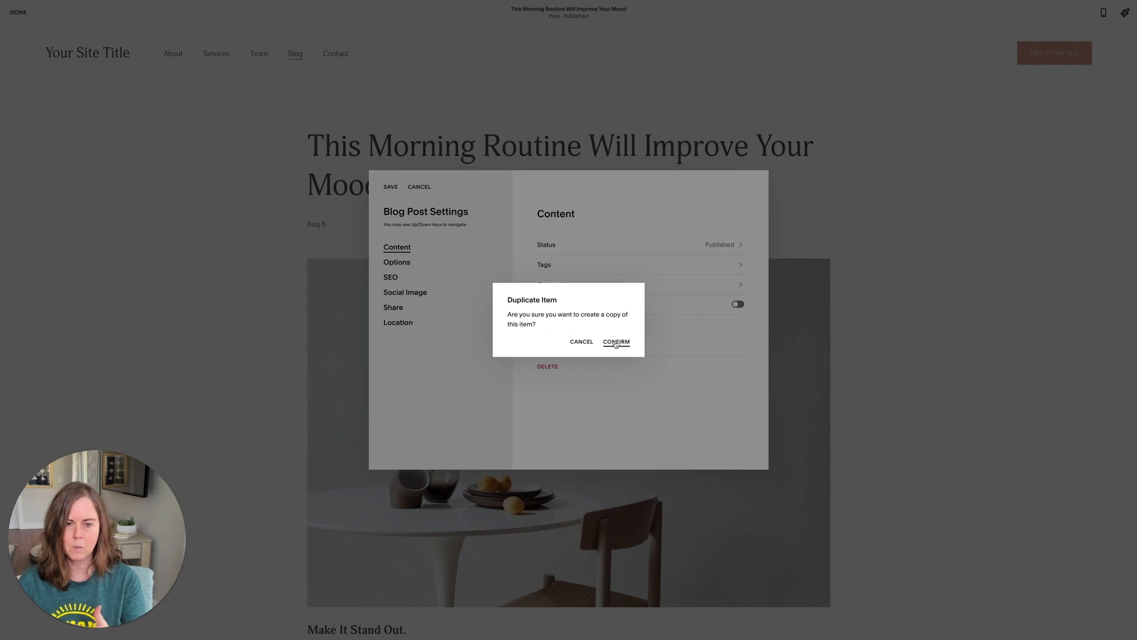
{"action": "mouse_move", "coordinate": [597, 345]}
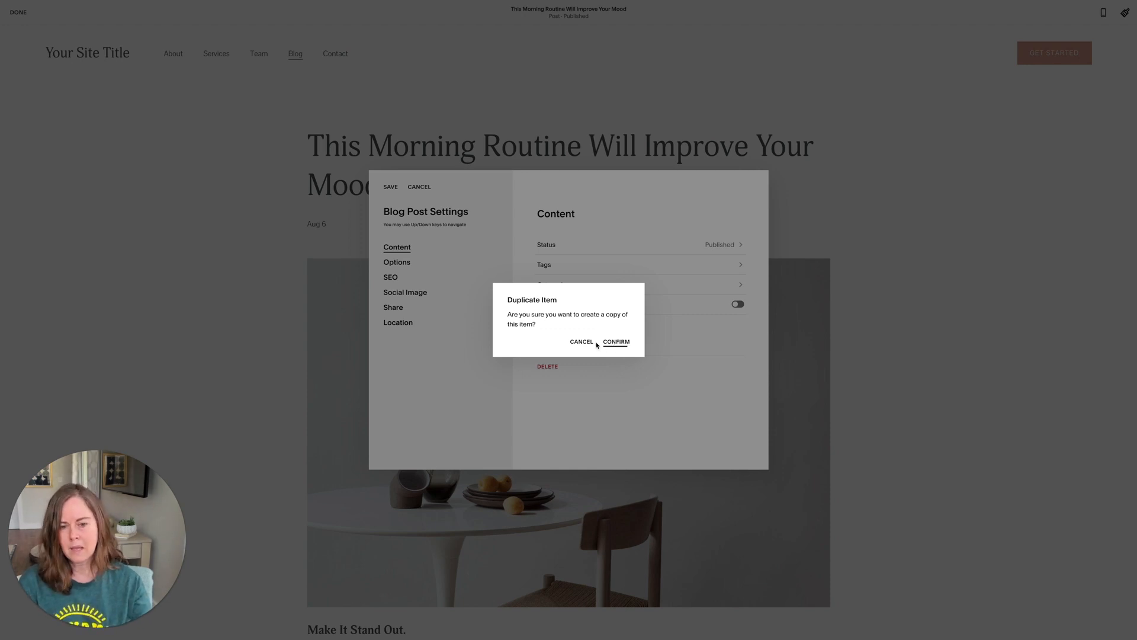
{"action": "left_click", "coordinate": [581, 342]}
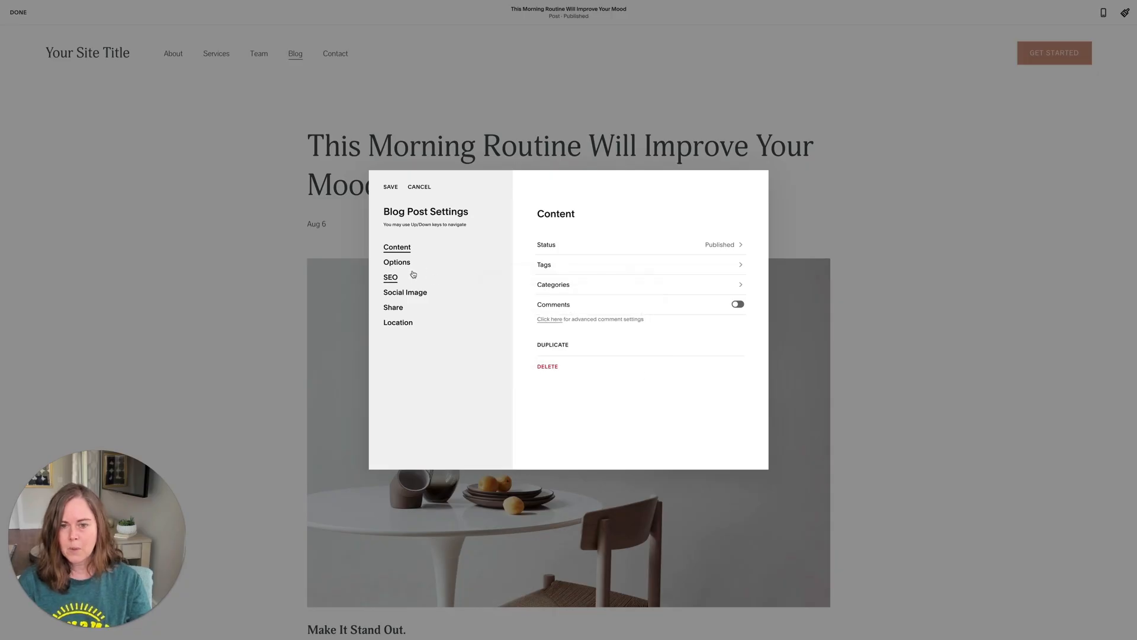
{"action": "mouse_move", "coordinate": [548, 367]}
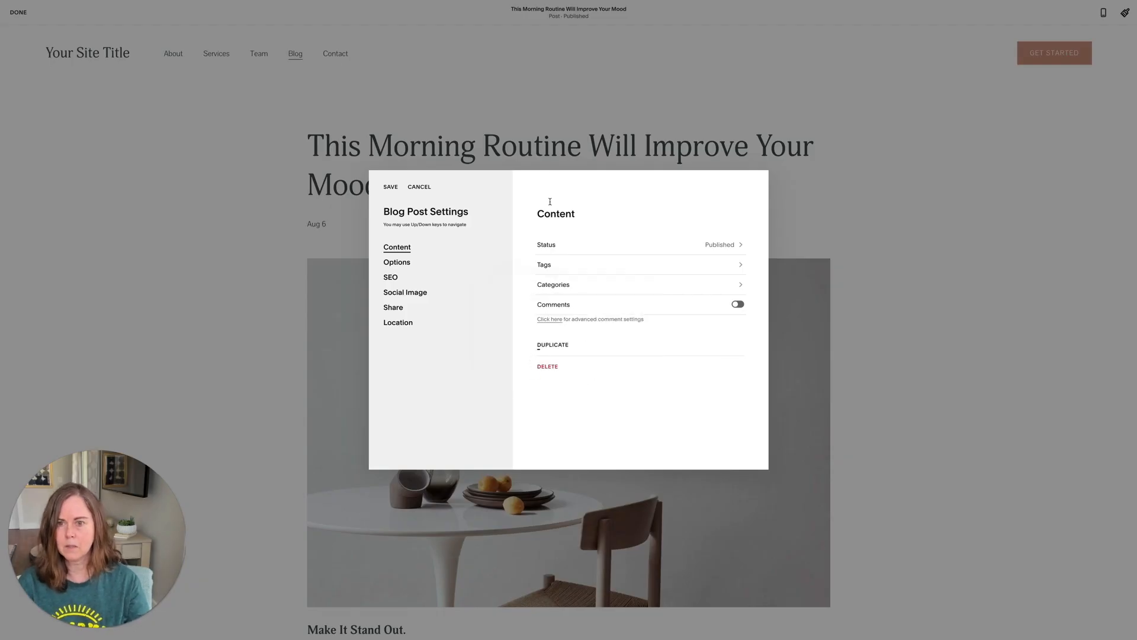
- Save, delete the morning routine post, then restore it from the Recycle Bin
{"action": "left_click", "coordinate": [418, 186]}
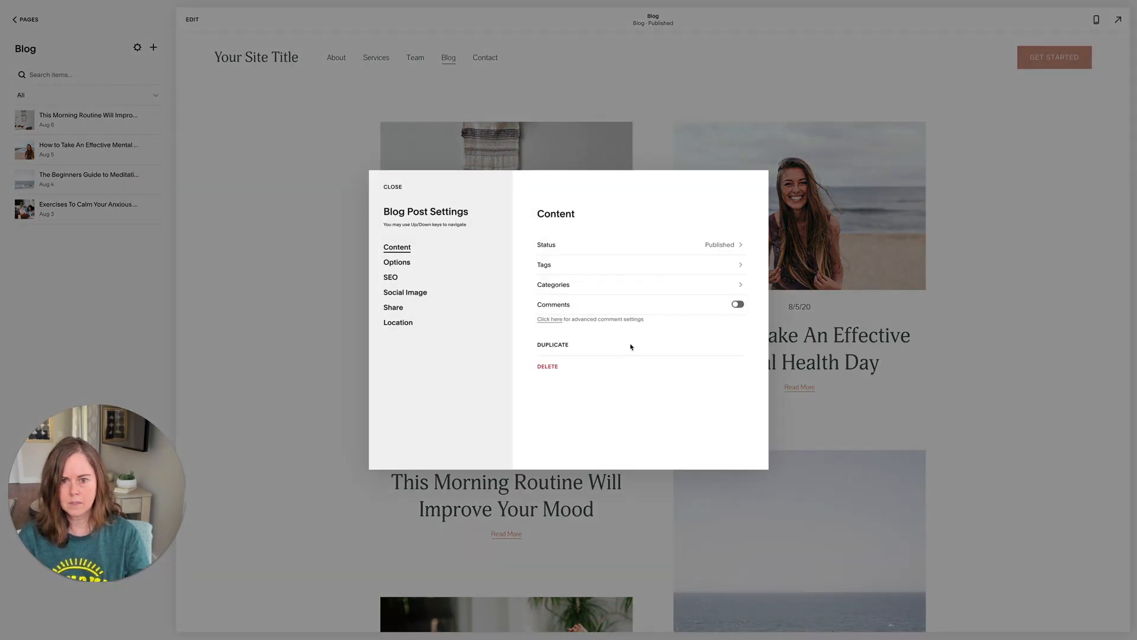
{"action": "left_click", "coordinate": [547, 366]}
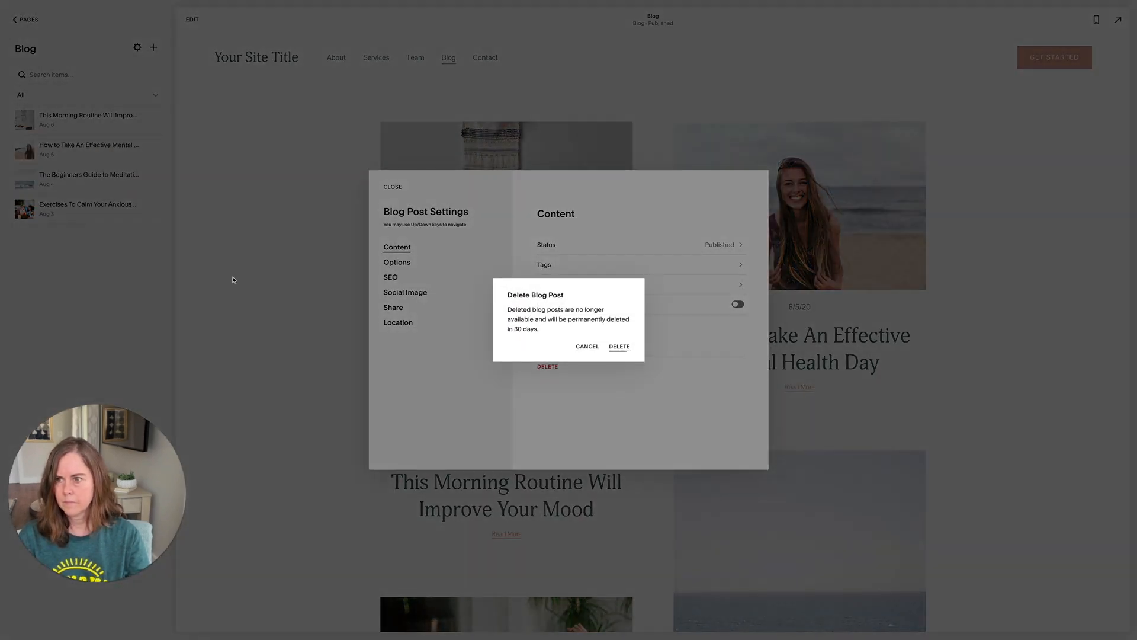
{"action": "left_click", "coordinate": [618, 347]}
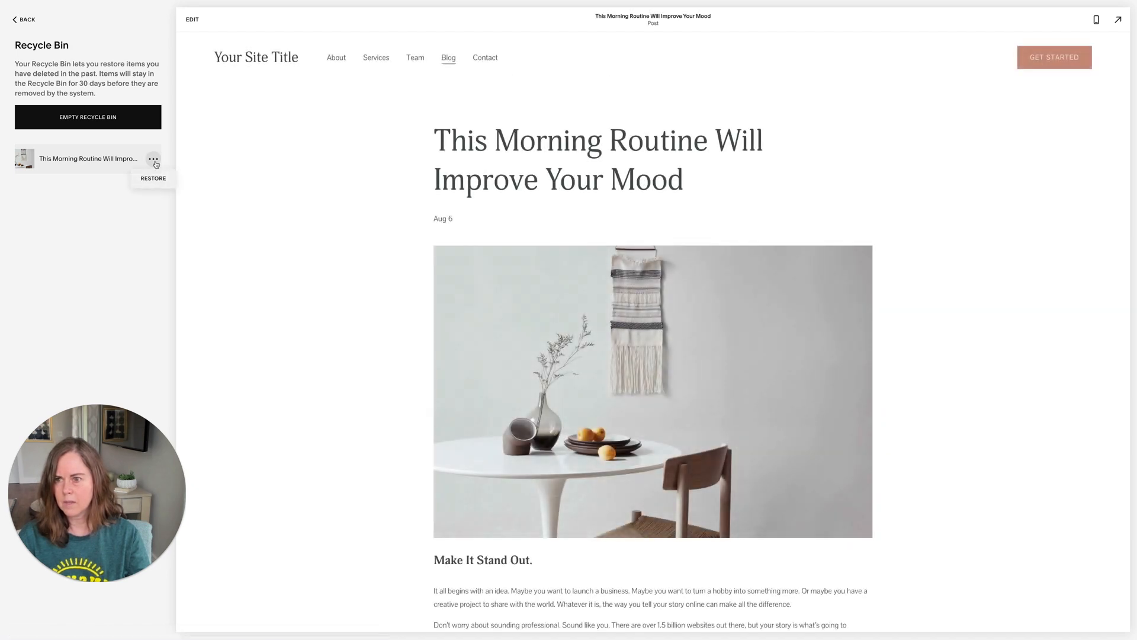
{"action": "left_click", "coordinate": [152, 178]}
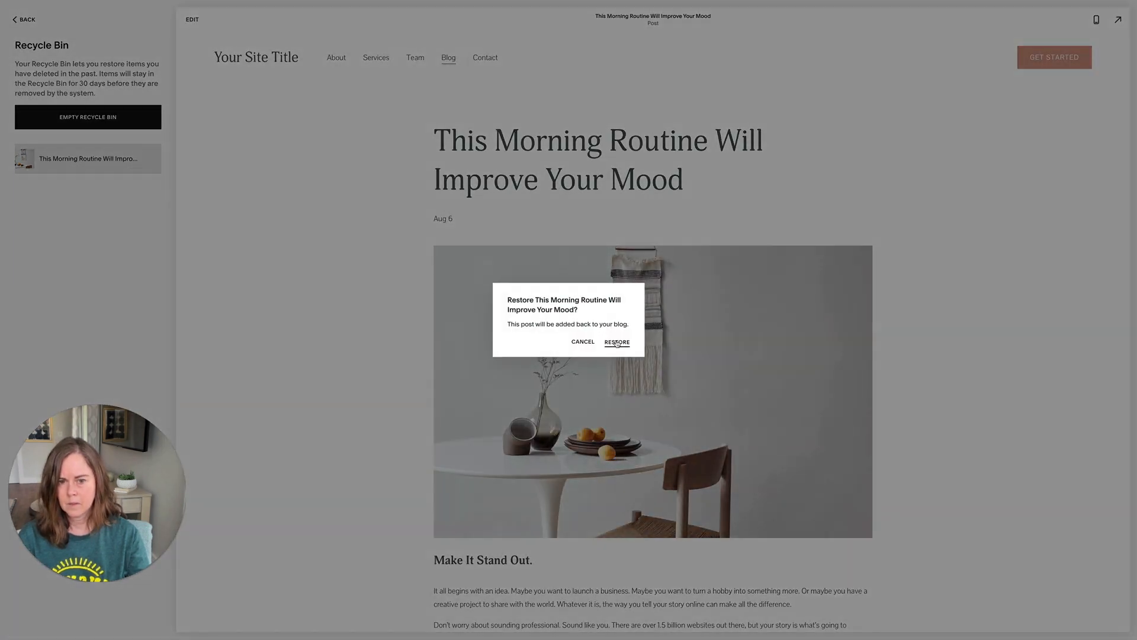
{"action": "left_click", "coordinate": [617, 342]}
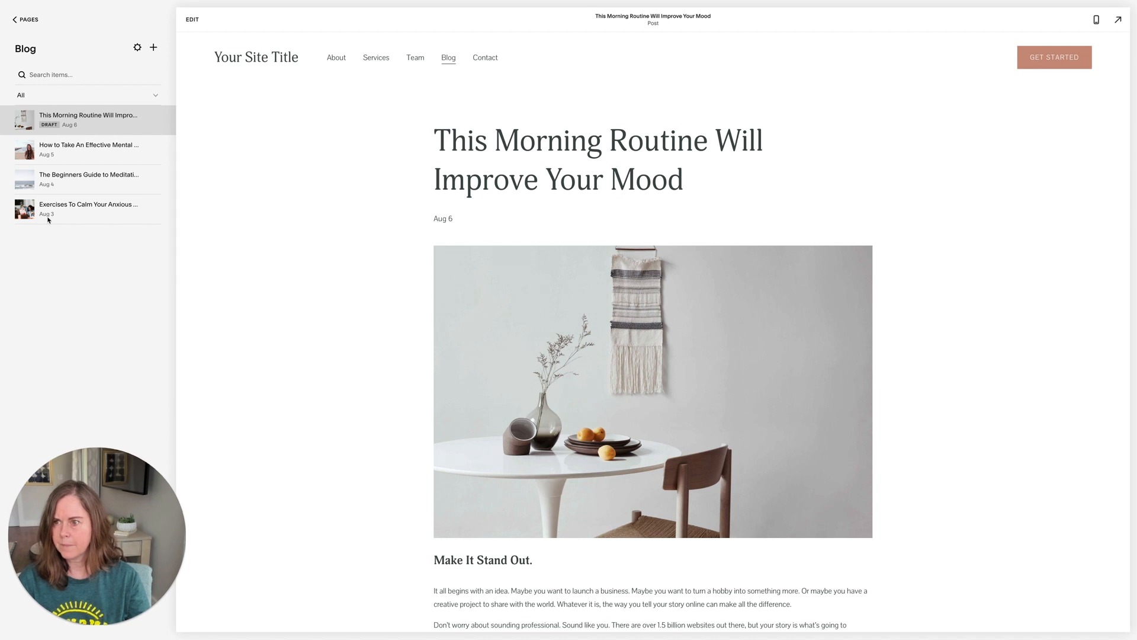
- Set the restored post's status back to Published and save
{"action": "left_click", "coordinate": [153, 119]}
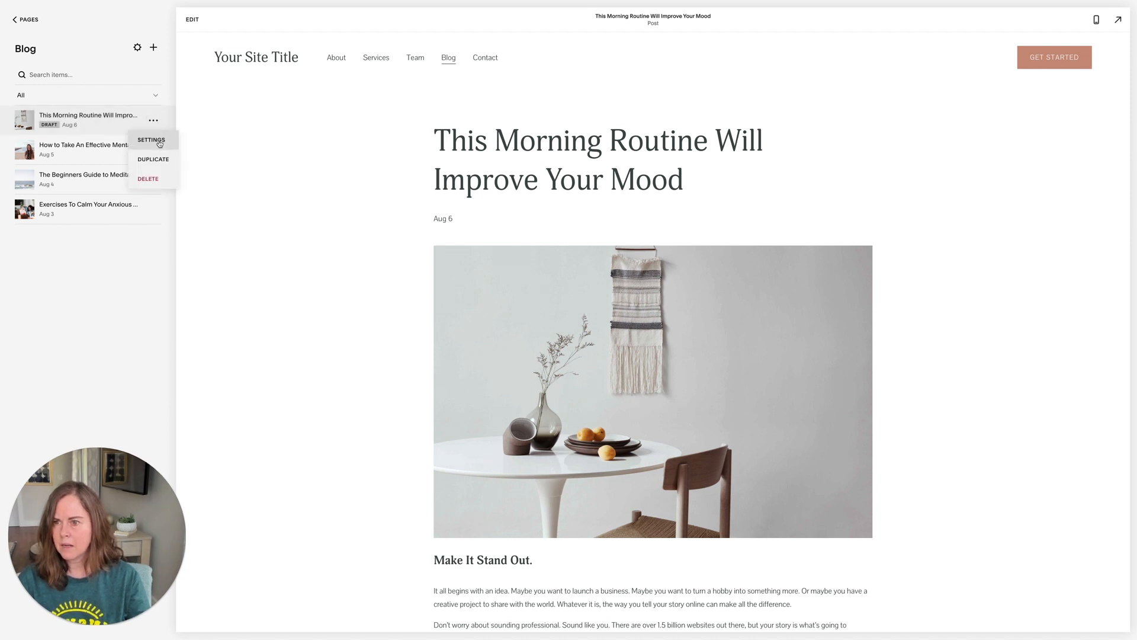
{"action": "left_click", "coordinate": [152, 139]}
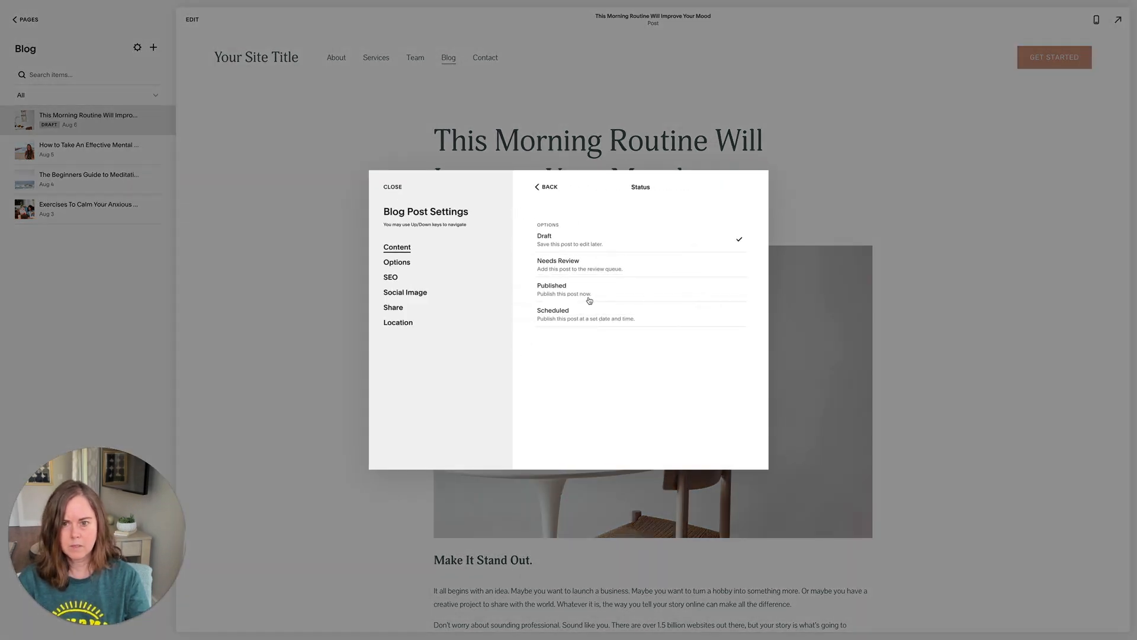
{"action": "left_click", "coordinate": [562, 290]}
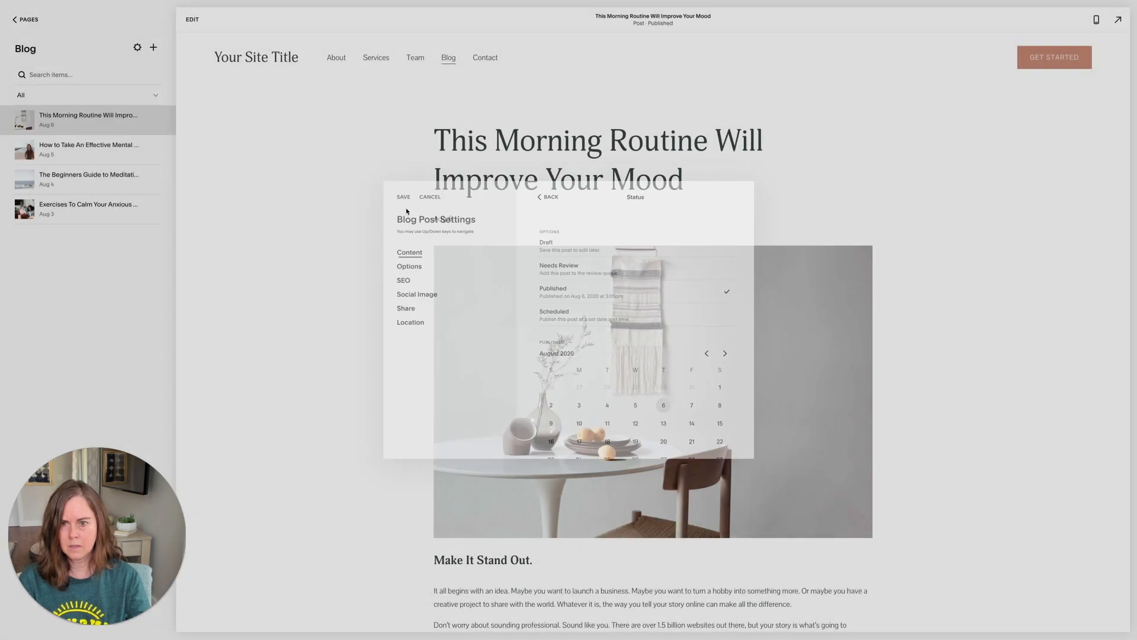
{"action": "left_click", "coordinate": [403, 196]}
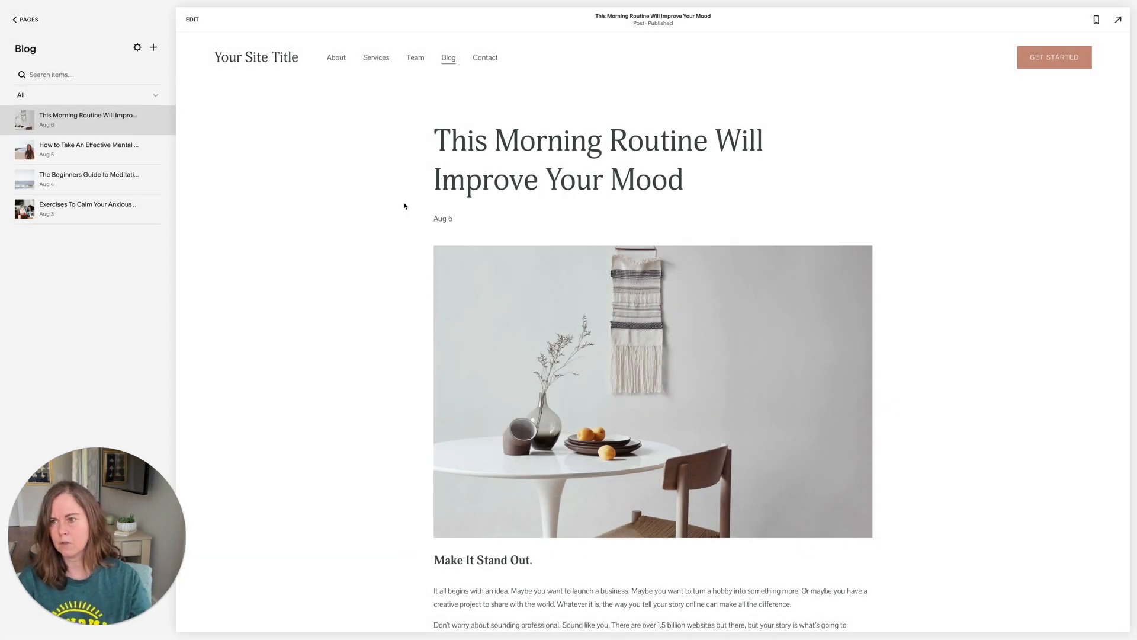
{"action": "left_click", "coordinate": [137, 48]}
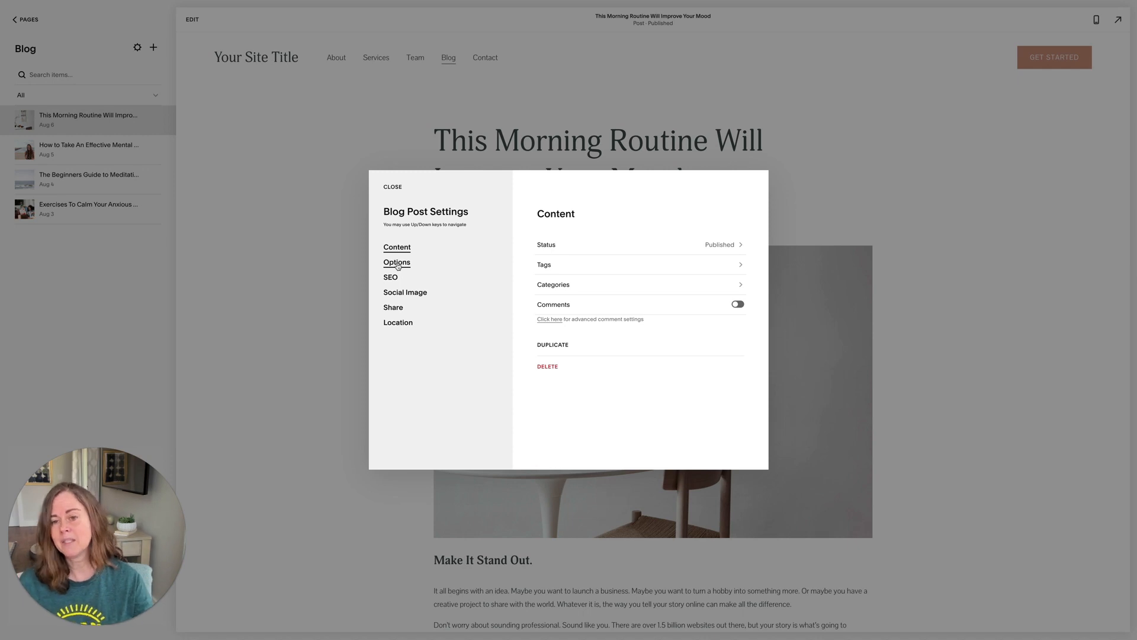
- View the post's thumbnail, URL and author options, then return to the Blog page
{"action": "left_click", "coordinate": [397, 262]}
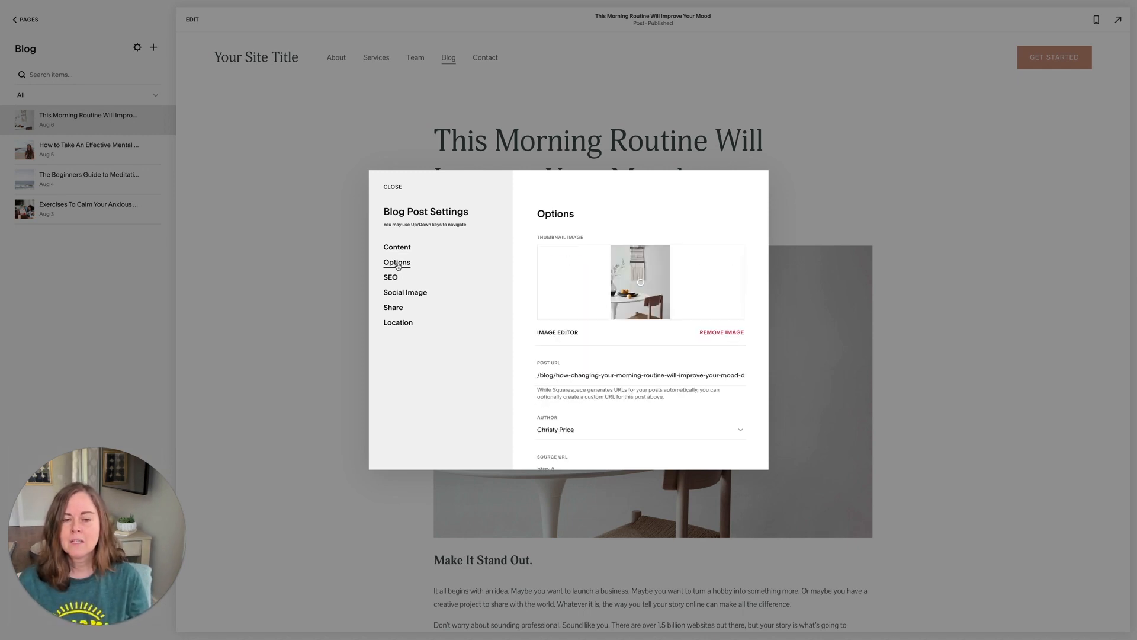
{"action": "mouse_move", "coordinate": [674, 298]}
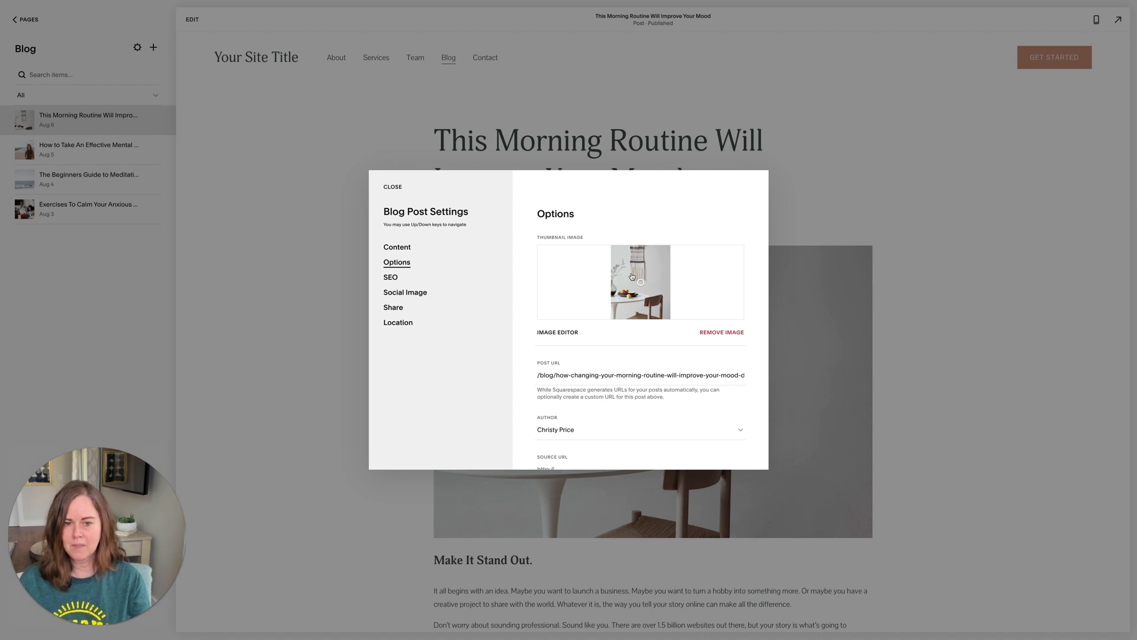
{"action": "left_click", "coordinate": [392, 186]}
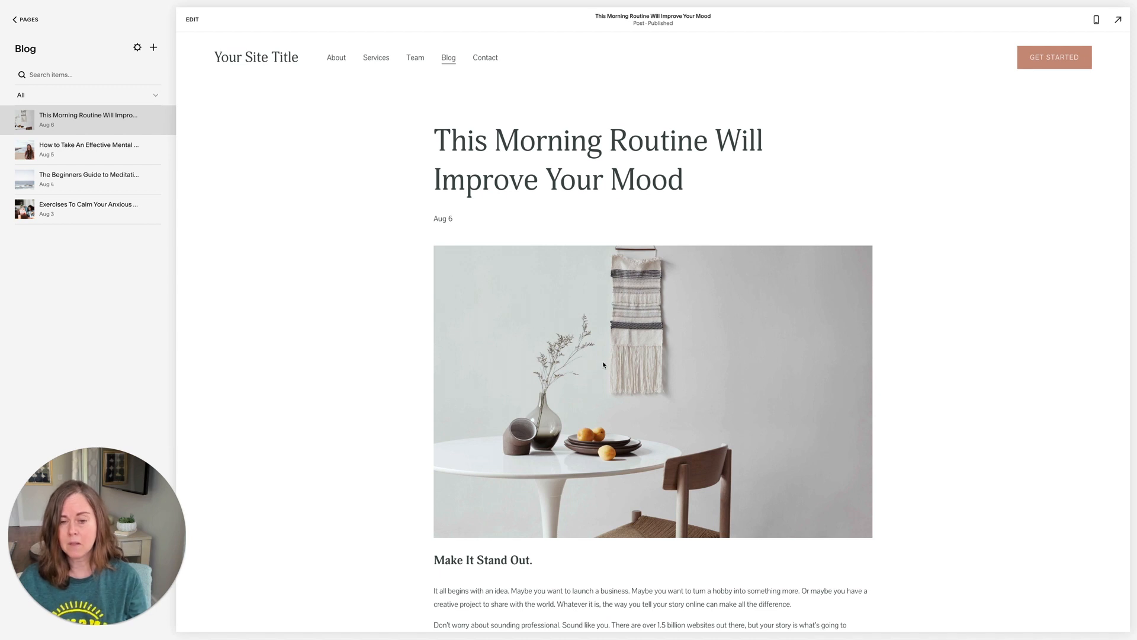
{"action": "mouse_move", "coordinate": [641, 385]}
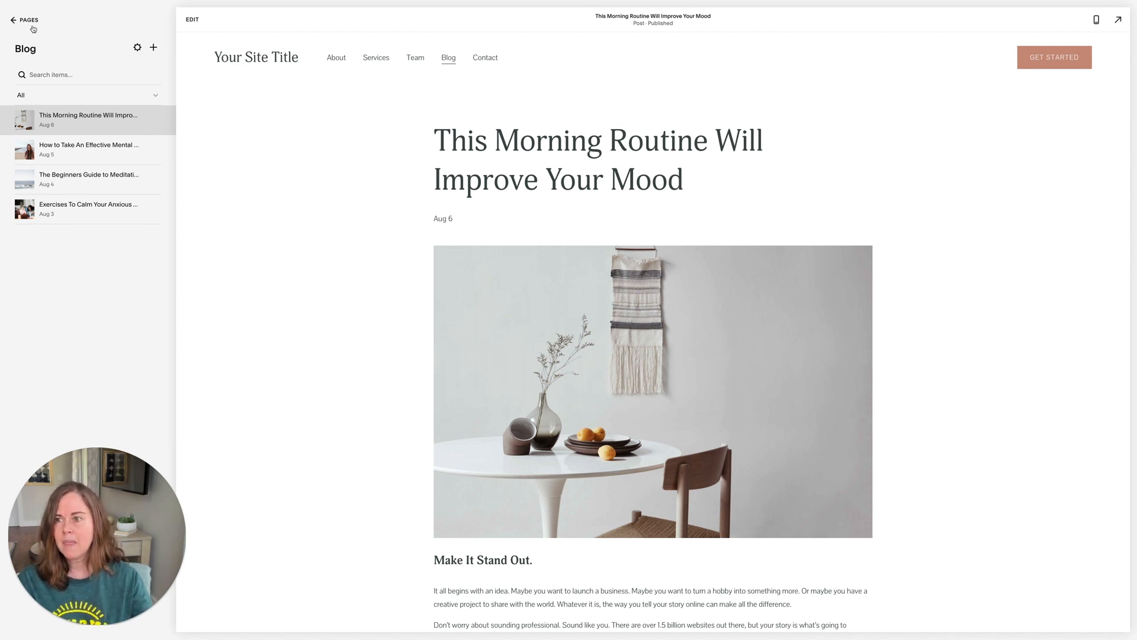
{"action": "left_click", "coordinate": [23, 19]}
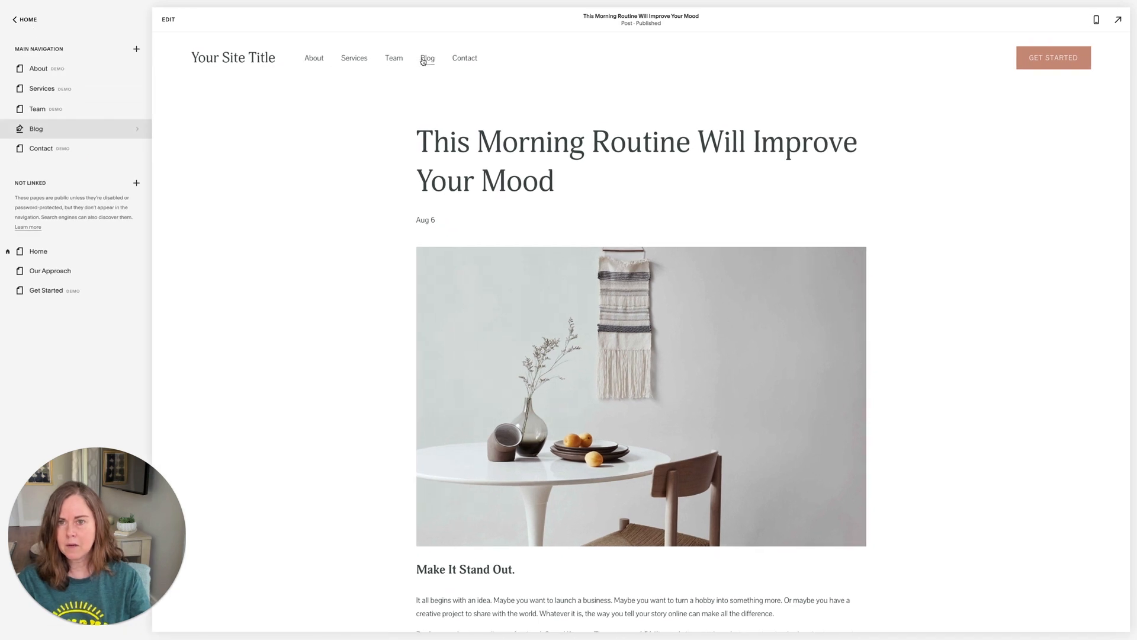
{"action": "left_click", "coordinate": [427, 58]}
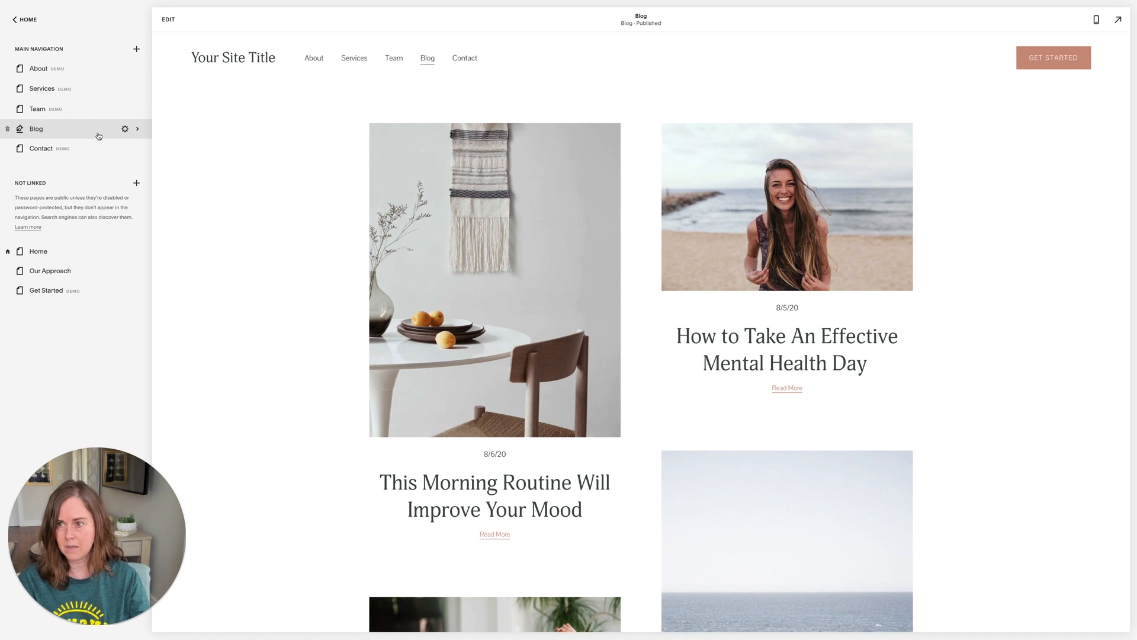
- Open the morning routine post's settings on the Options section
{"action": "left_click", "coordinate": [136, 128]}
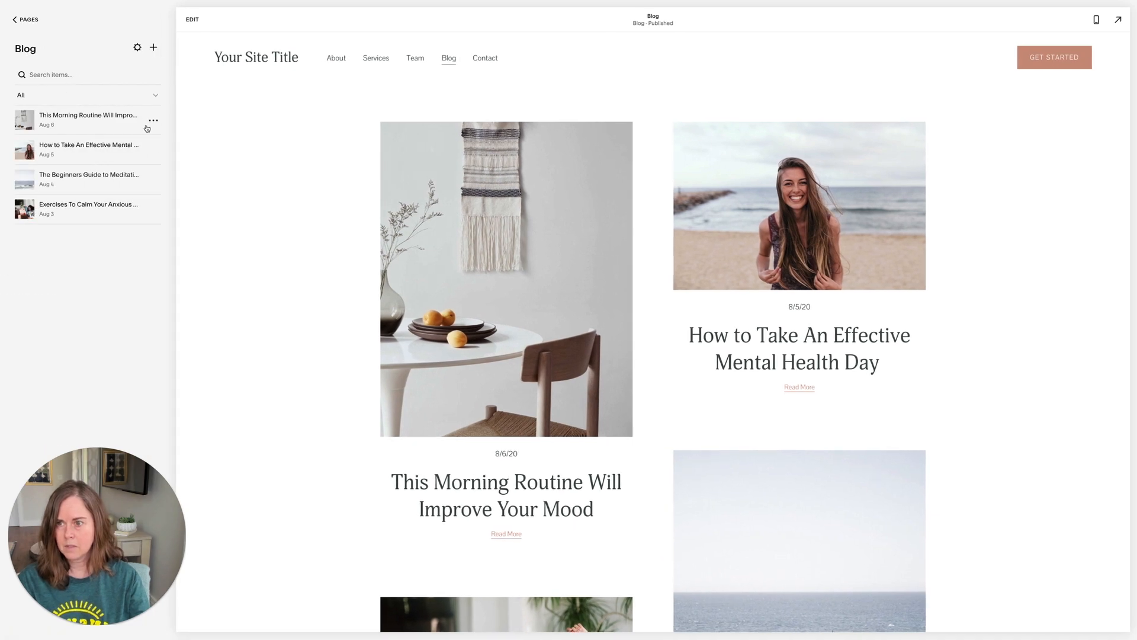
{"action": "left_click", "coordinate": [153, 121]}
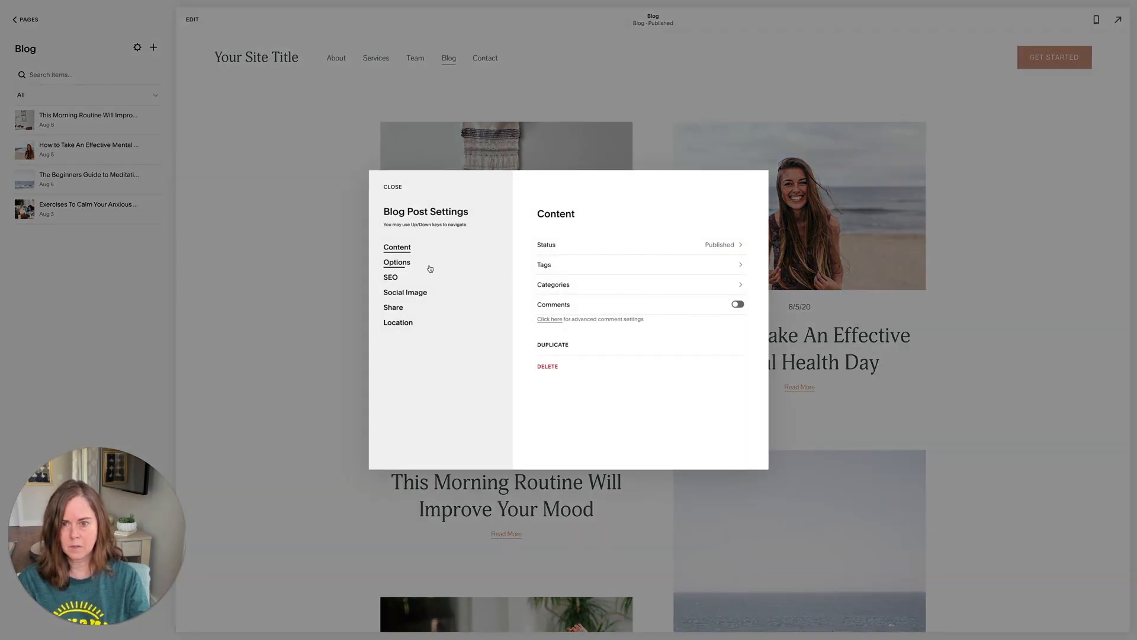
{"action": "left_click", "coordinate": [397, 262]}
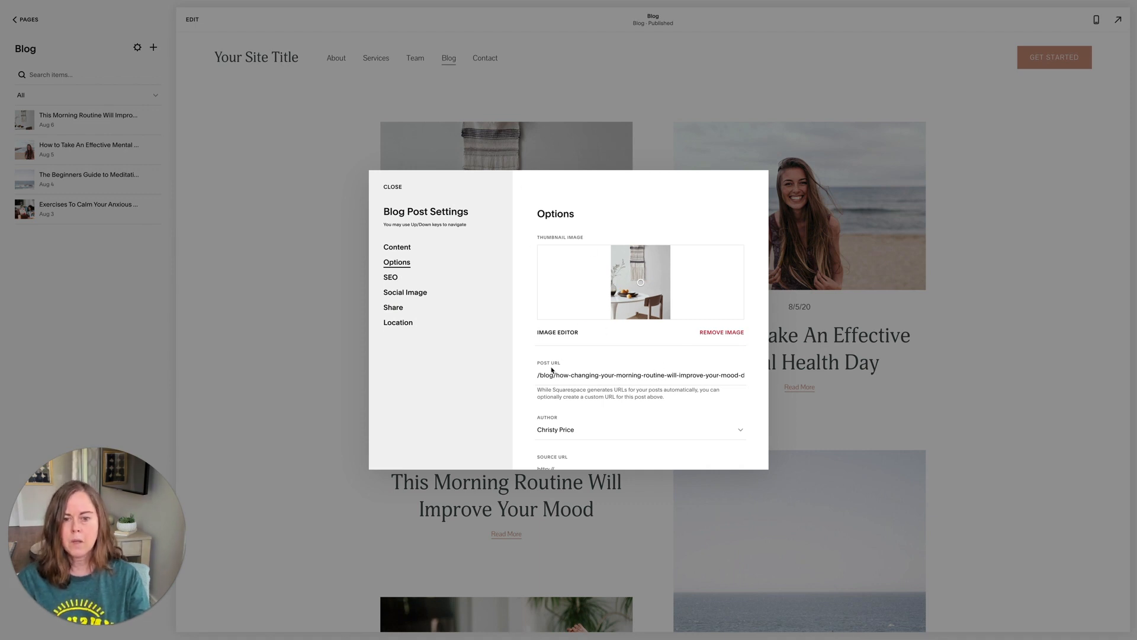
{"action": "scroll", "scroll_direction": "down", "scroll_amount": 3}
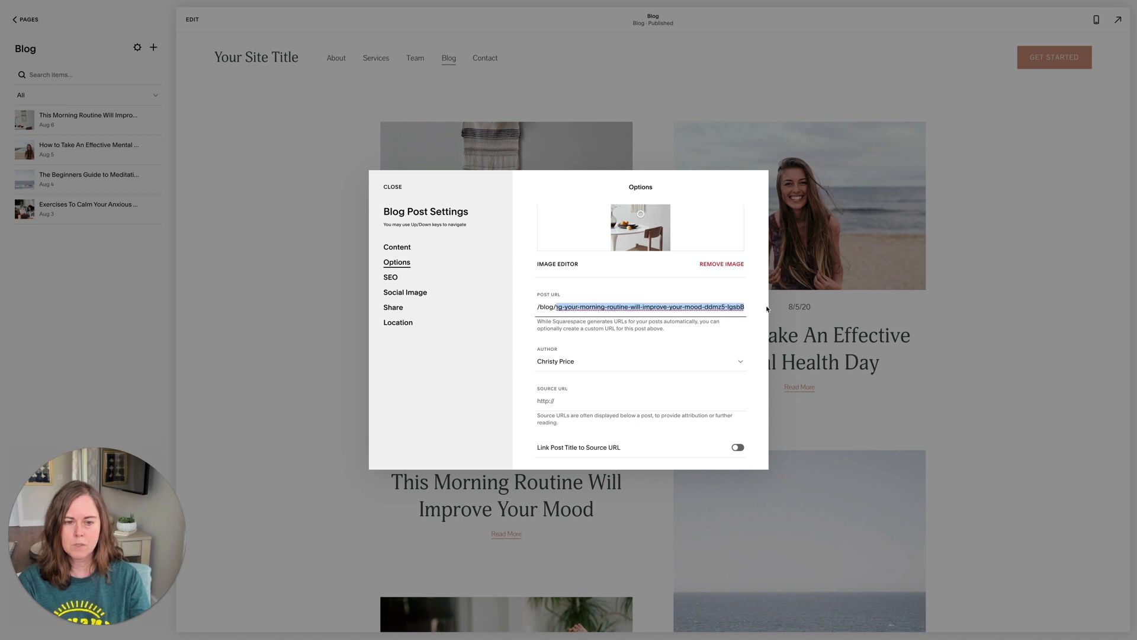
- Replace the long post URL slug with 'morning-routine-will-improve-your-mood'
{"action": "left_click", "coordinate": [704, 307]}
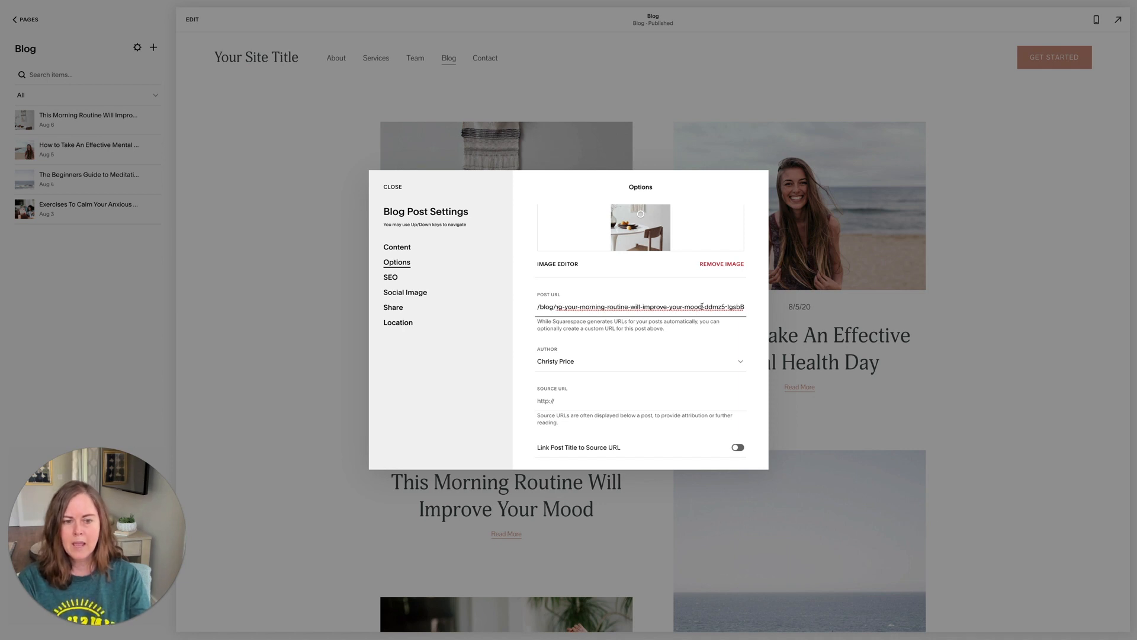
{"action": "double_click", "coordinate": [724, 306]}
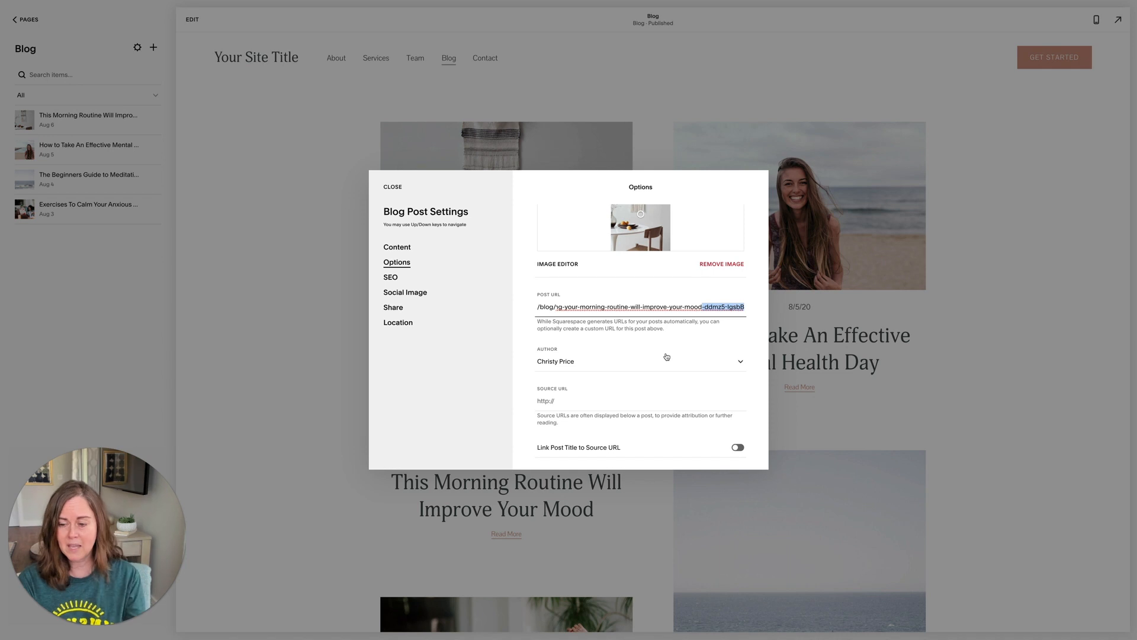
{"action": "scroll", "scroll_direction": "down", "scroll_amount": 3}
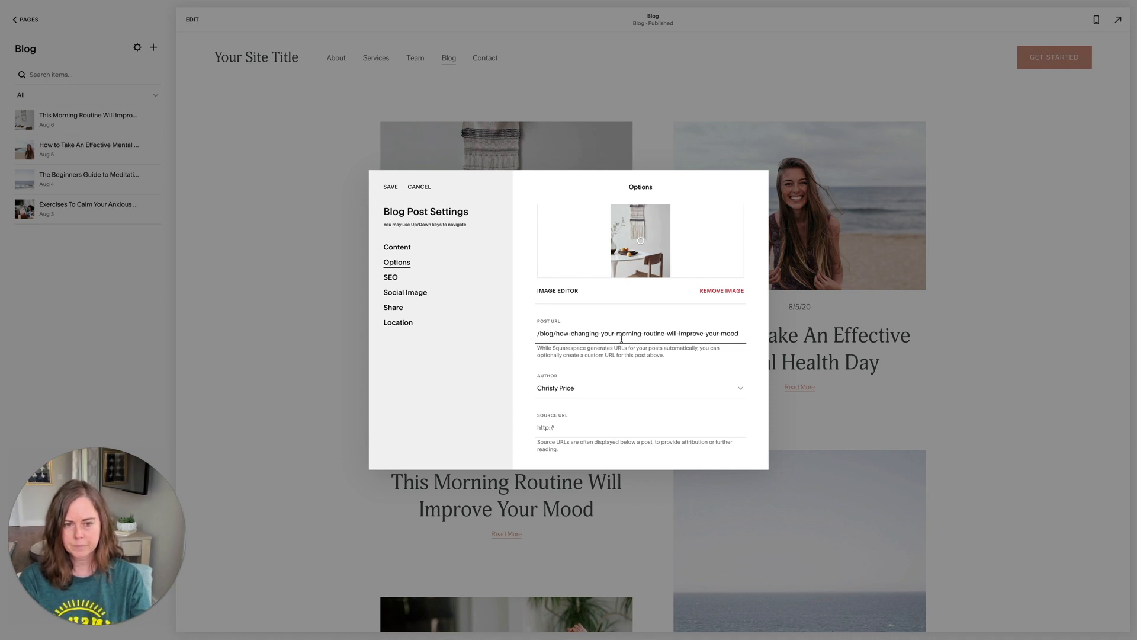
{"action": "left_click_drag", "start_coordinate": [620, 333], "coordinate": [738, 332]}
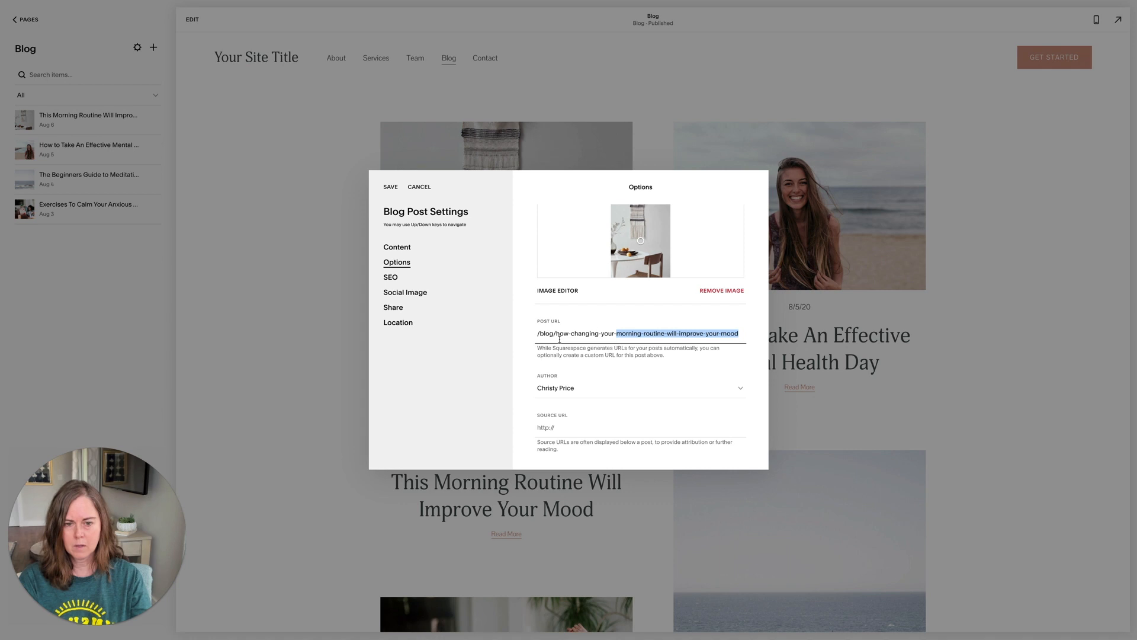
{"action": "type", "text": "morning-routine-will-improve-your-mood"}
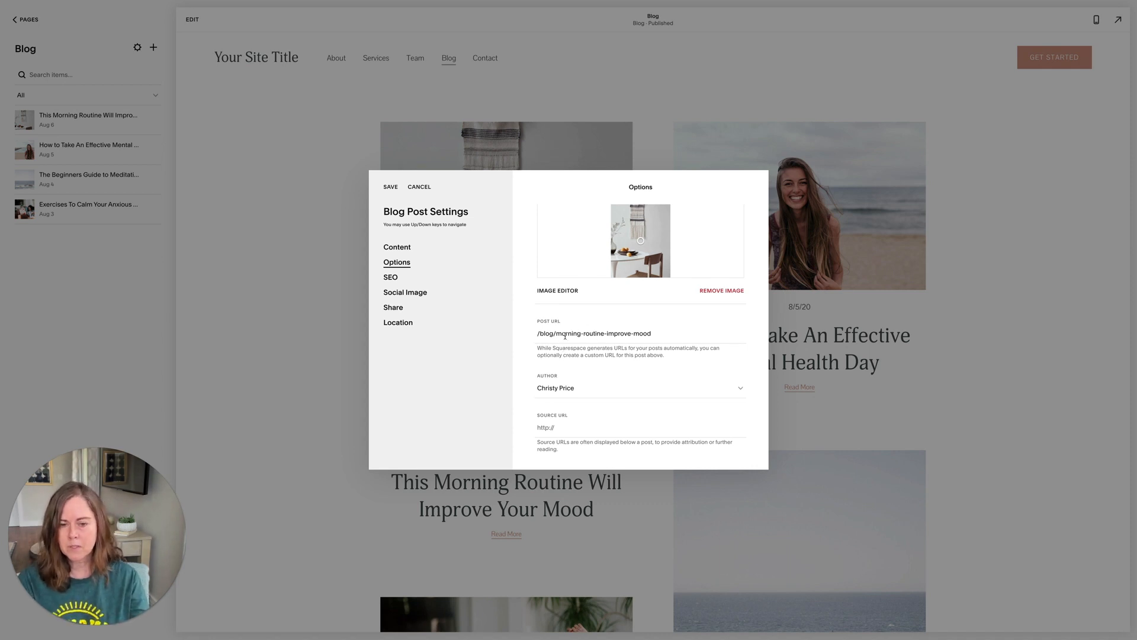
{"action": "scroll", "scroll_direction": "down", "scroll_amount": 3}
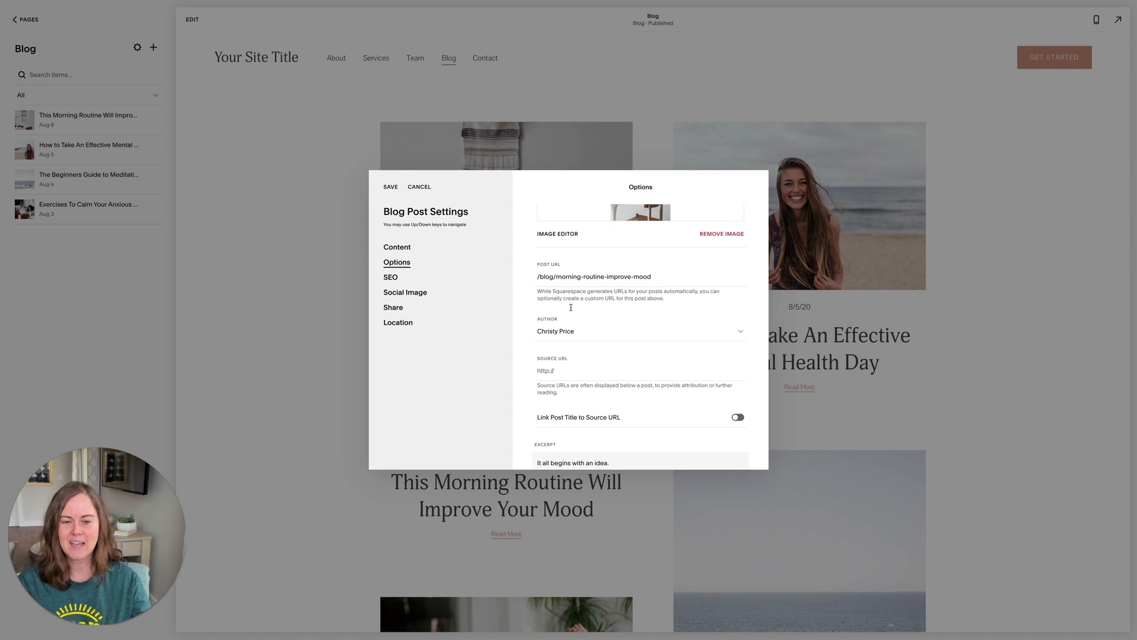
{"action": "left_click", "coordinate": [639, 331]}
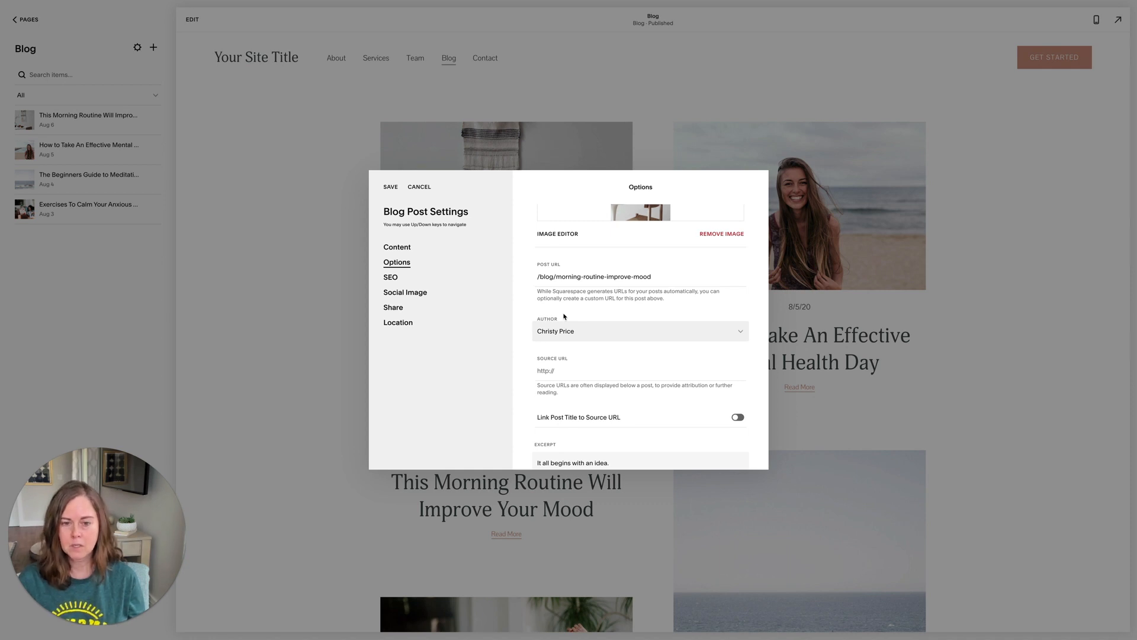
{"action": "left_click", "coordinate": [639, 330]}
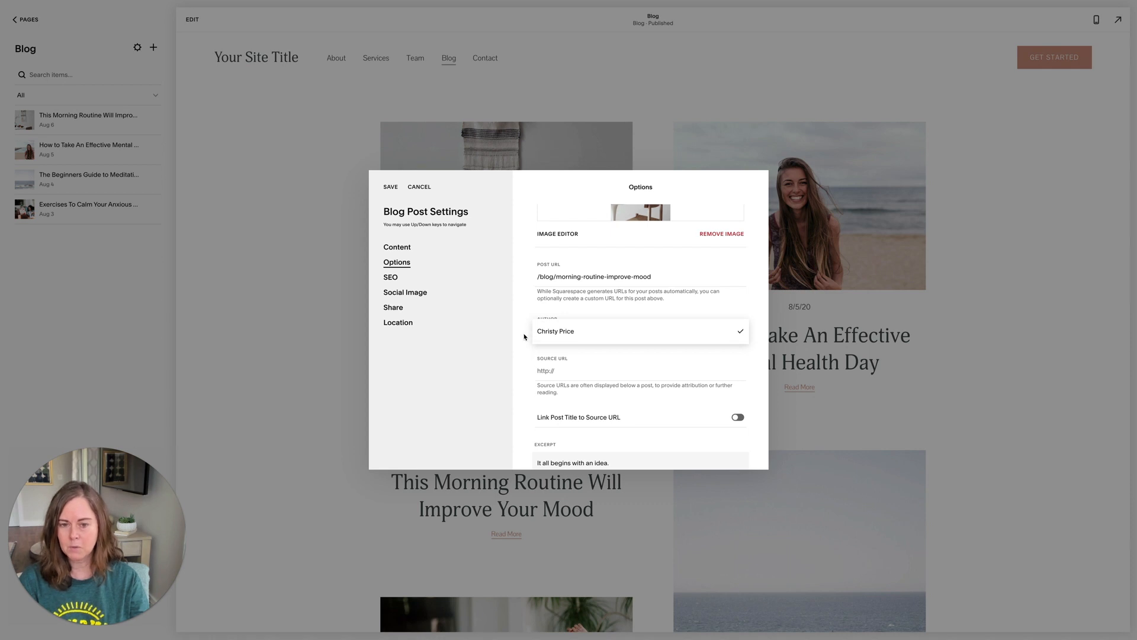
{"action": "left_click", "coordinate": [617, 370]}
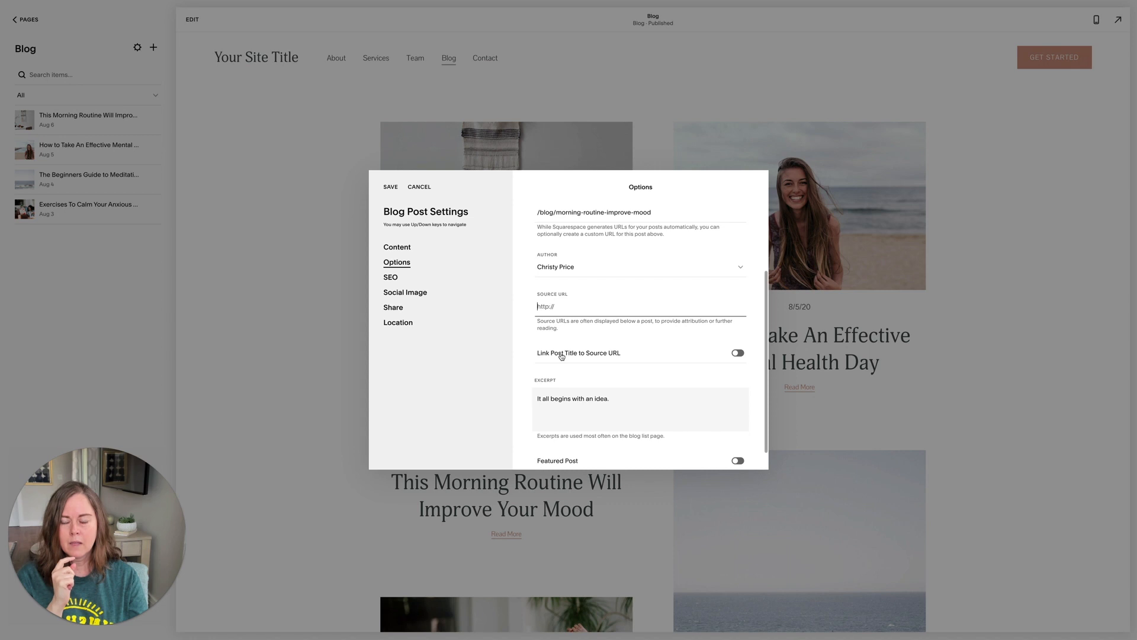
{"action": "mouse_move", "coordinate": [578, 352]}
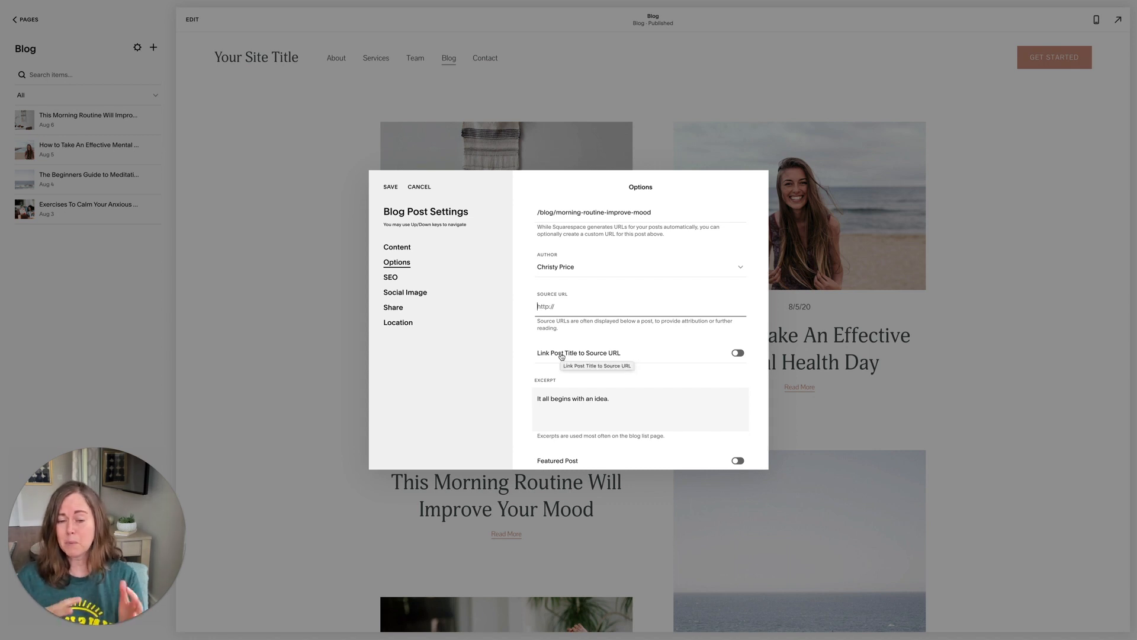
{"action": "mouse_move", "coordinate": [411, 80]}
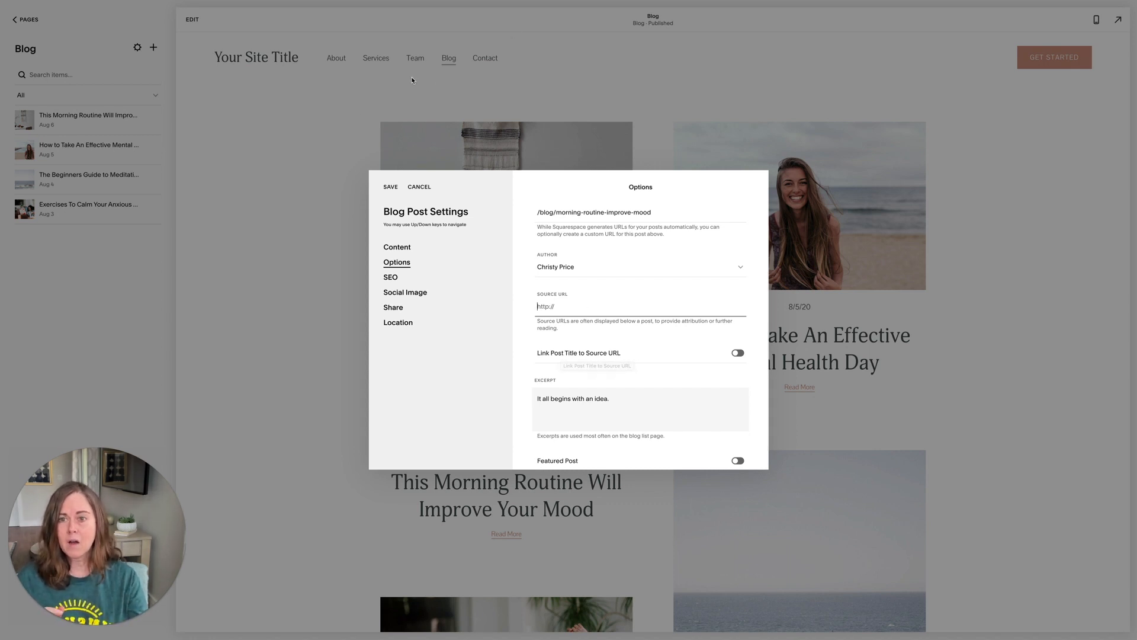
{"action": "mouse_move", "coordinate": [704, 355]}
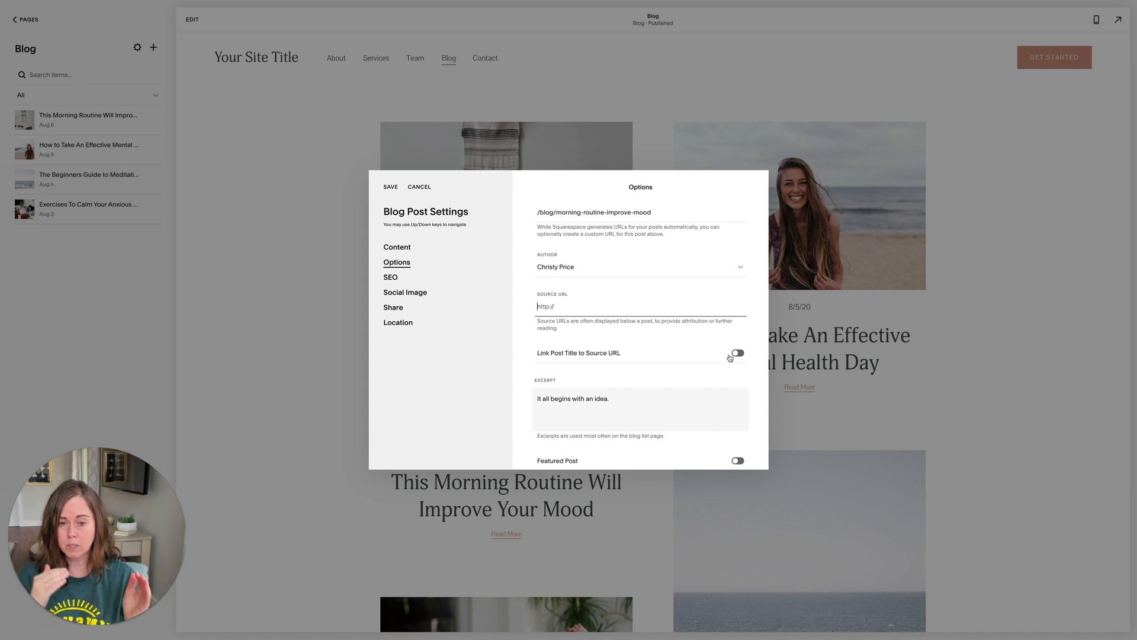
{"action": "left_click", "coordinate": [737, 352]}
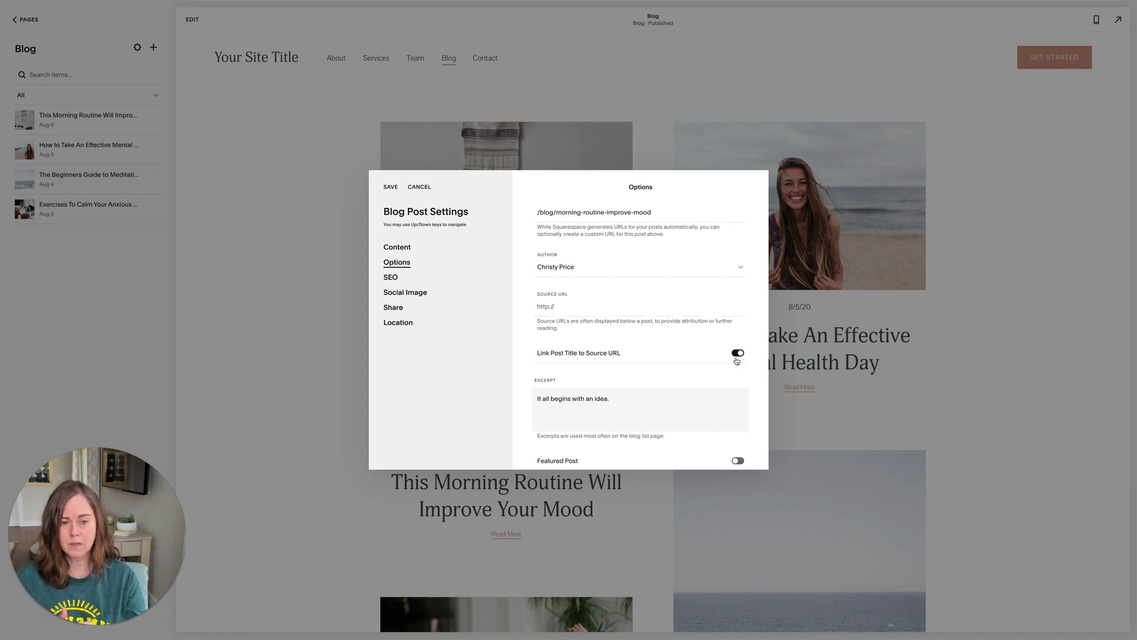
{"action": "left_click", "coordinate": [737, 352]}
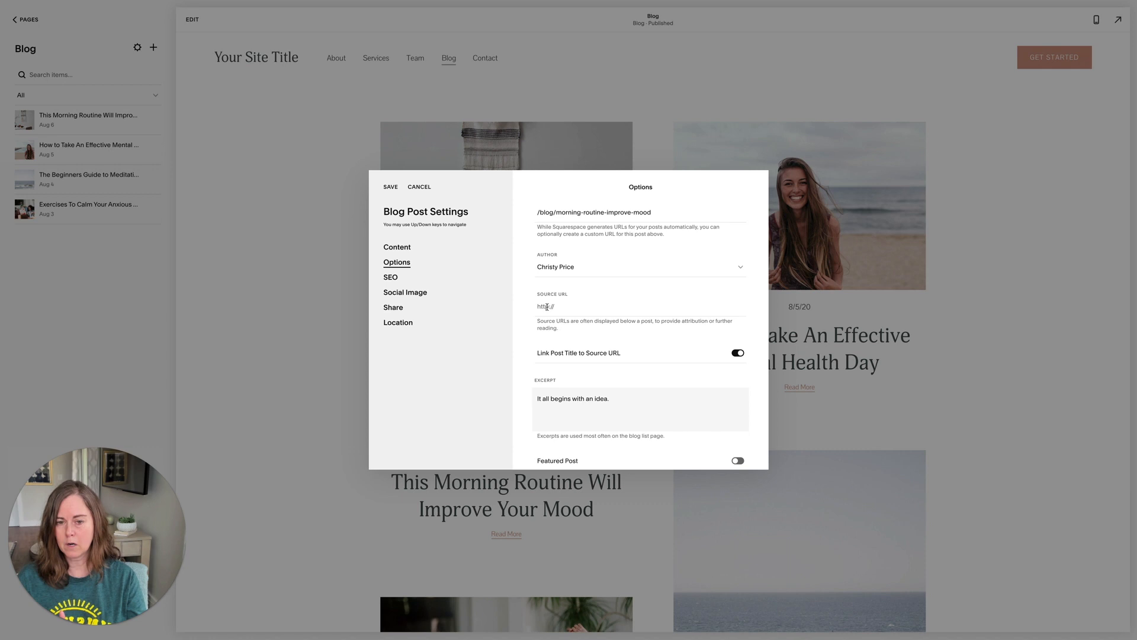
{"action": "left_click", "coordinate": [736, 352]}
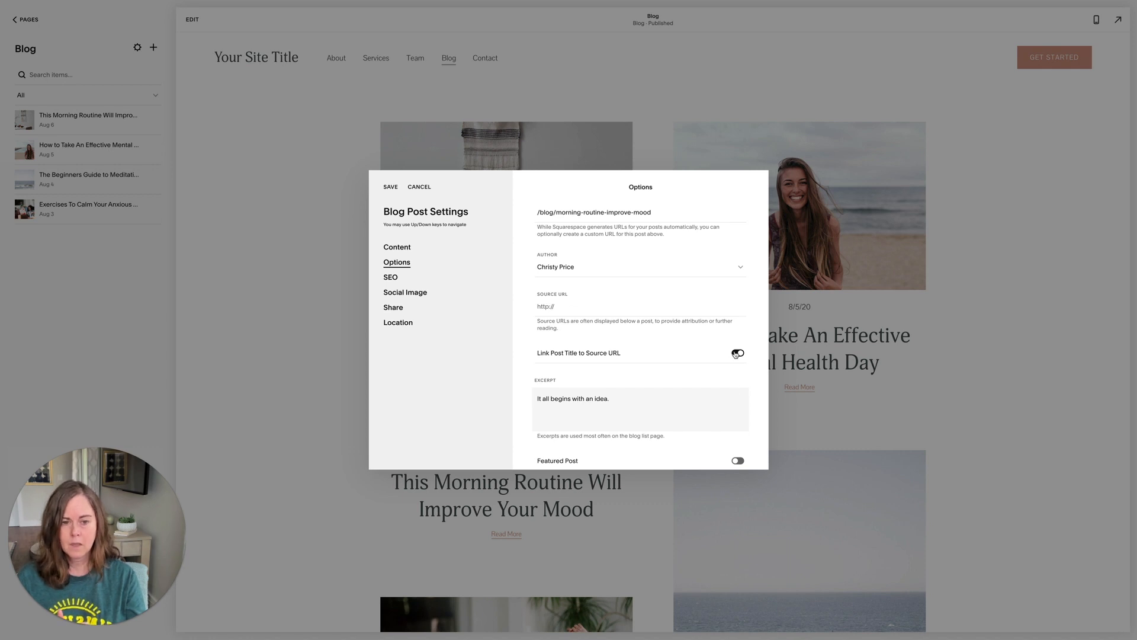
{"action": "left_click", "coordinate": [737, 353]}
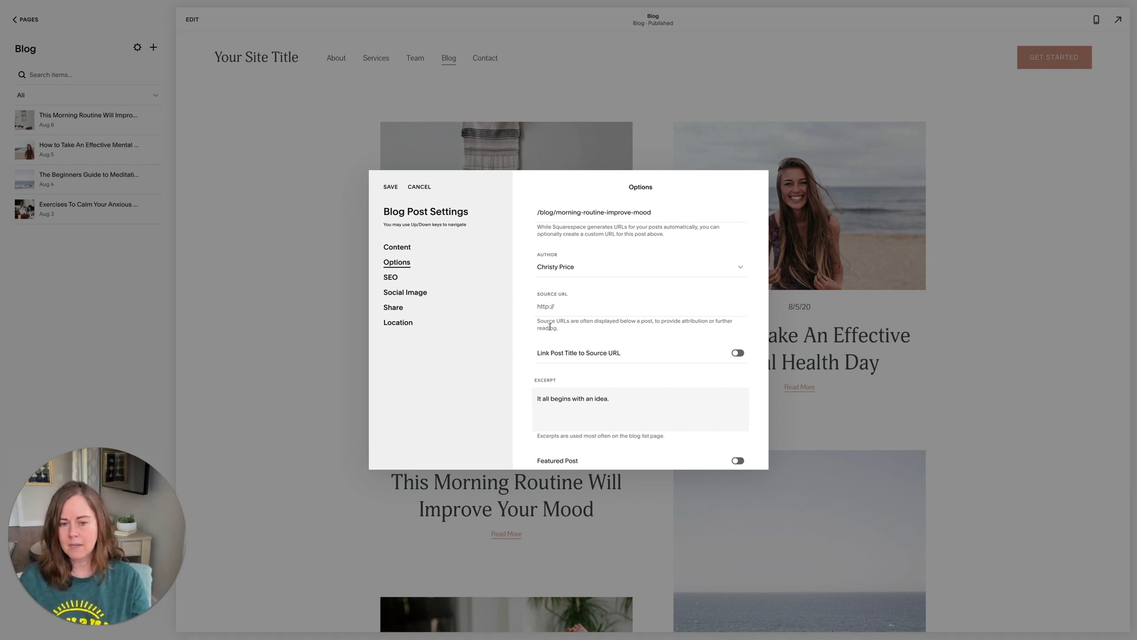
{"action": "left_click", "coordinate": [640, 409]}
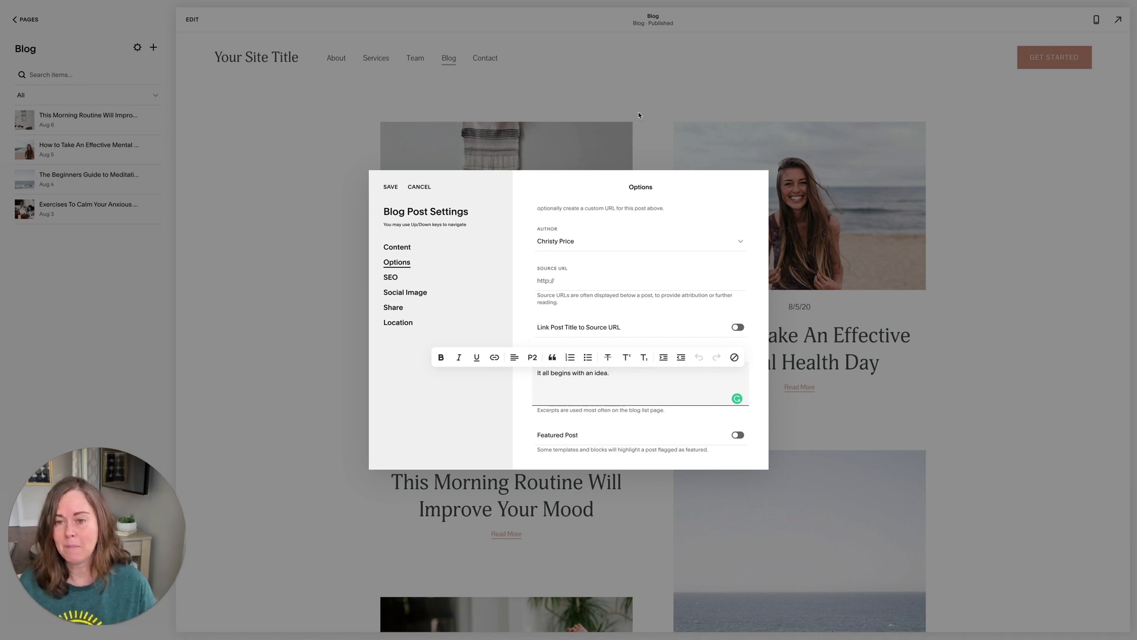
{"action": "mouse_move", "coordinate": [298, 161]}
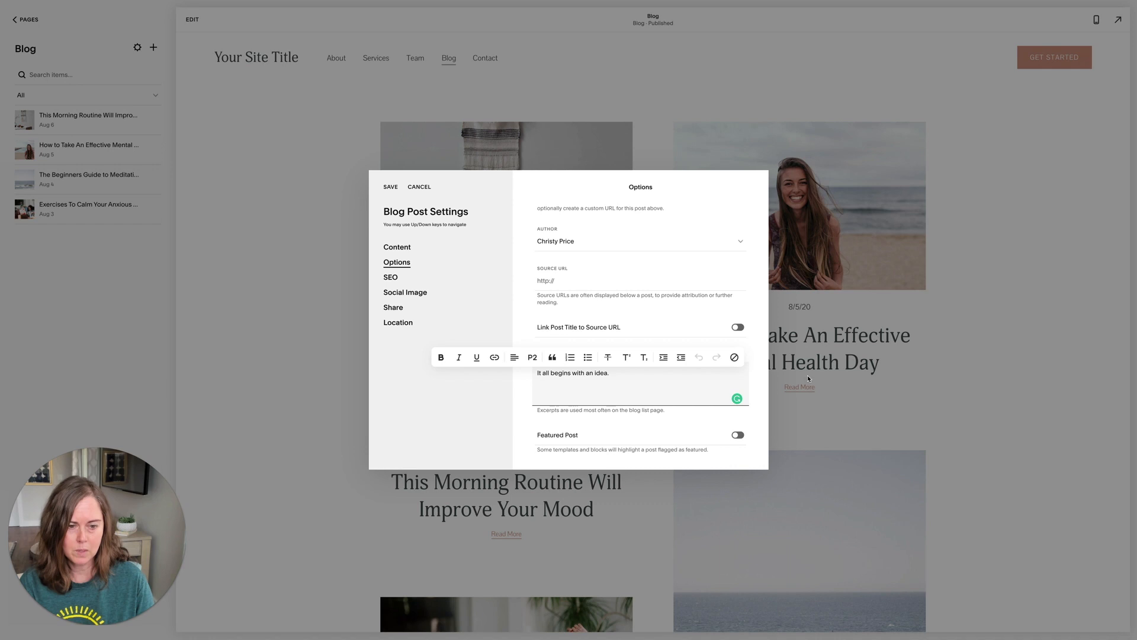
{"action": "mouse_move", "coordinate": [779, 394]}
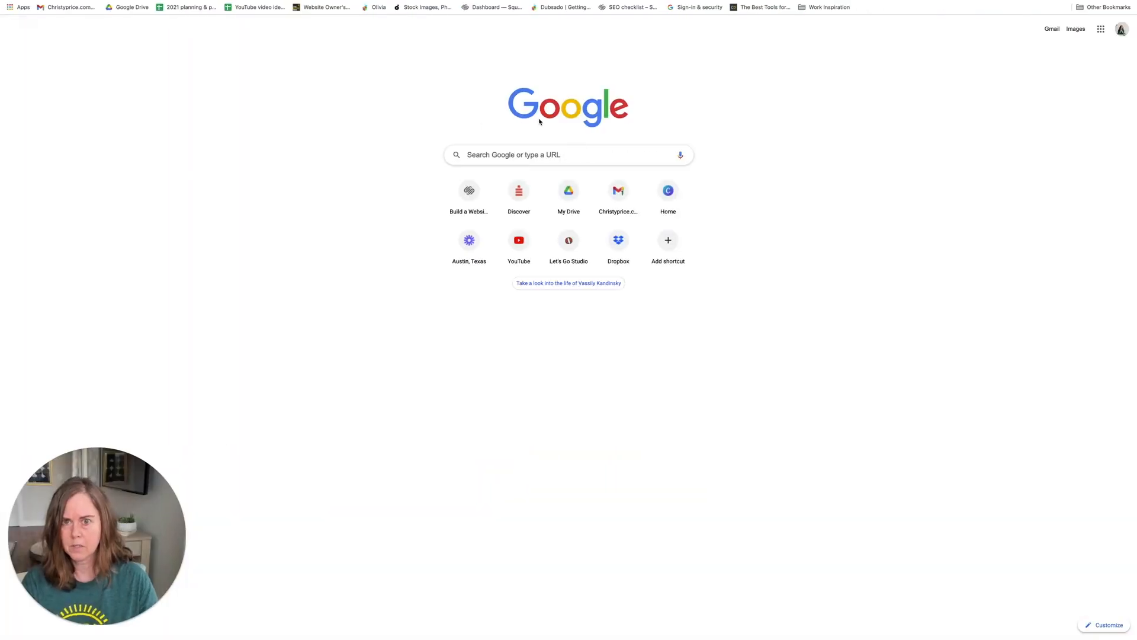
- Load the christyp site in Chrome and browse its blog's Featured Posts and post grid
{"action": "type", "text": "christyp"}
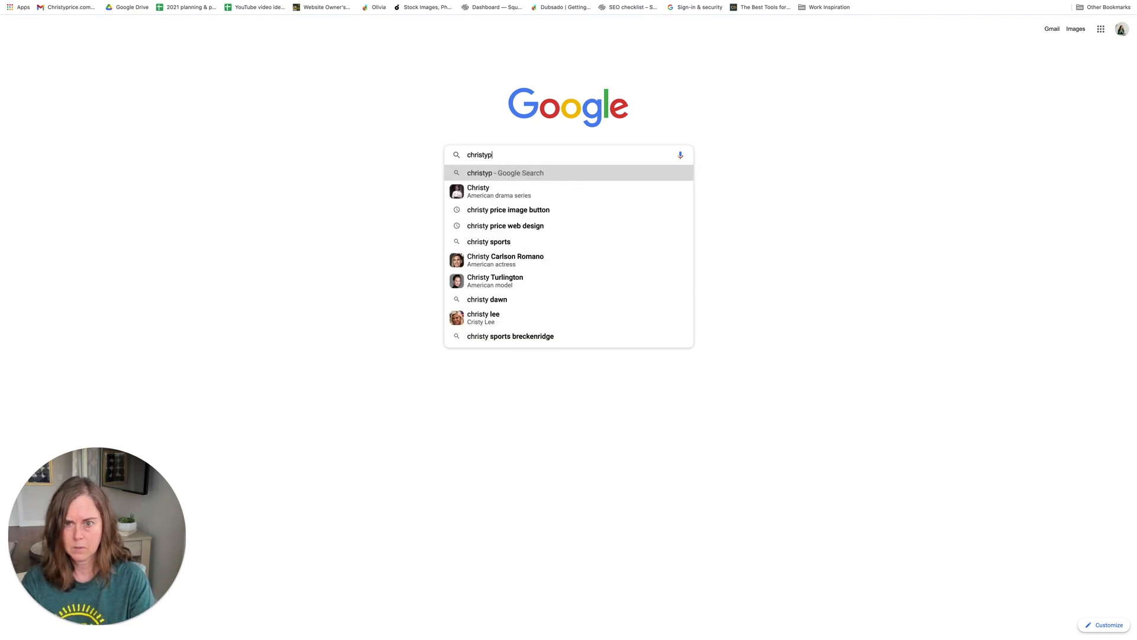
{"action": "key", "text": "Enter"}
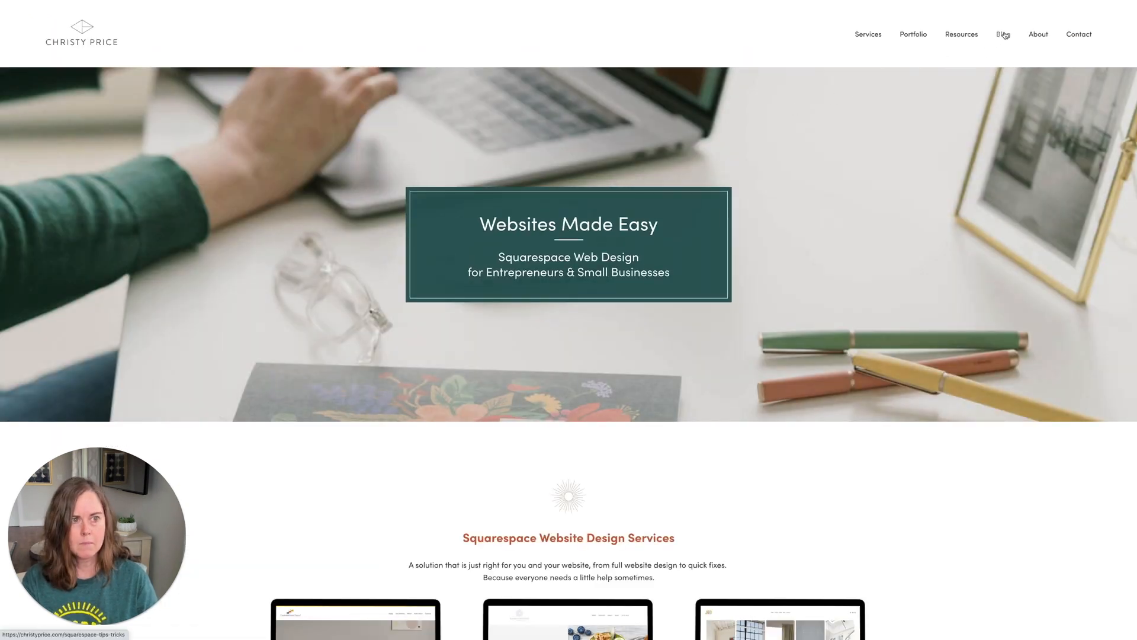
{"action": "left_click", "coordinate": [1003, 34]}
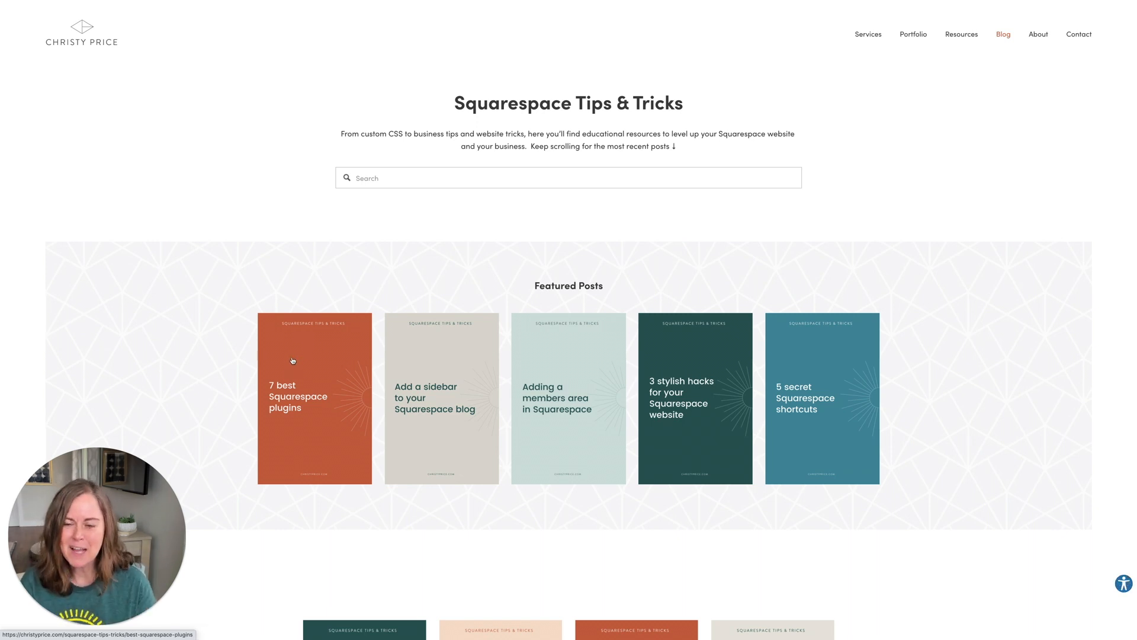
{"action": "mouse_move", "coordinate": [405, 394]}
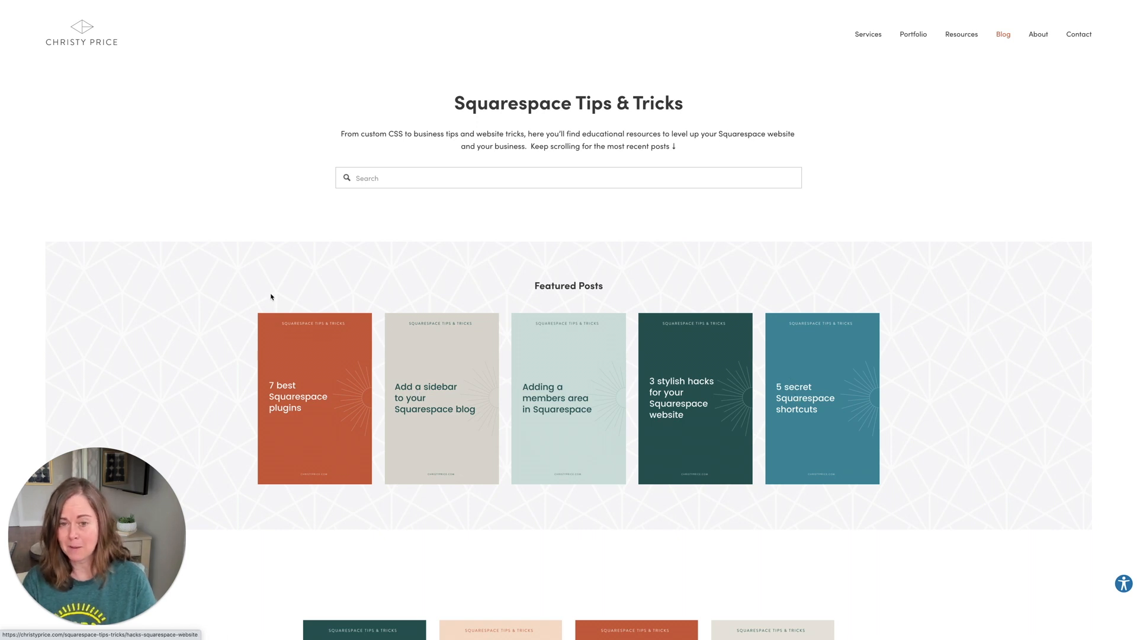
{"action": "mouse_move", "coordinate": [556, 378]}
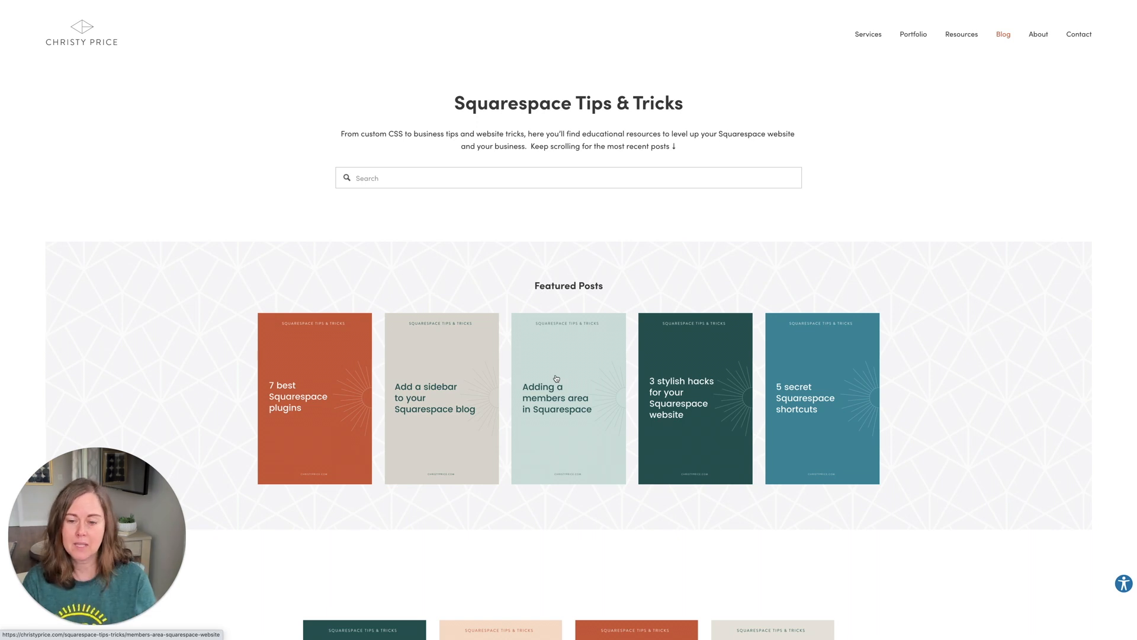
{"action": "scroll", "scroll_direction": "down", "scroll_amount": 3}
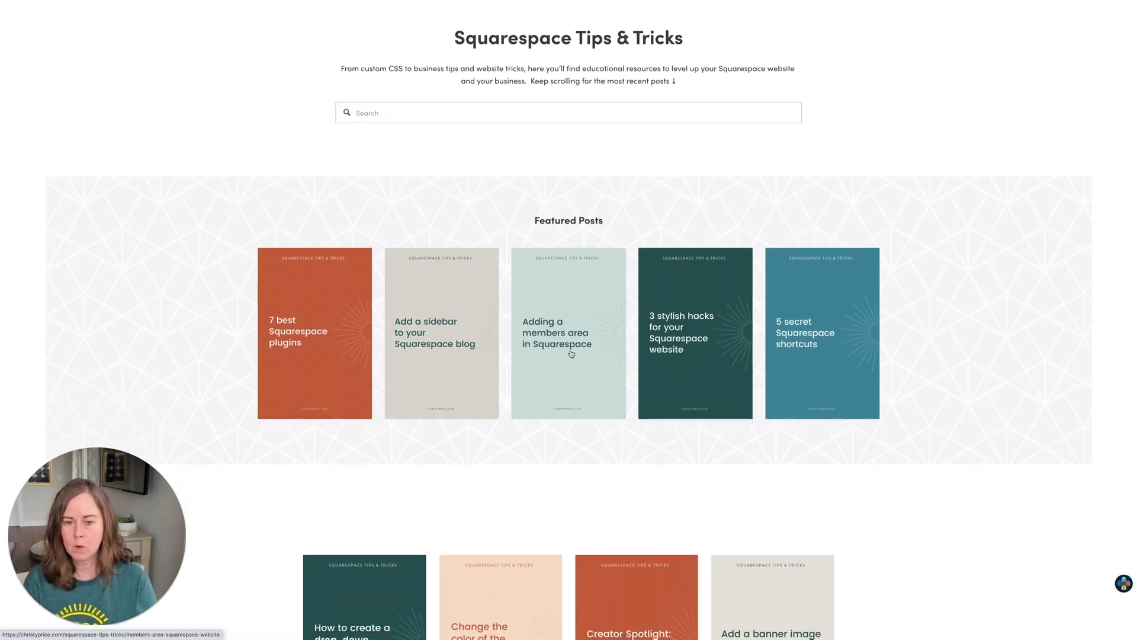
{"action": "scroll", "scroll_direction": "down", "scroll_amount": 3}
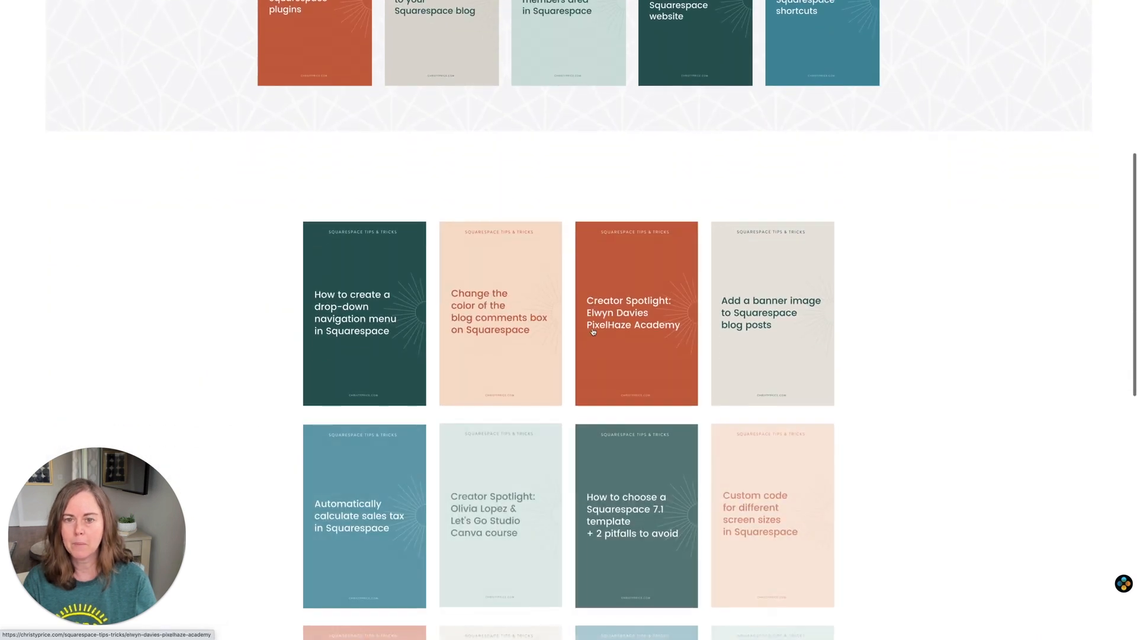
{"action": "scroll", "scroll_direction": "up", "scroll_amount": 3}
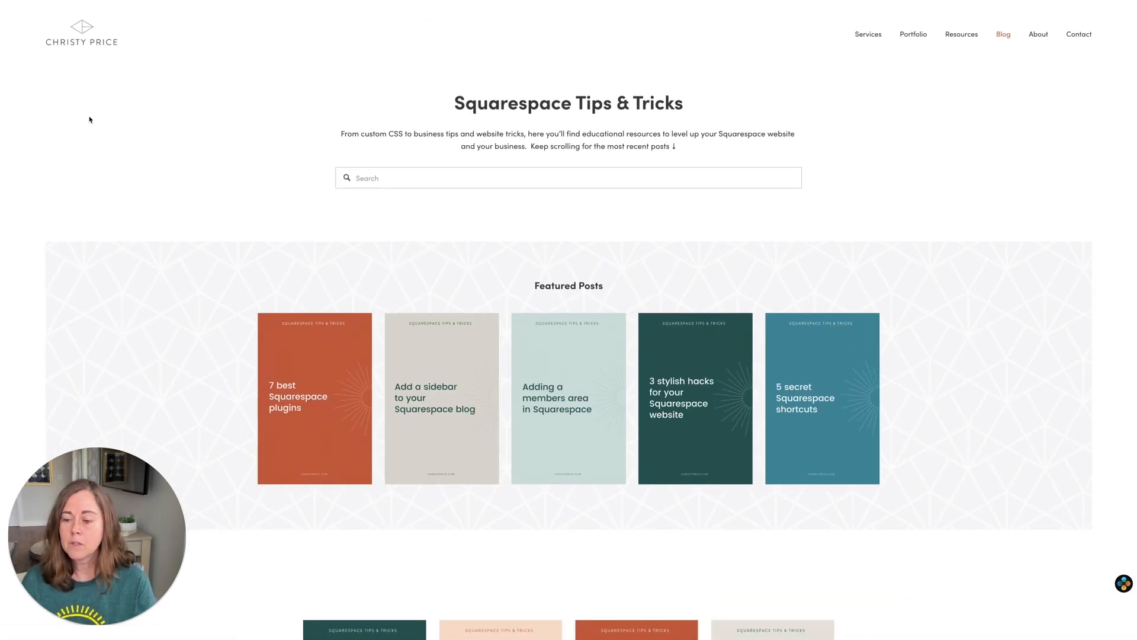
{"action": "mouse_move", "coordinate": [276, 243]}
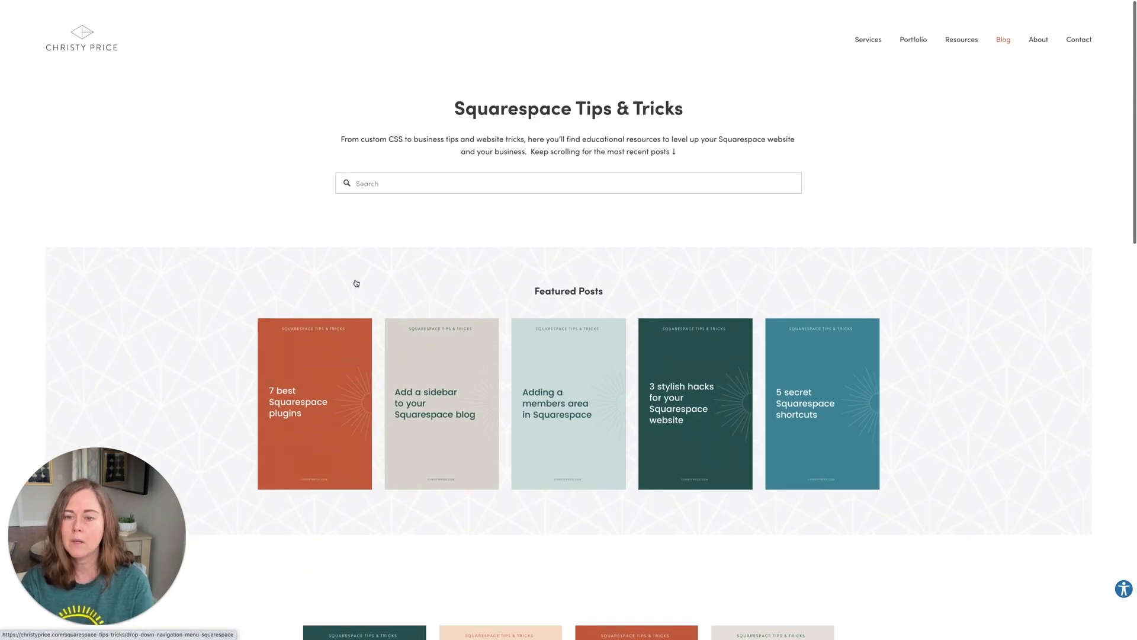
{"action": "scroll", "scroll_direction": "down", "scroll_amount": 3}
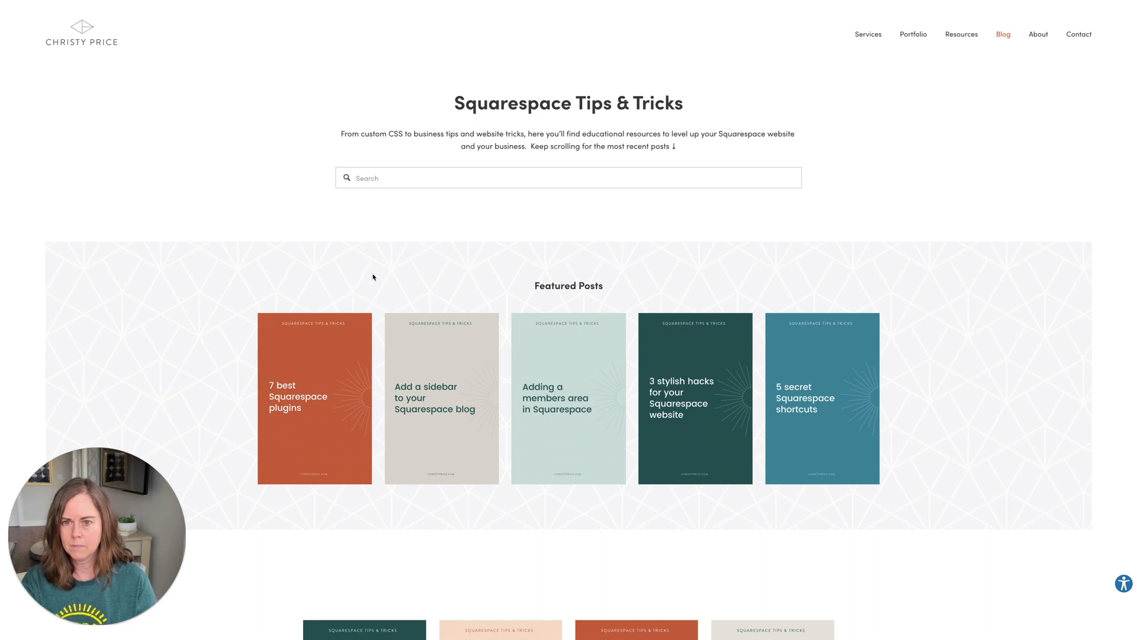
{"action": "mouse_move", "coordinate": [103, 61]}
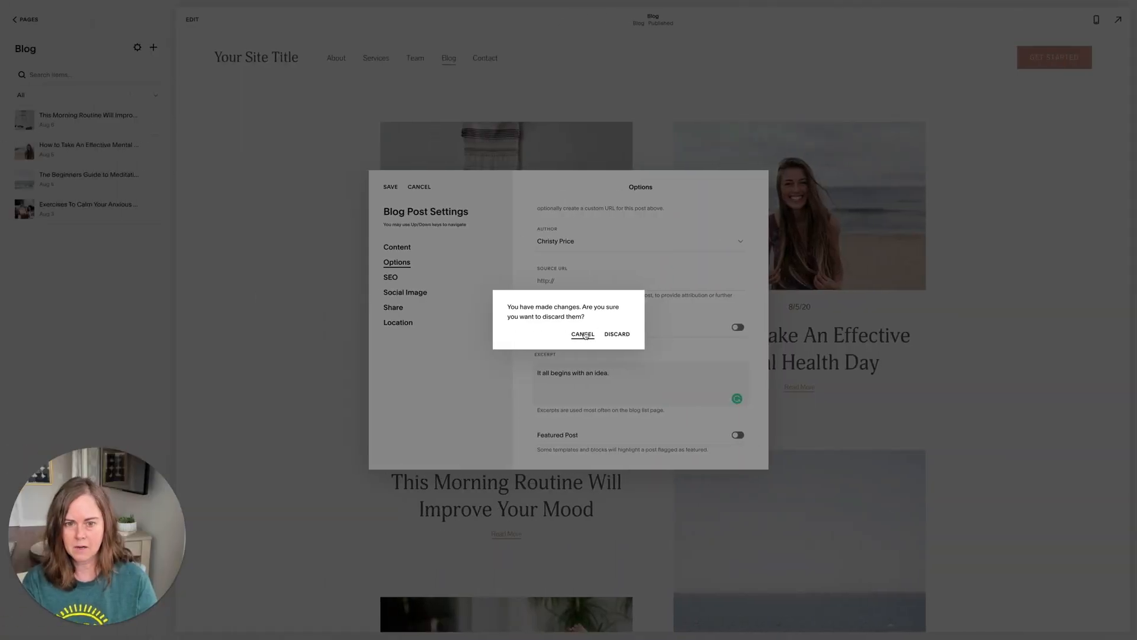
- Keep the unsaved changes and view the post's empty SEO title and description fields
{"action": "left_click", "coordinate": [582, 334]}
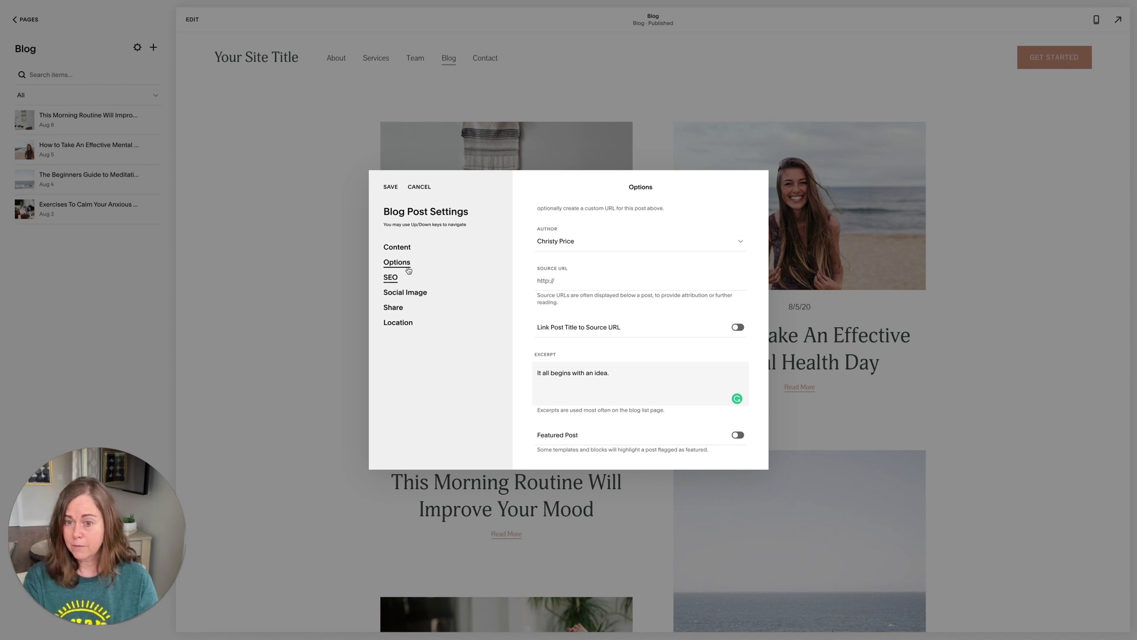
{"action": "left_click", "coordinate": [391, 277]}
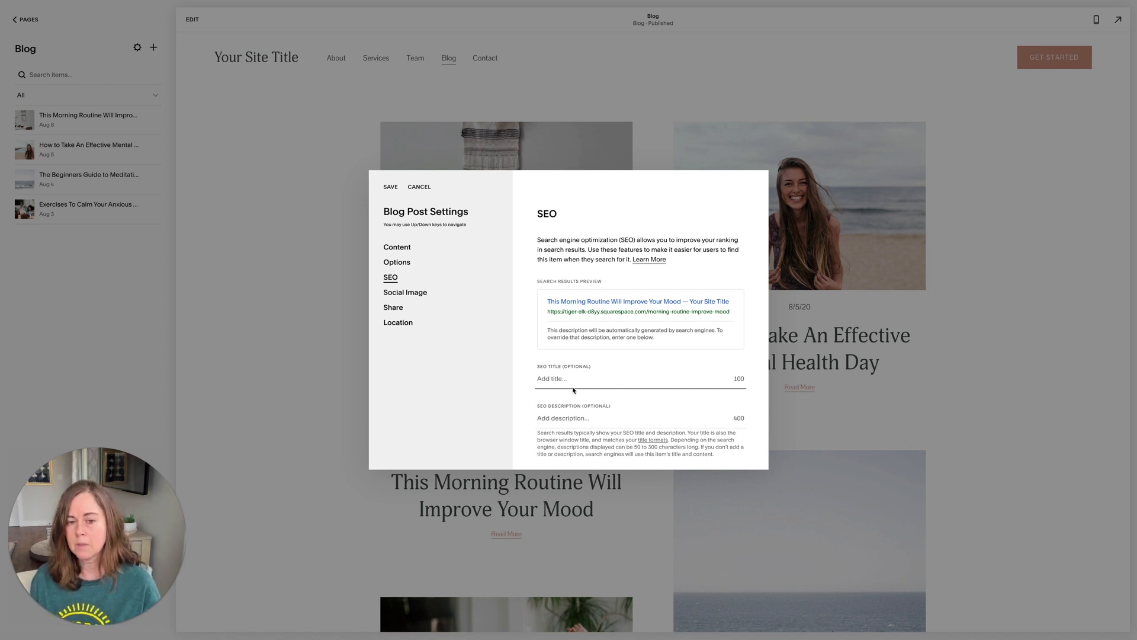
{"action": "mouse_move", "coordinate": [569, 365]}
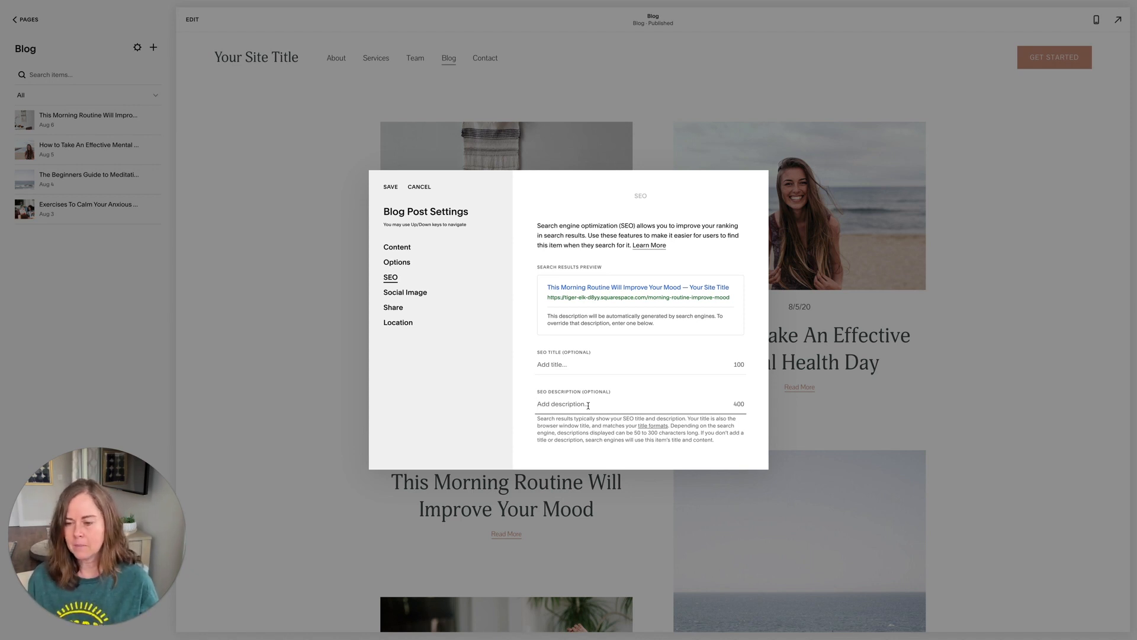
{"action": "mouse_move", "coordinate": [557, 404]}
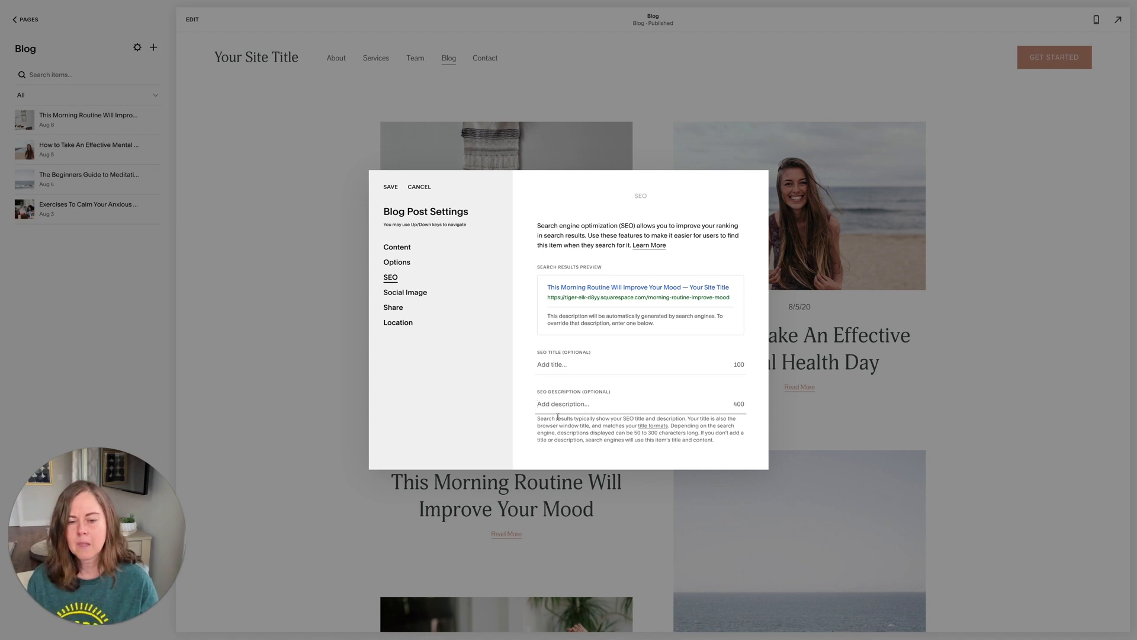
{"action": "mouse_move", "coordinate": [637, 433]}
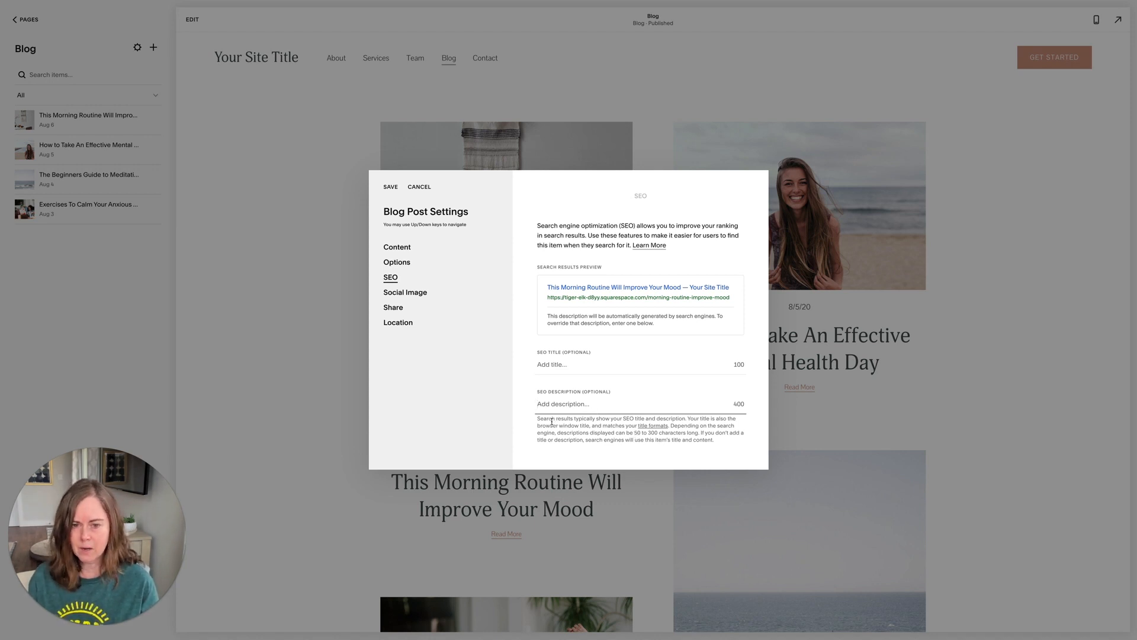
{"action": "left_click", "coordinate": [566, 403]}
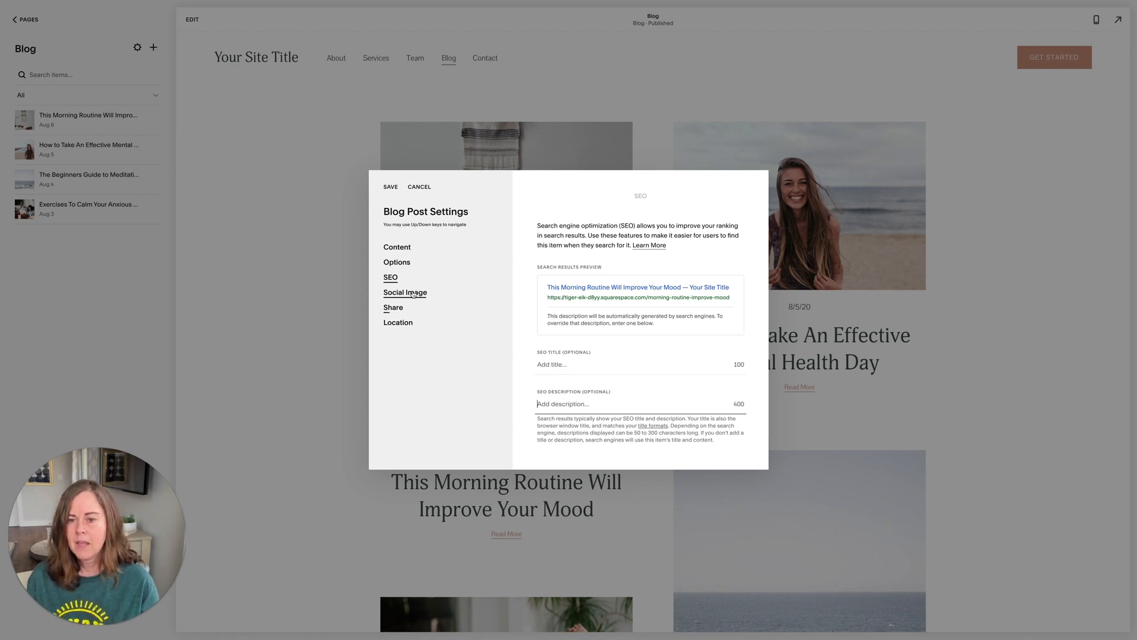
- Check the post's Social Image preview and its empty alternate sharing image
{"action": "left_click", "coordinate": [404, 292]}
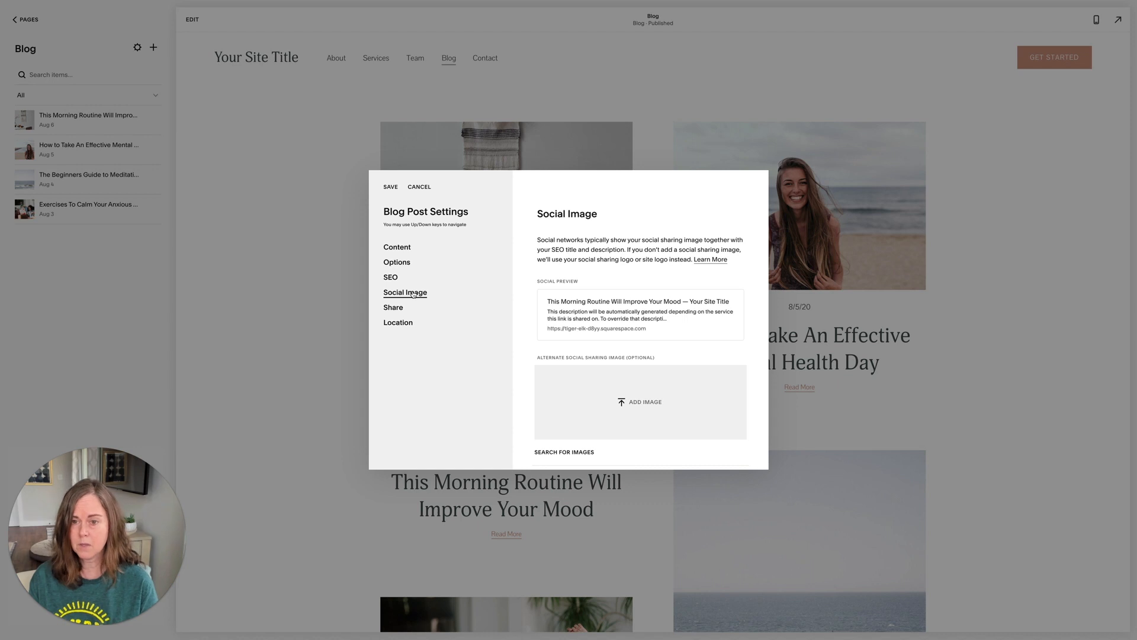
{"action": "left_click", "coordinate": [397, 262]}
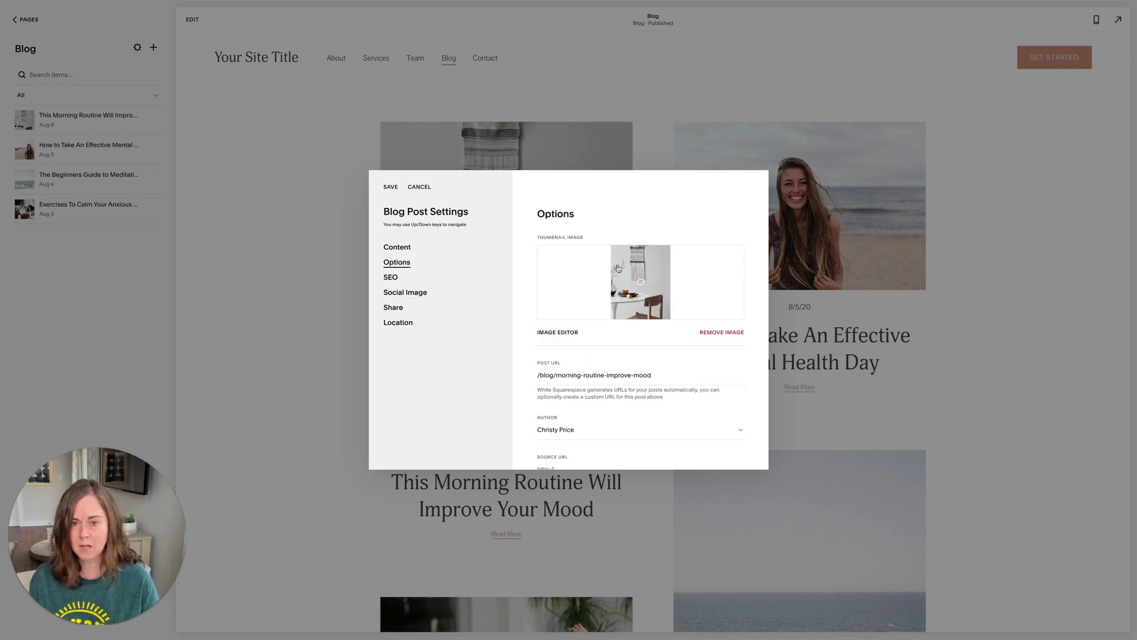
{"action": "left_click", "coordinate": [405, 292]}
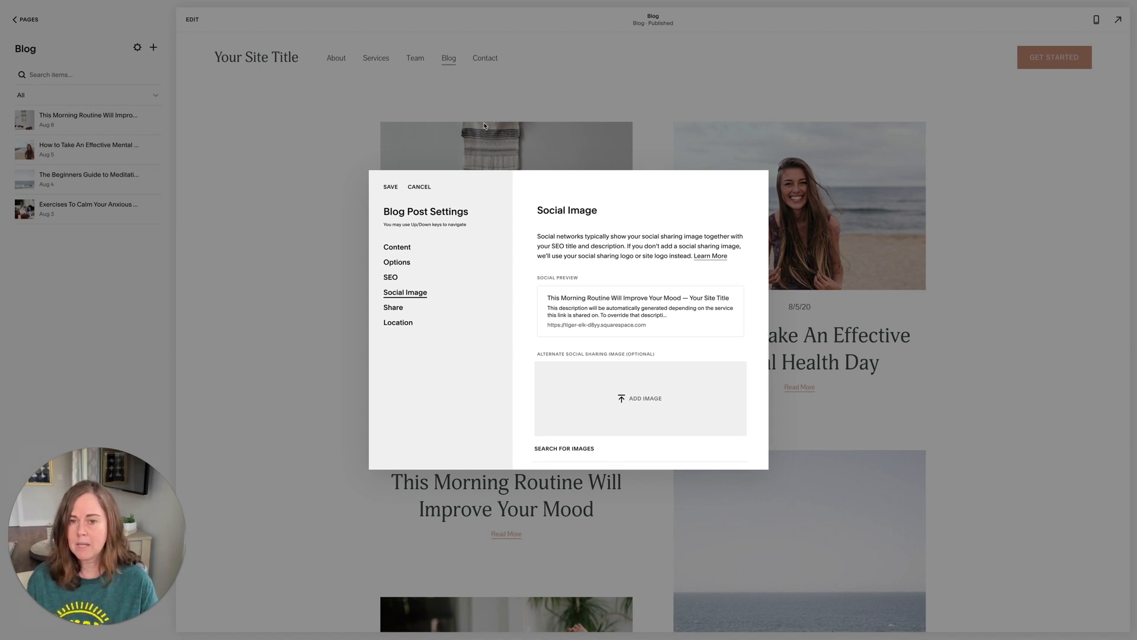
{"action": "scroll", "scroll_direction": "down", "scroll_amount": 3}
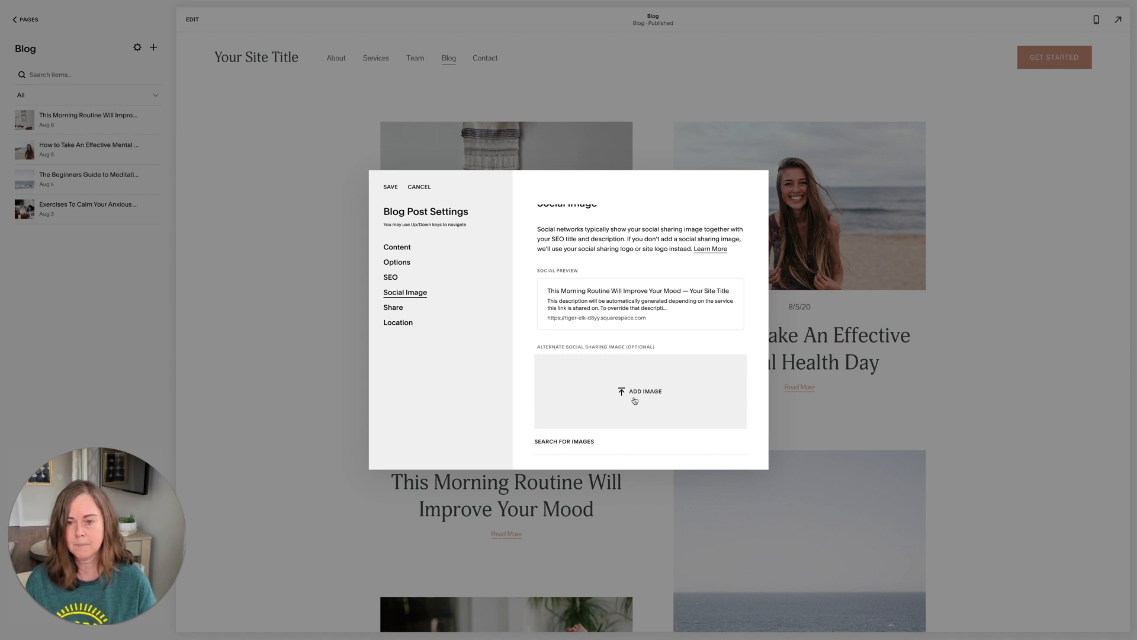
- Create an email draft from the morning routine post and open the drafts list
{"action": "left_click", "coordinate": [394, 307]}
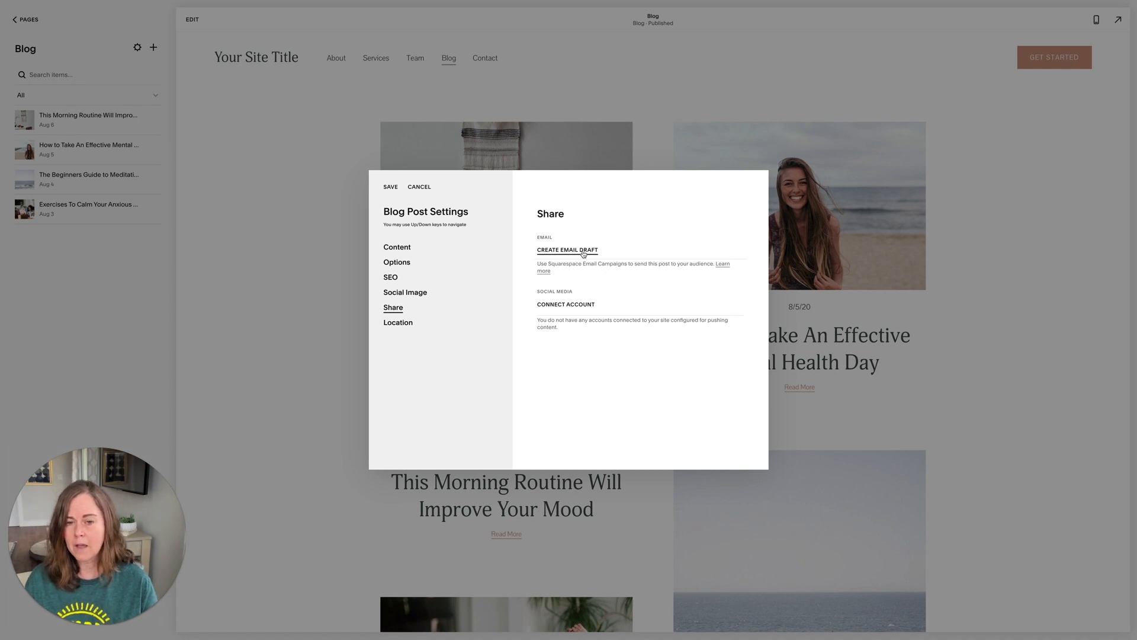
{"action": "left_click", "coordinate": [567, 249]}
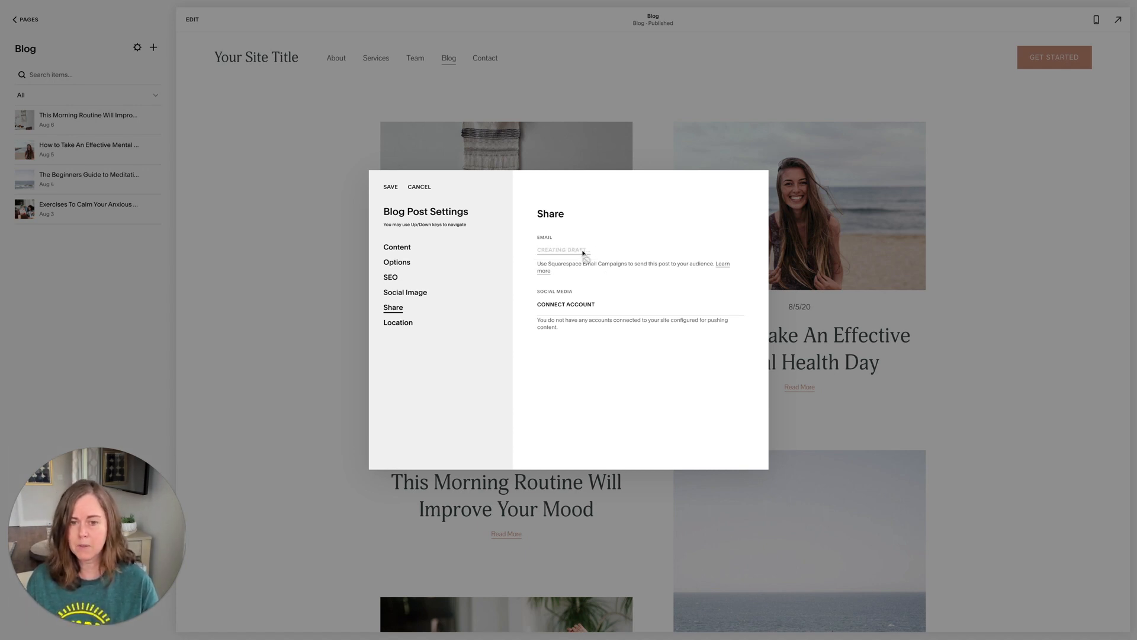
{"action": "left_click", "coordinate": [561, 250]}
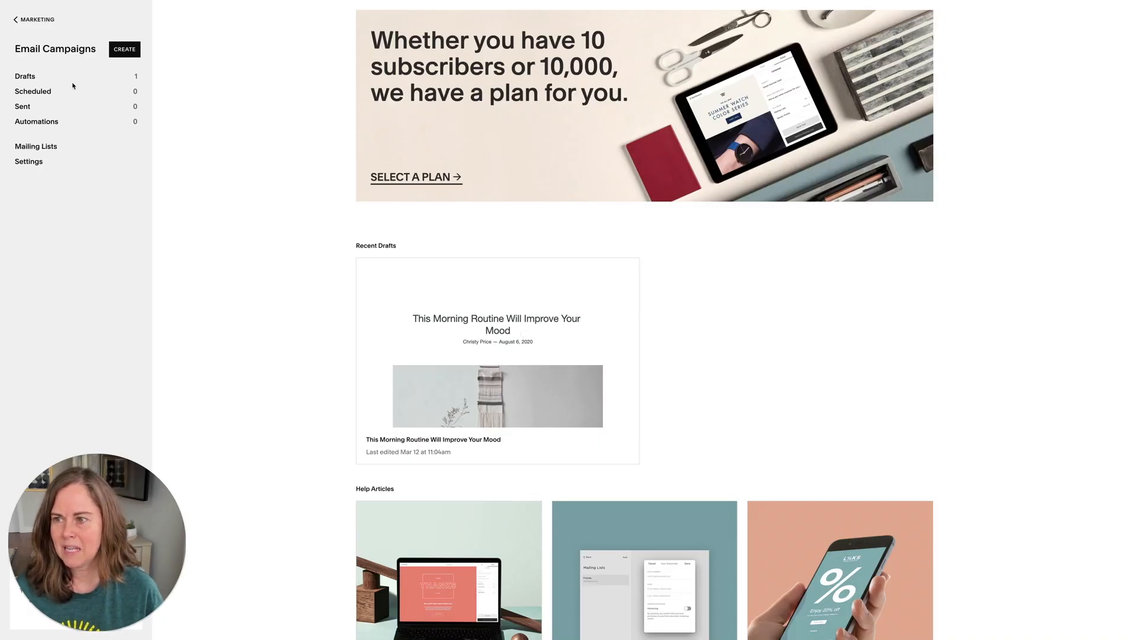
{"action": "left_click", "coordinate": [497, 362]}
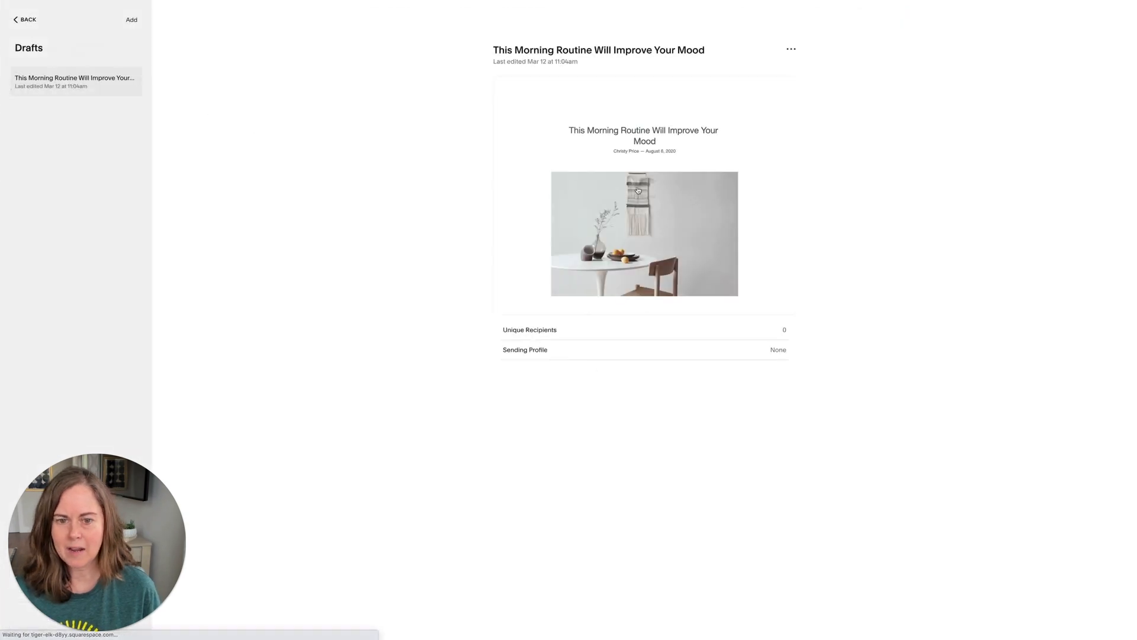
- Open the email draft in the editor, inspect its image section, then exit
{"action": "left_click", "coordinate": [791, 48]}
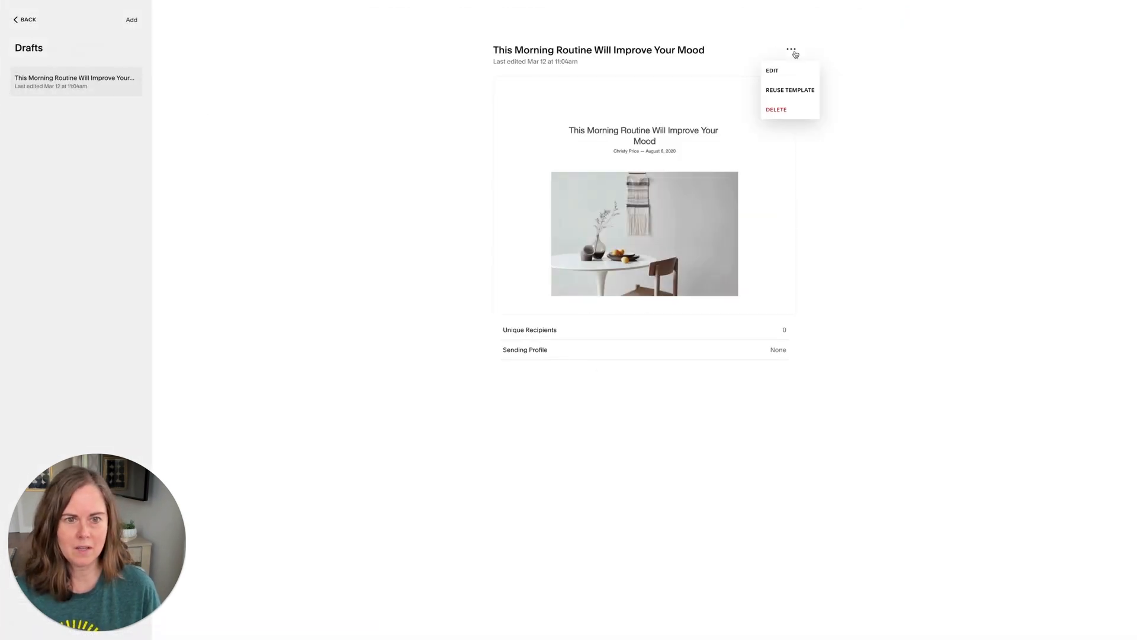
{"action": "left_click", "coordinate": [772, 71]}
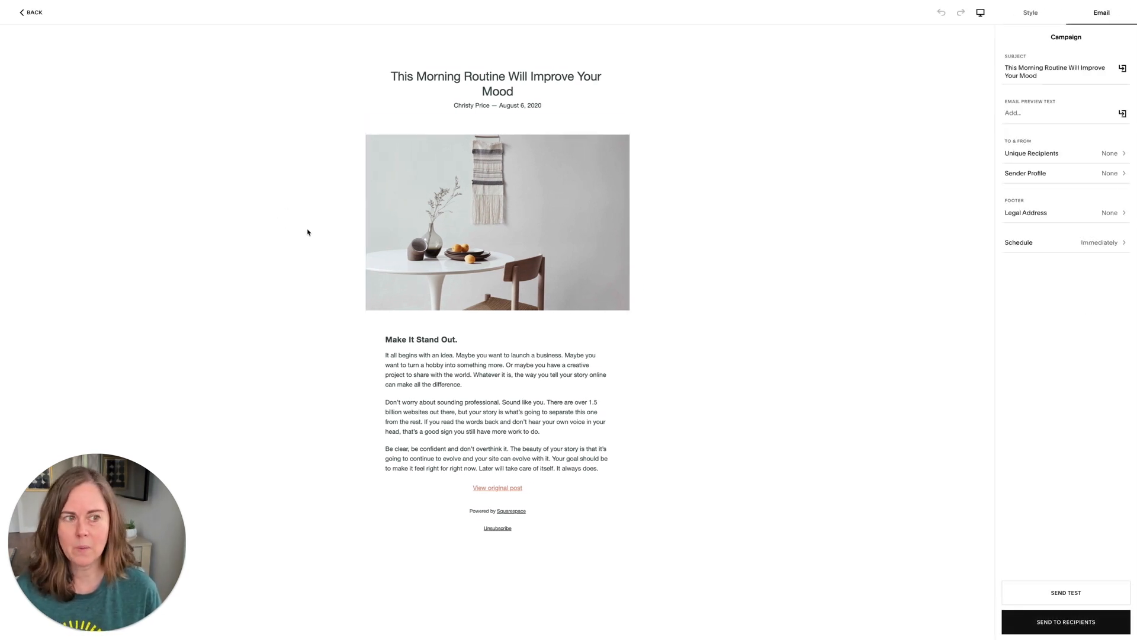
{"action": "left_click", "coordinate": [496, 403]}
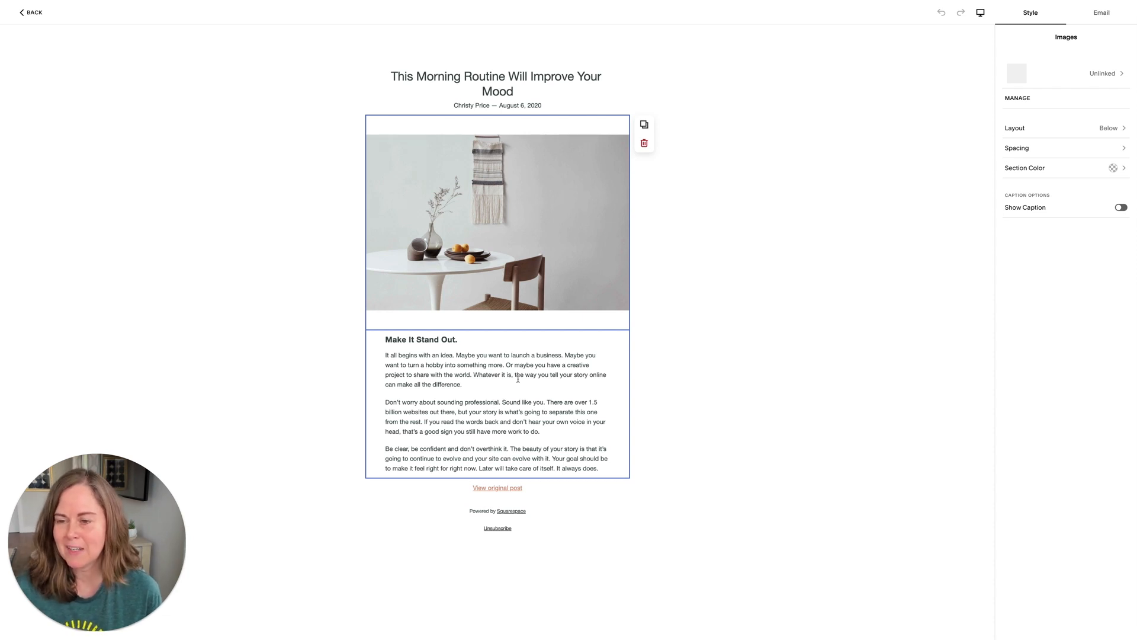
{"action": "left_click", "coordinate": [31, 13]}
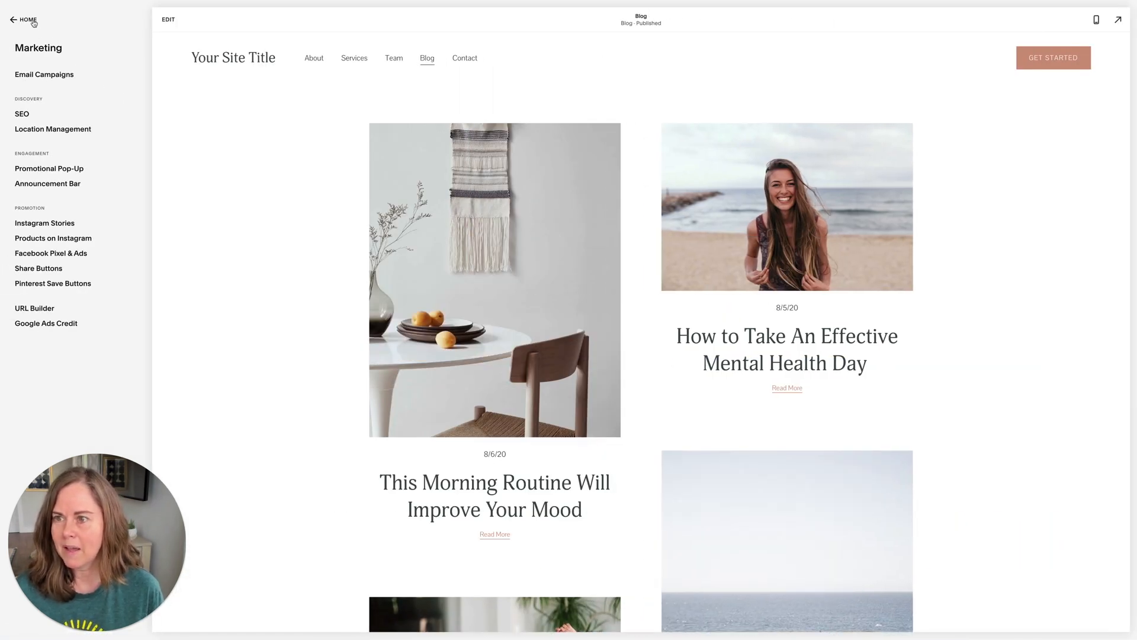
- Return to the Blog page's posts and close the post settings
{"action": "left_click", "coordinate": [24, 20]}
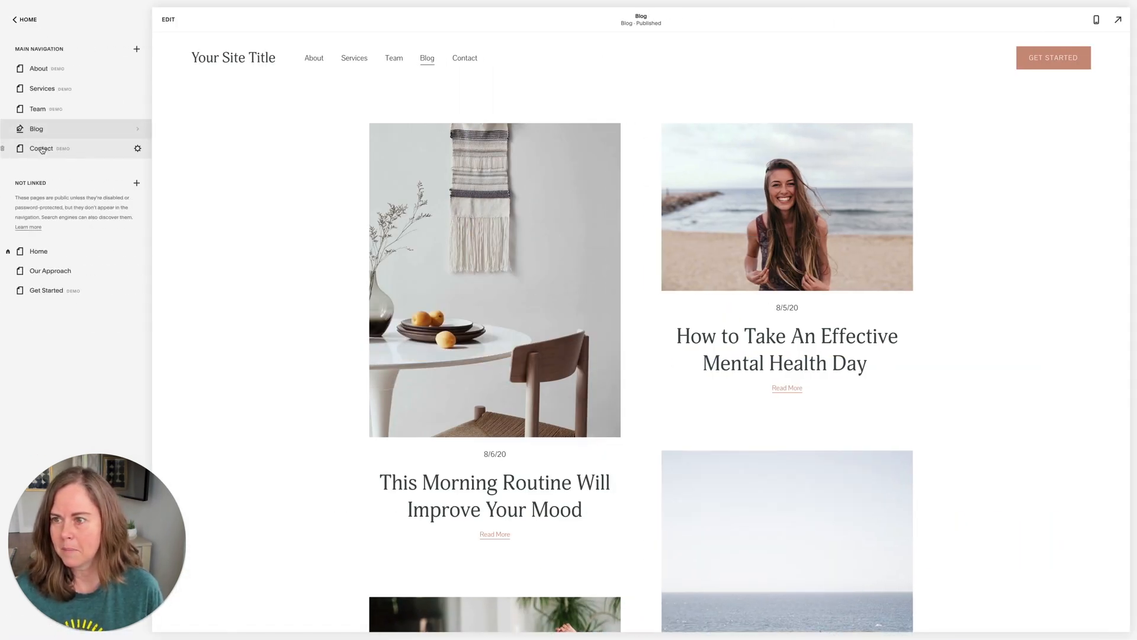
{"action": "left_click", "coordinate": [37, 129]}
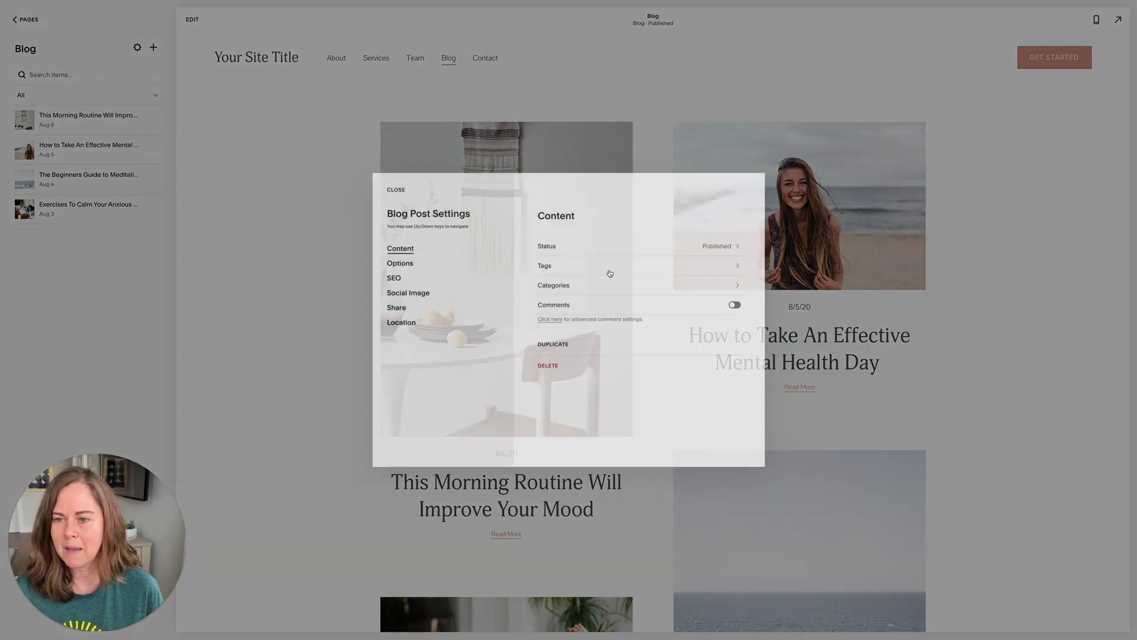
{"action": "left_click", "coordinate": [396, 308]}
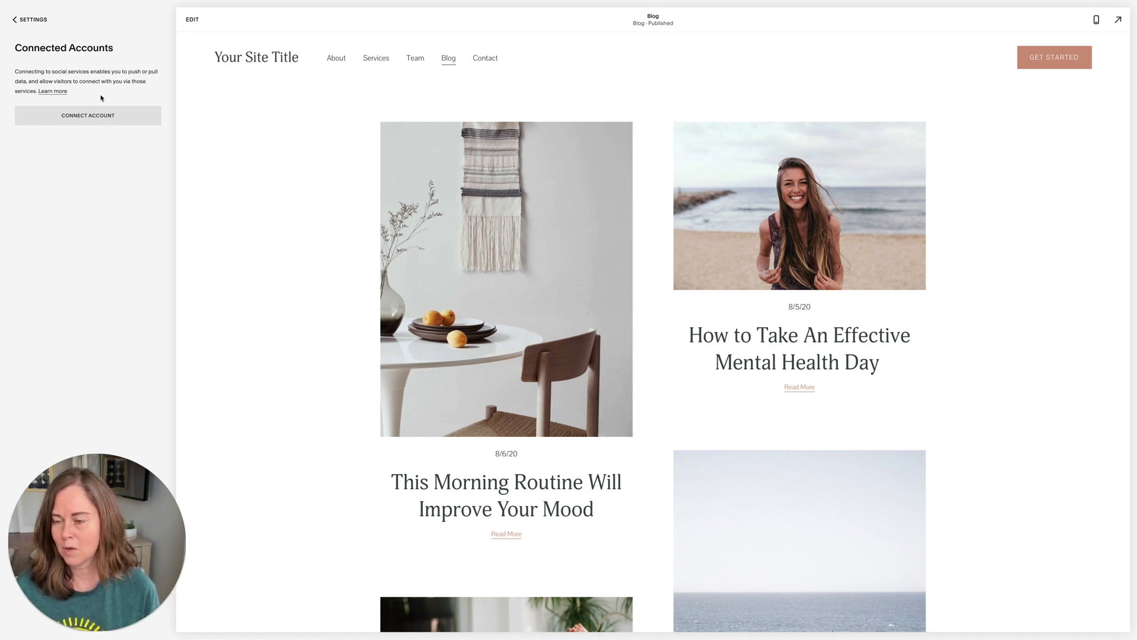
{"action": "mouse_move", "coordinate": [93, 190]}
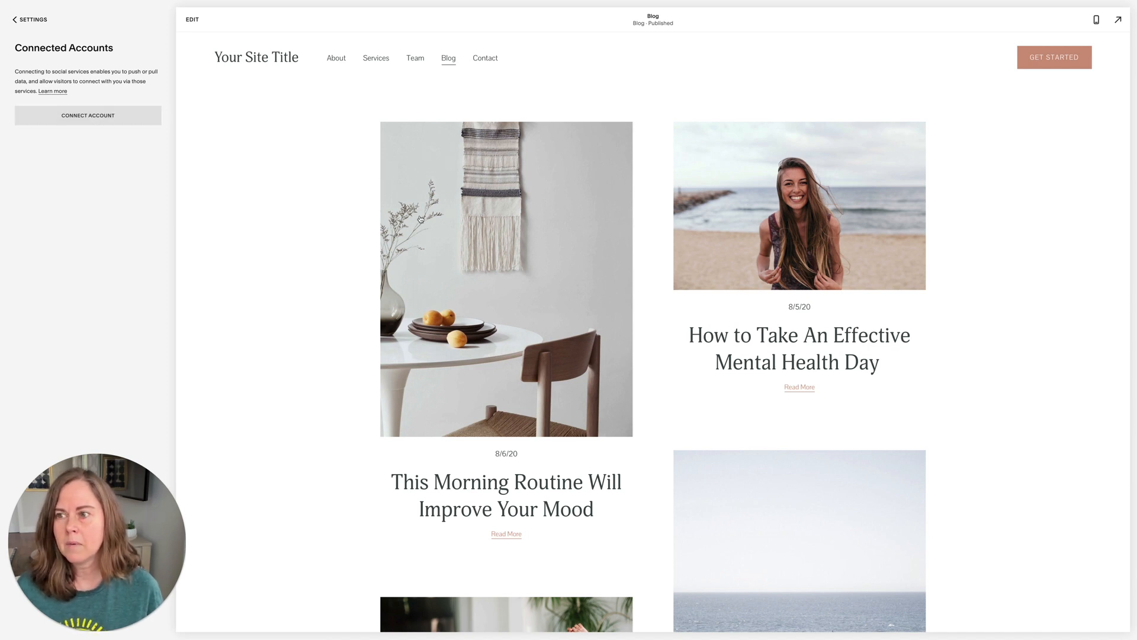
- Bring up the list of services to connect, like Facebook, Twitter and Instagram
{"action": "left_click", "coordinate": [87, 115]}
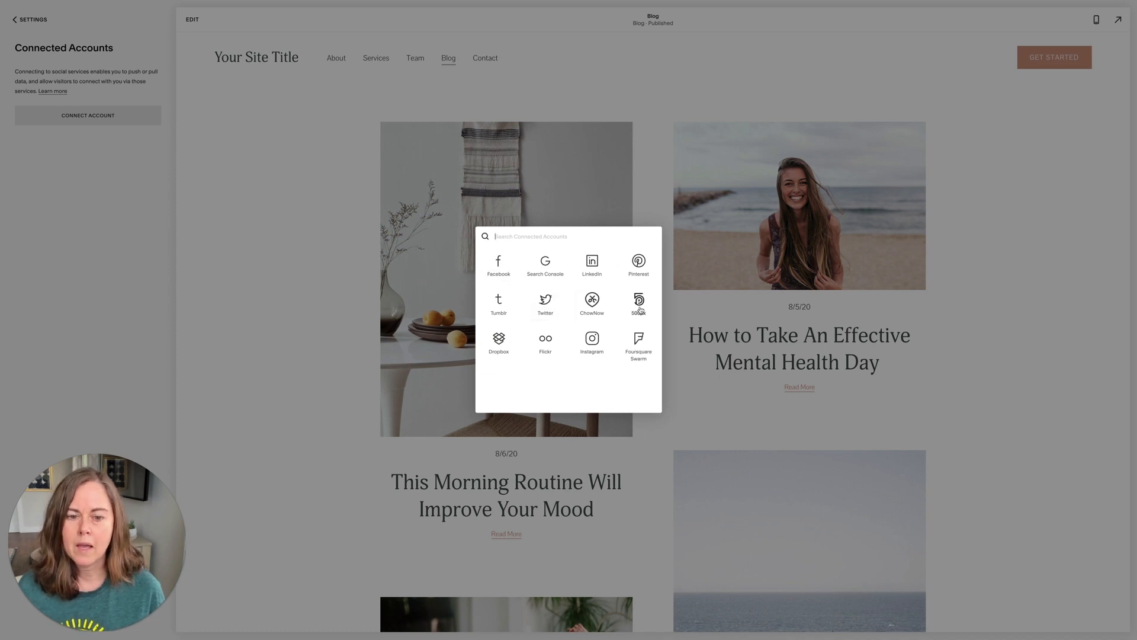
{"action": "mouse_move", "coordinate": [532, 375]}
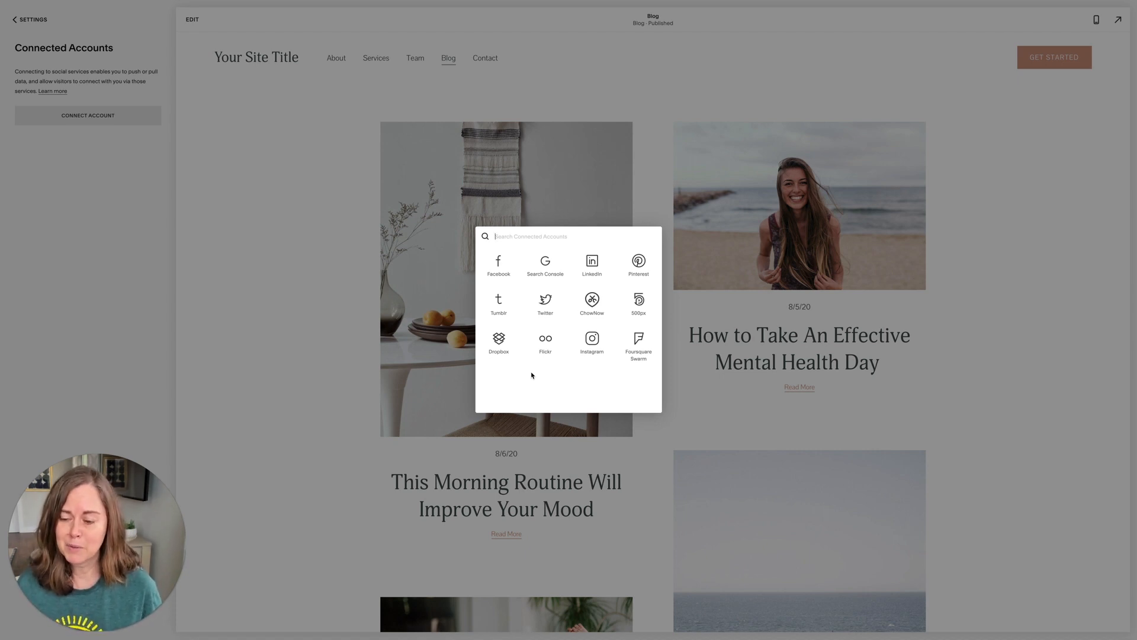
{"action": "mouse_move", "coordinate": [498, 265]}
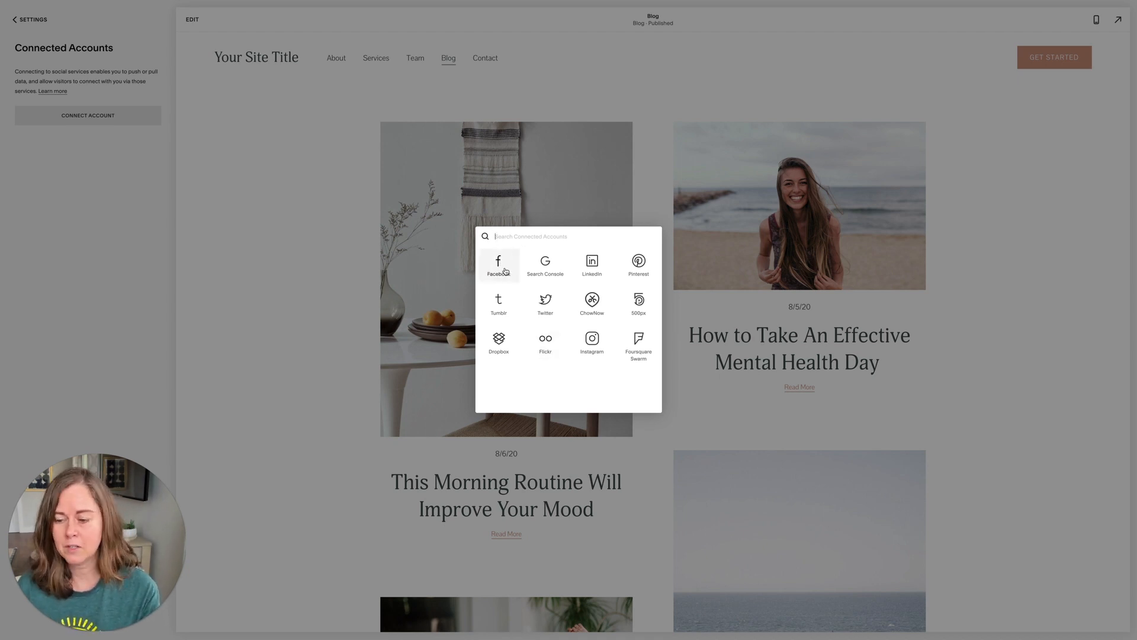
{"action": "mouse_move", "coordinate": [408, 185]}
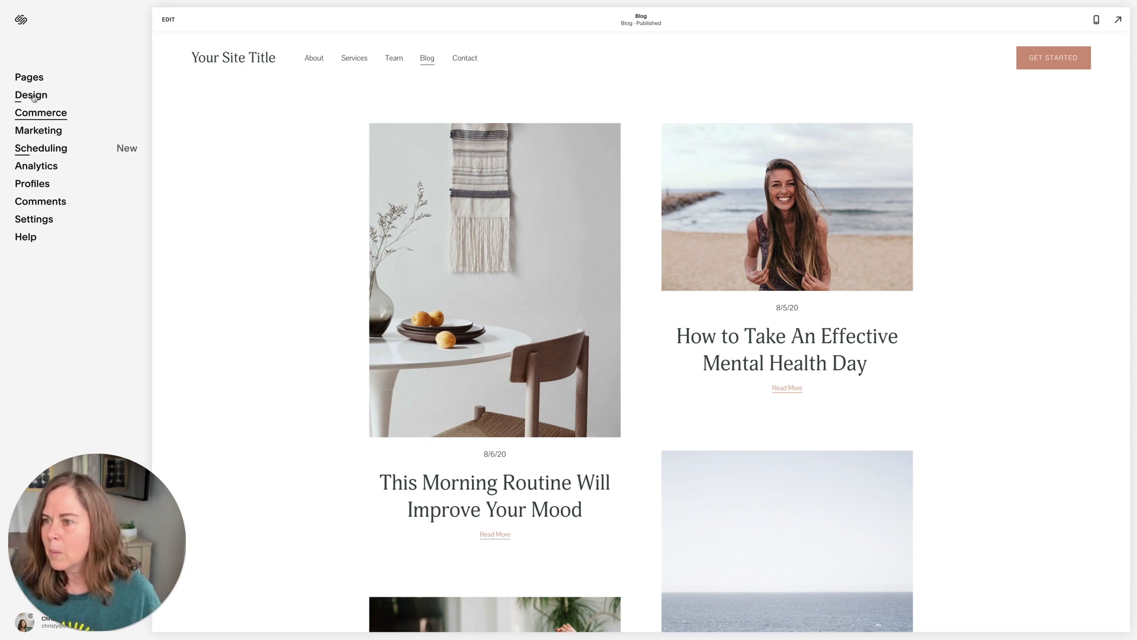
- Open the Morning Routine post's settings at the Location section
{"action": "left_click", "coordinate": [29, 77]}
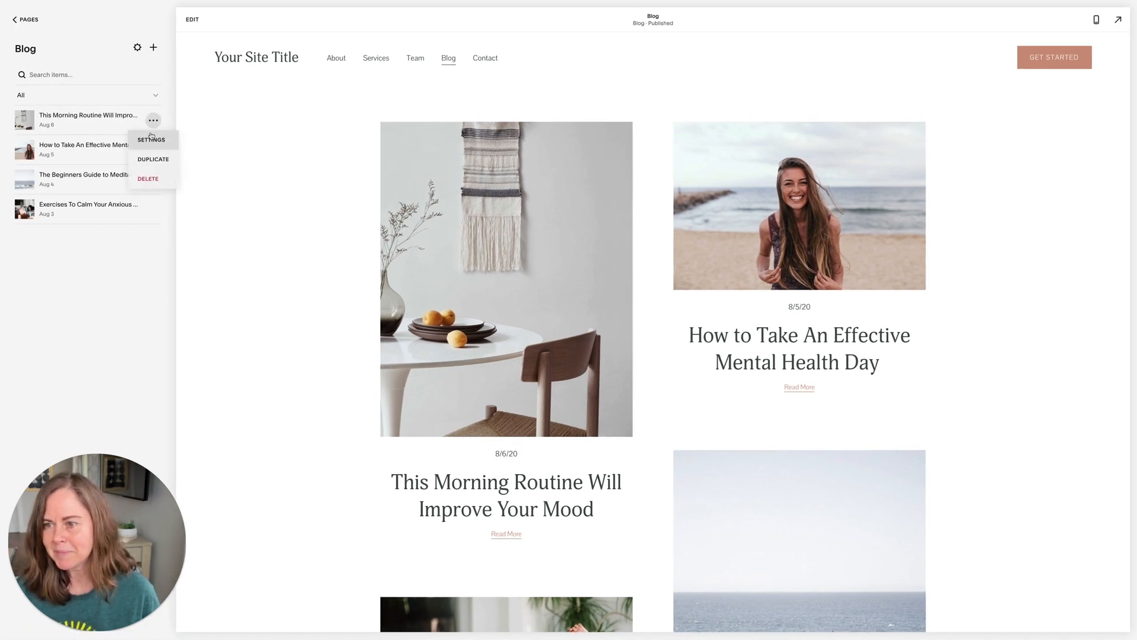
{"action": "left_click", "coordinate": [151, 139]}
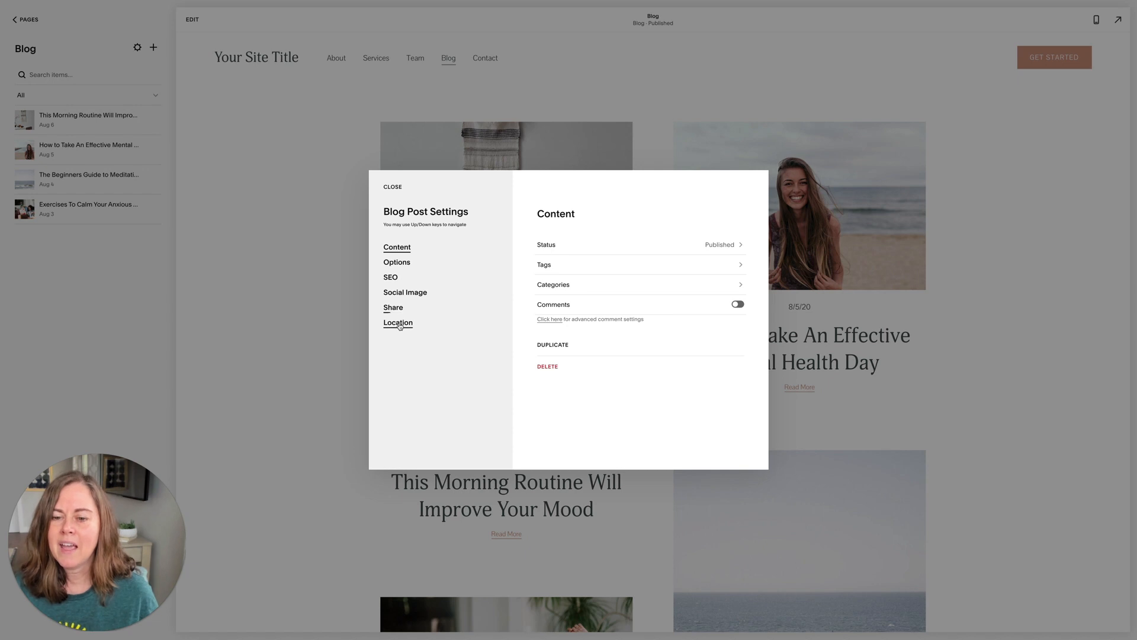
{"action": "left_click", "coordinate": [397, 322]}
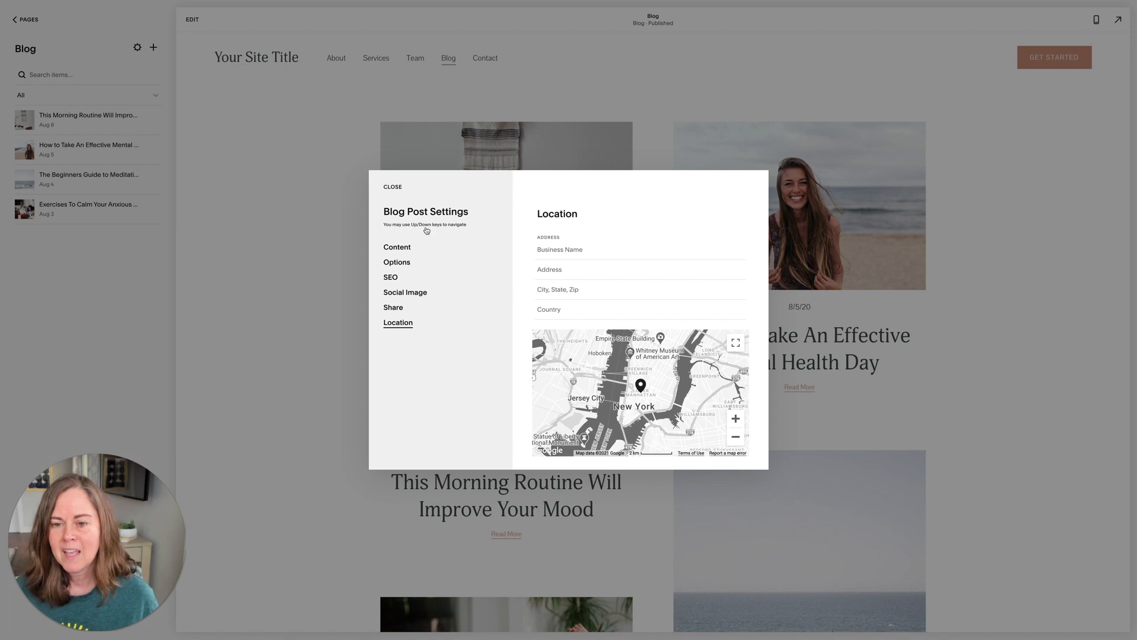
{"action": "mouse_move", "coordinate": [429, 227]}
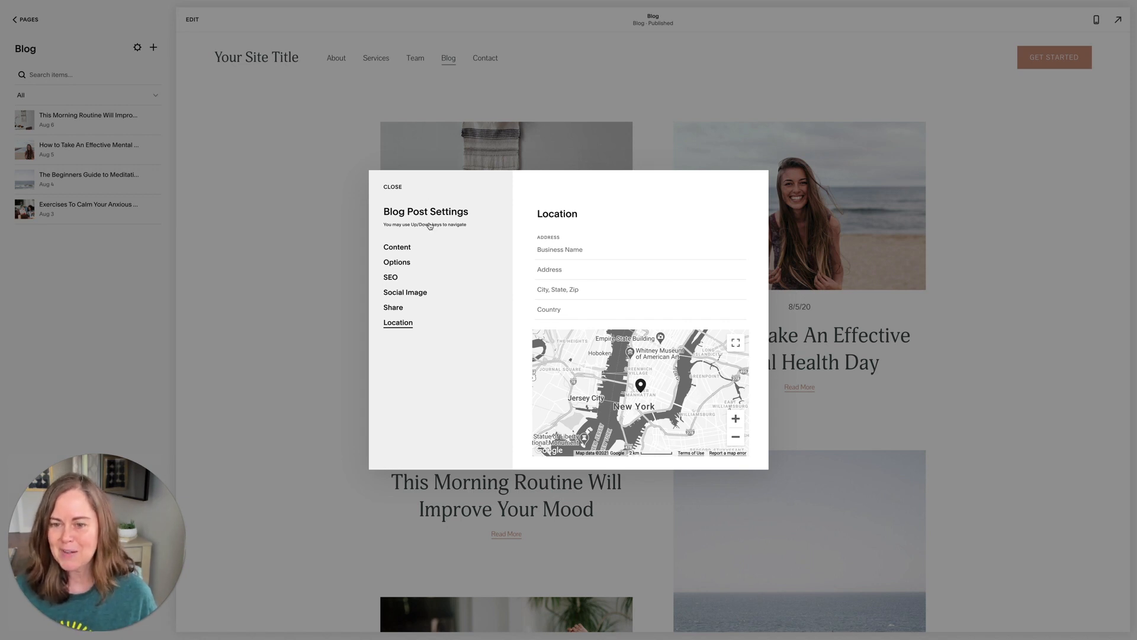